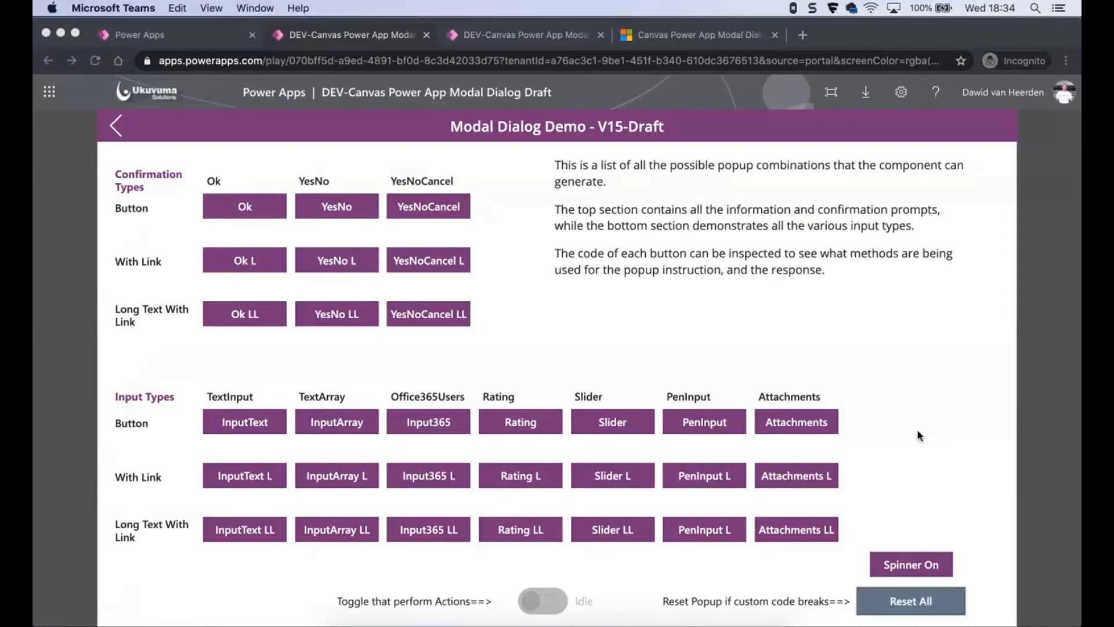
mouse_move(416, 232)
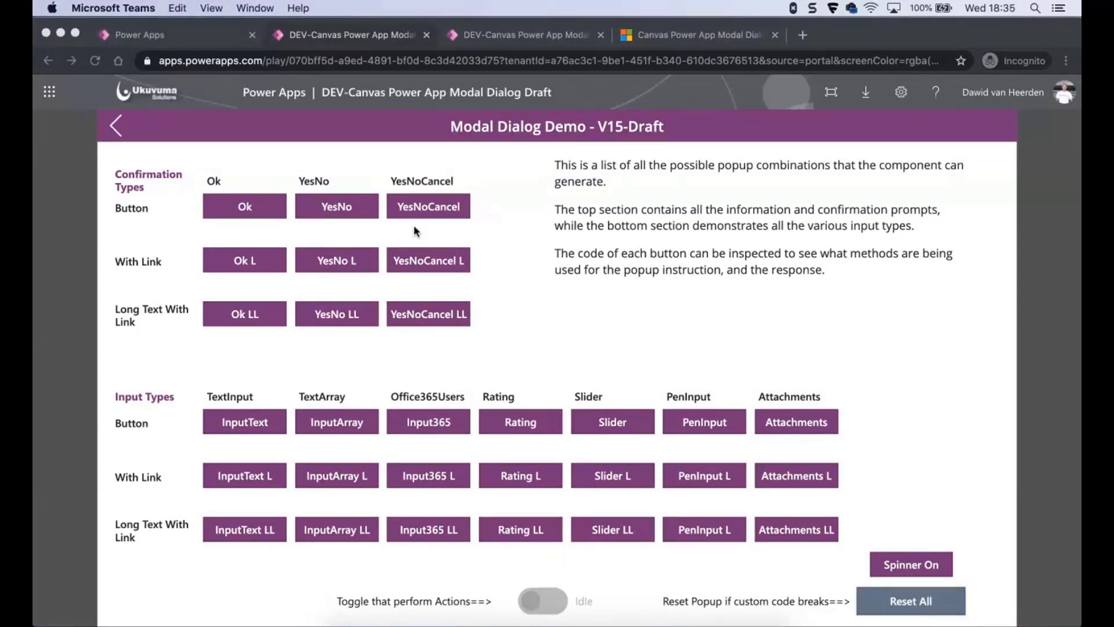
mouse_move(505, 255)
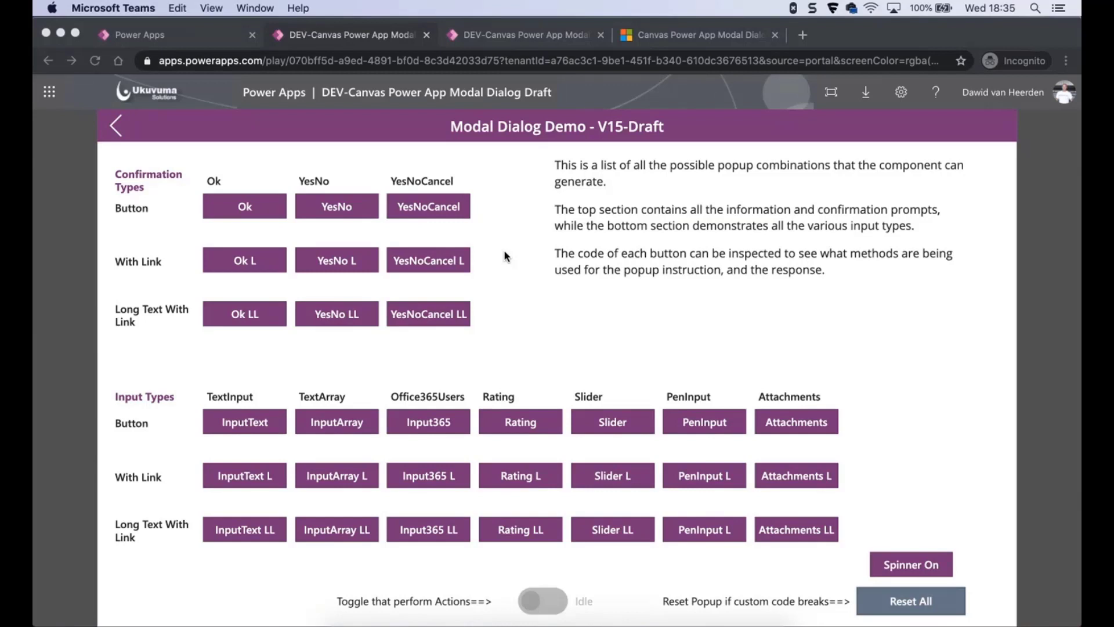
mouse_move(256, 210)
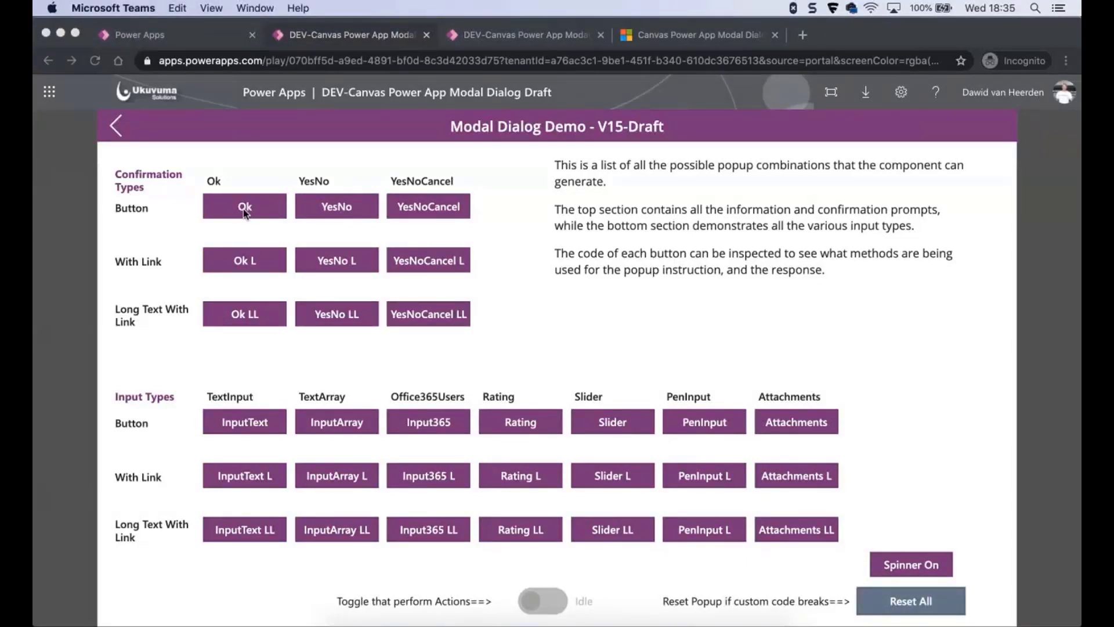
mouse_move(572, 336)
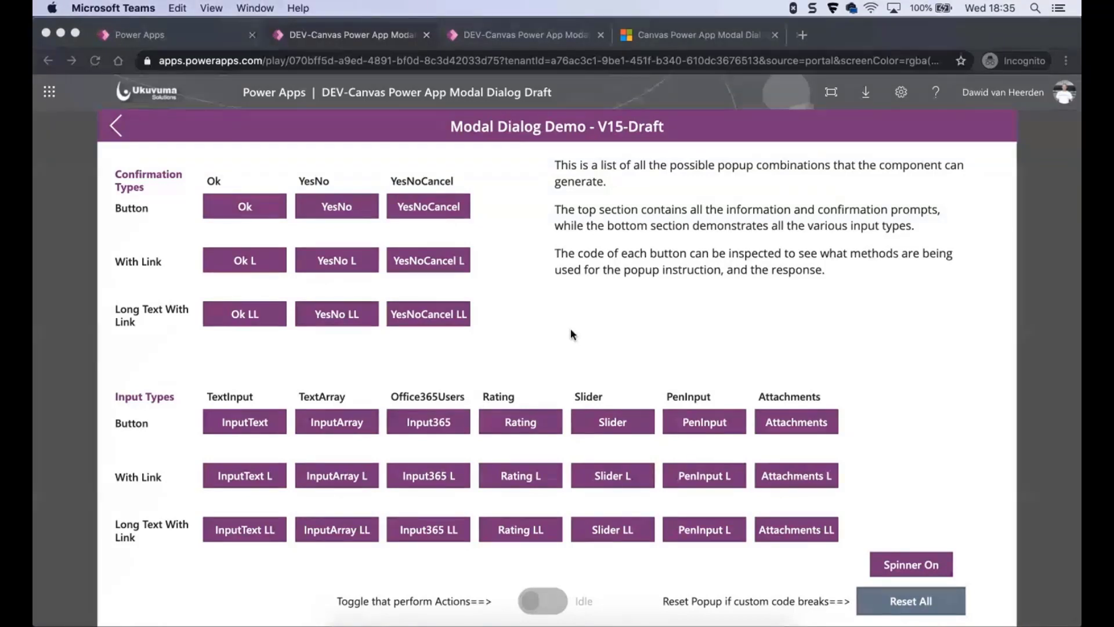
mouse_move(646, 135)
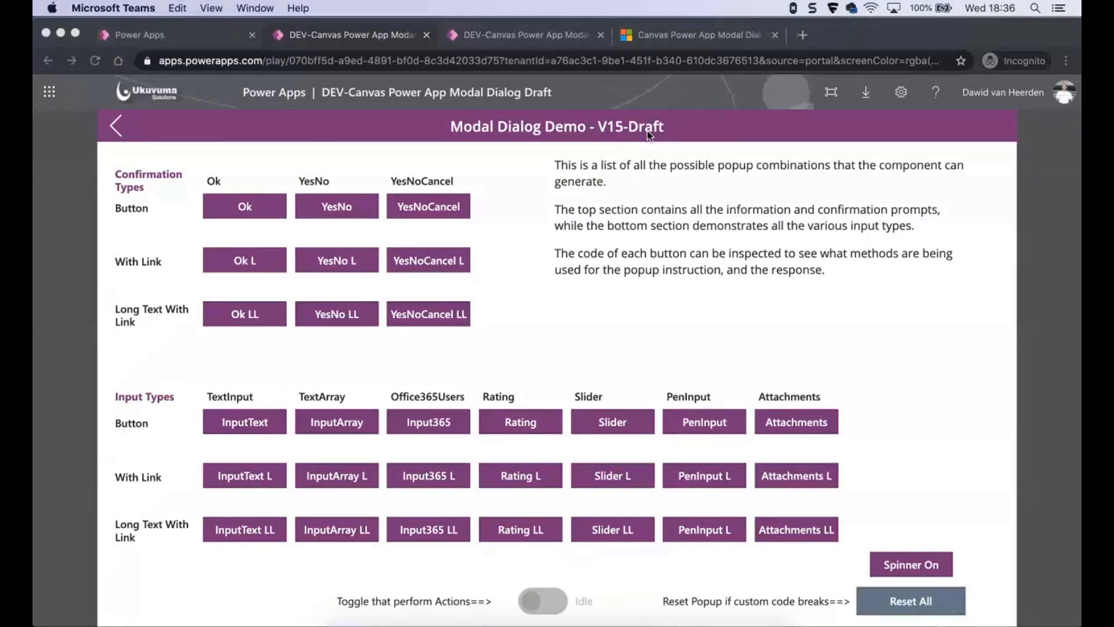
mouse_move(612, 287)
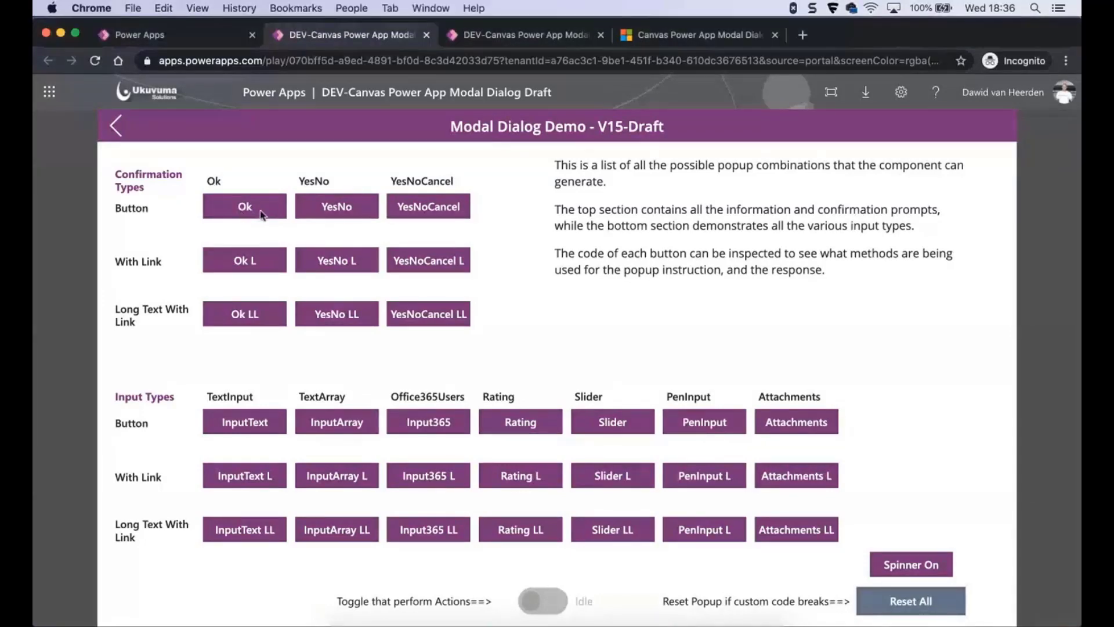
Step: Answer the Ok popup with Ok, the YesNo popup with No, and the YesNoCancel-with-link popup with Cancel
click(245, 207)
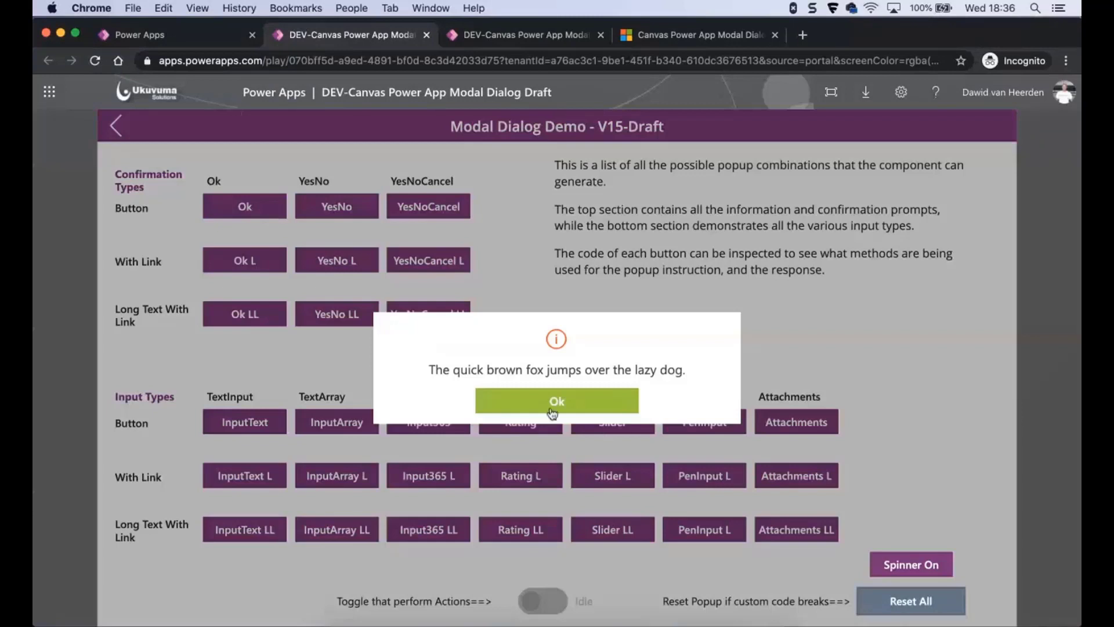
mouse_move(633, 387)
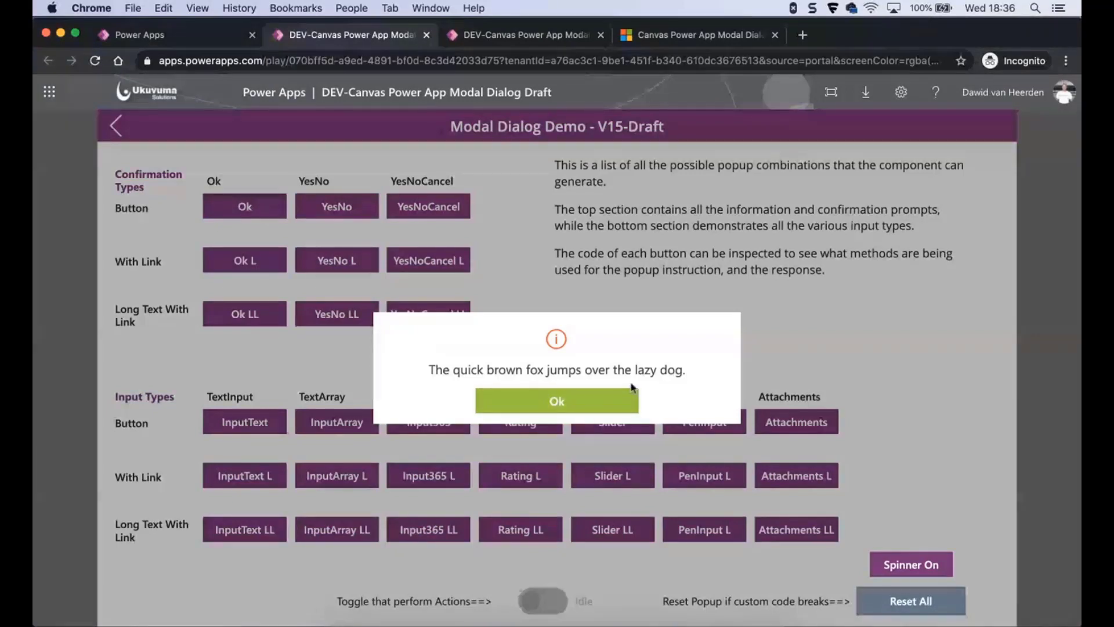
mouse_move(556, 401)
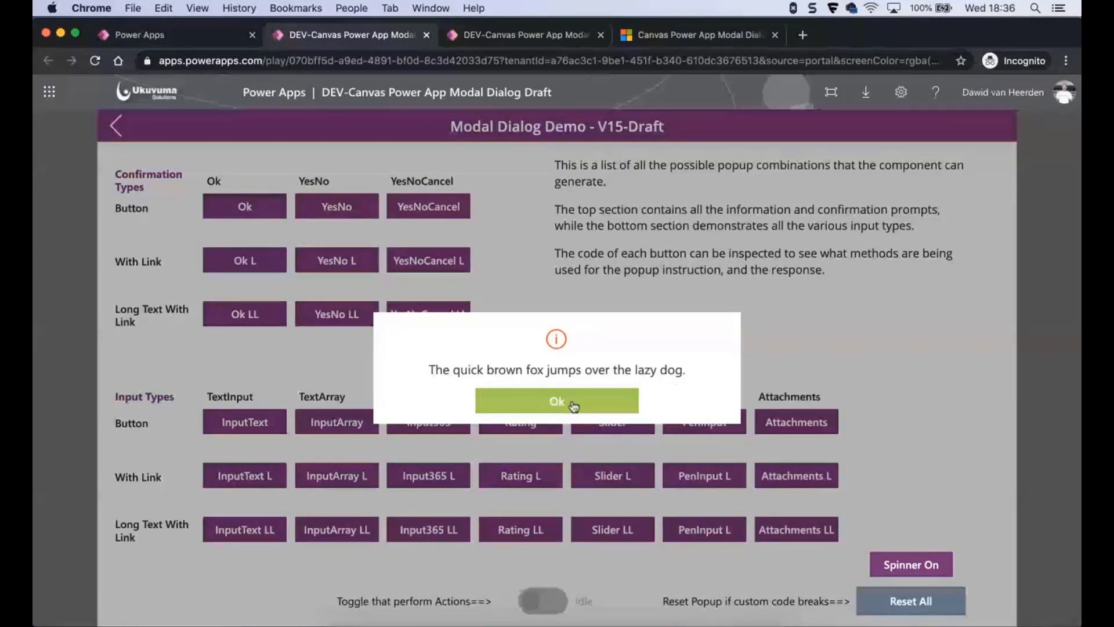
click(556, 401)
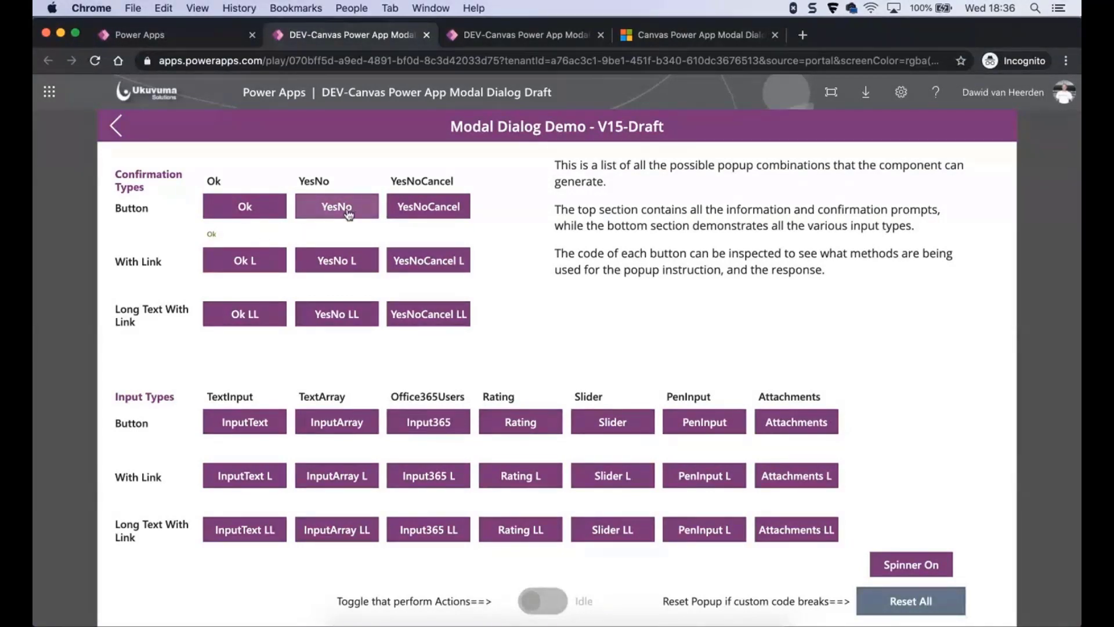
click(336, 207)
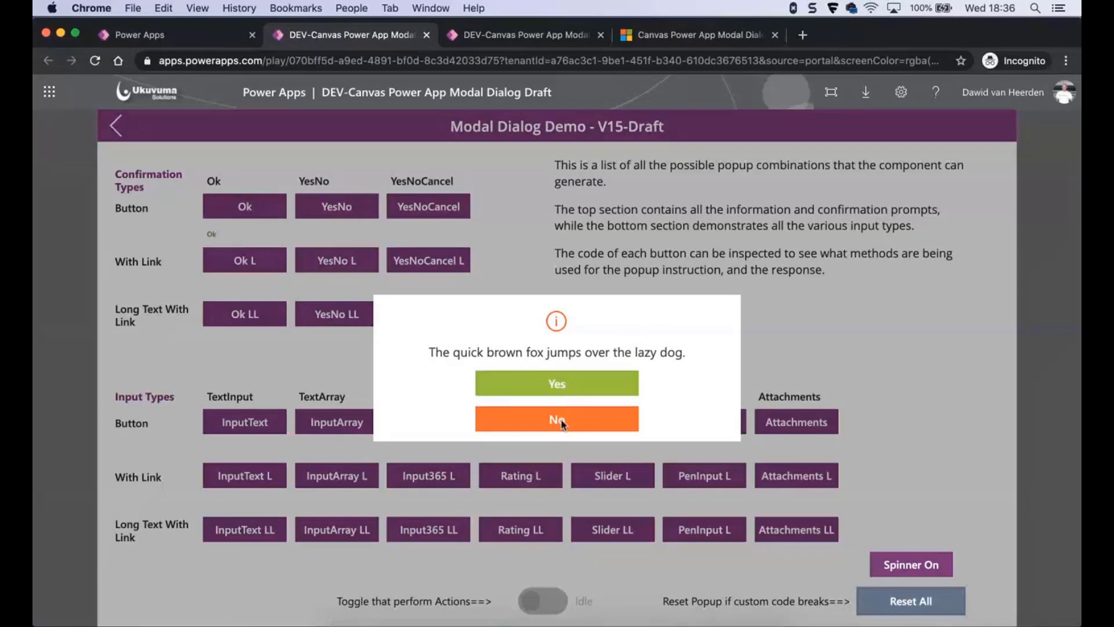
click(556, 419)
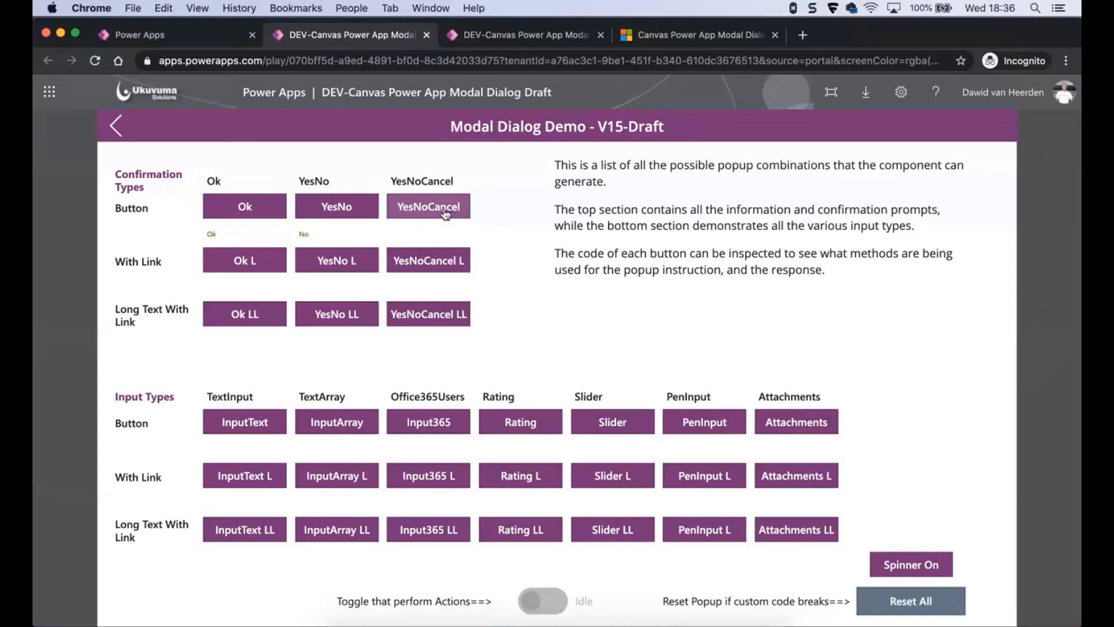
mouse_move(501, 259)
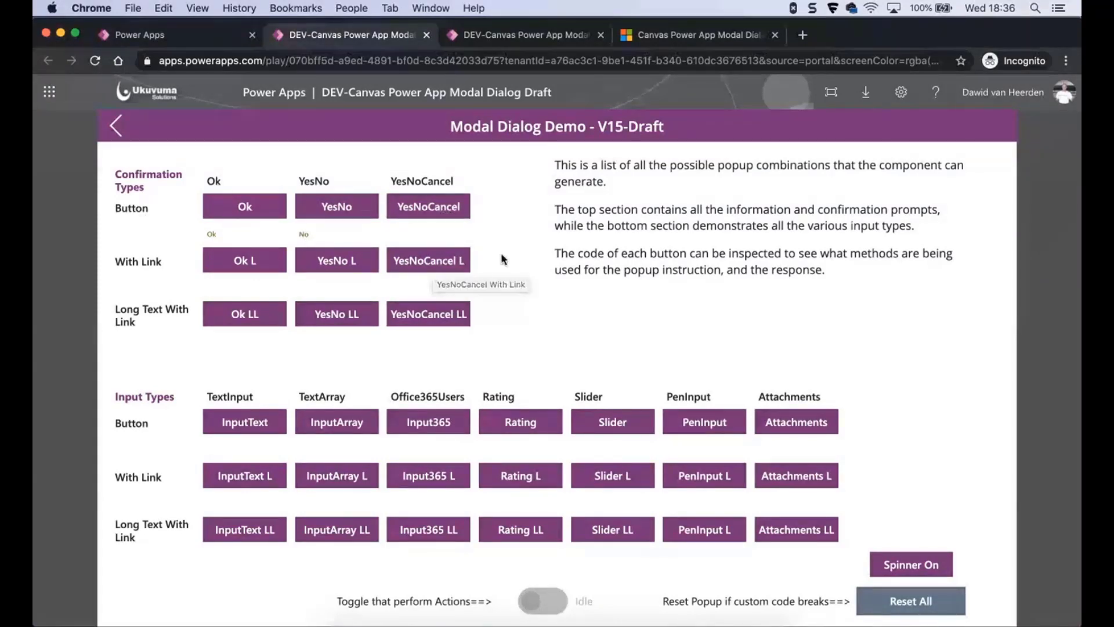
click(428, 260)
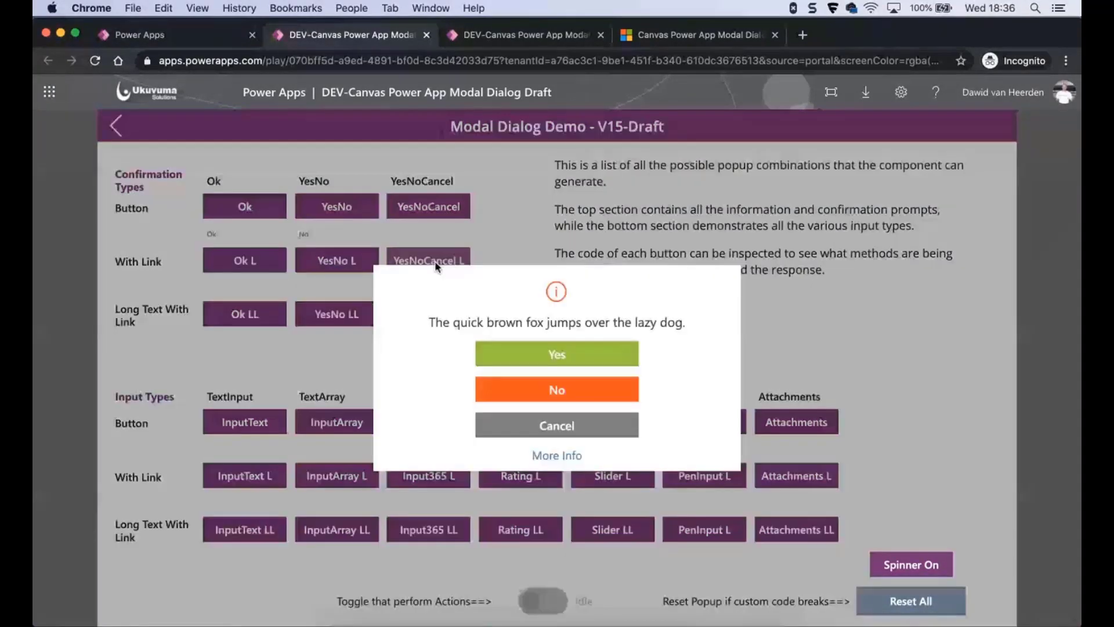
mouse_move(557, 424)
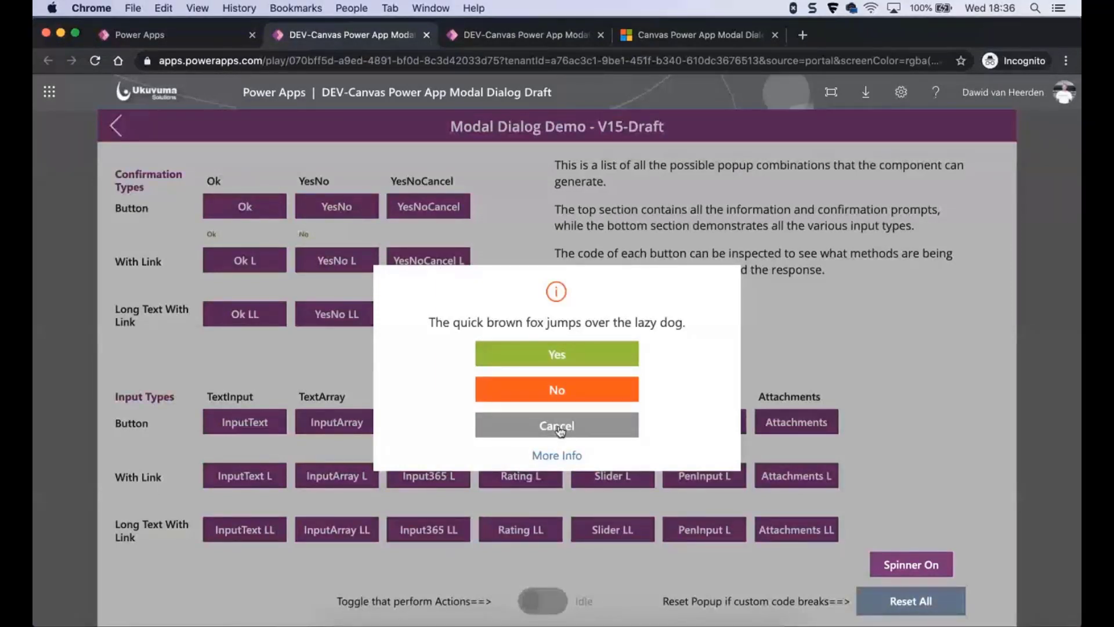
click(556, 424)
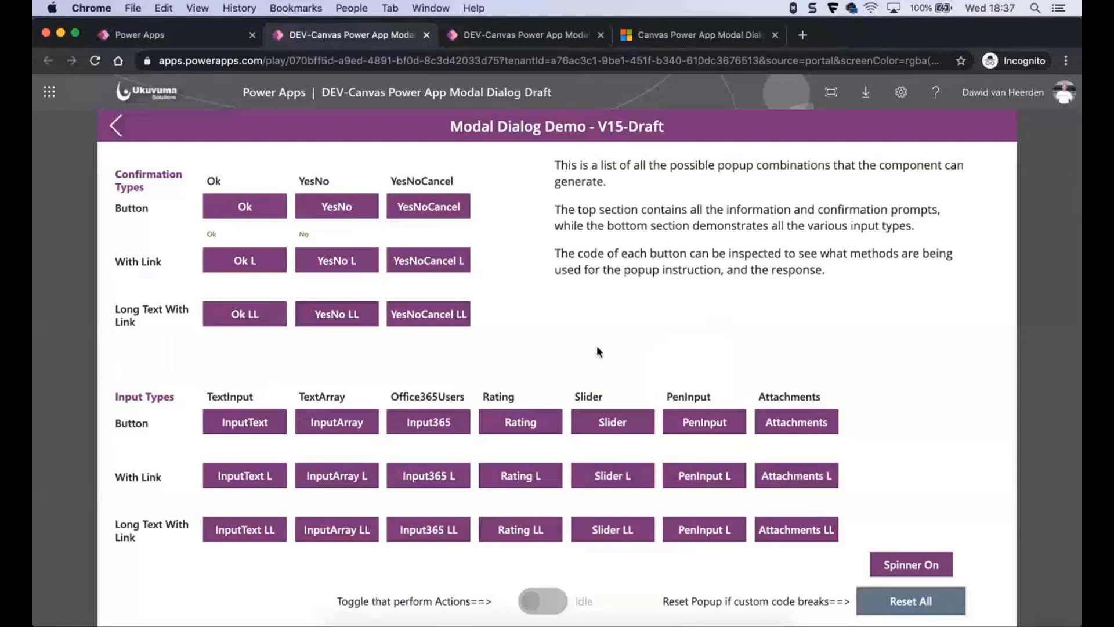
mouse_move(329, 403)
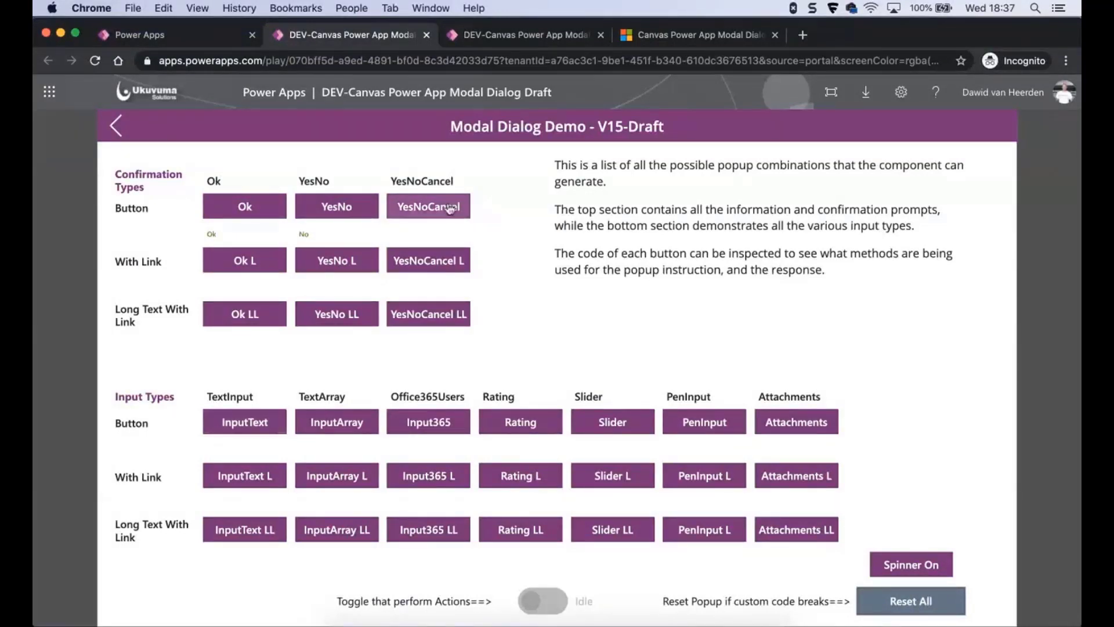
mouse_move(258, 194)
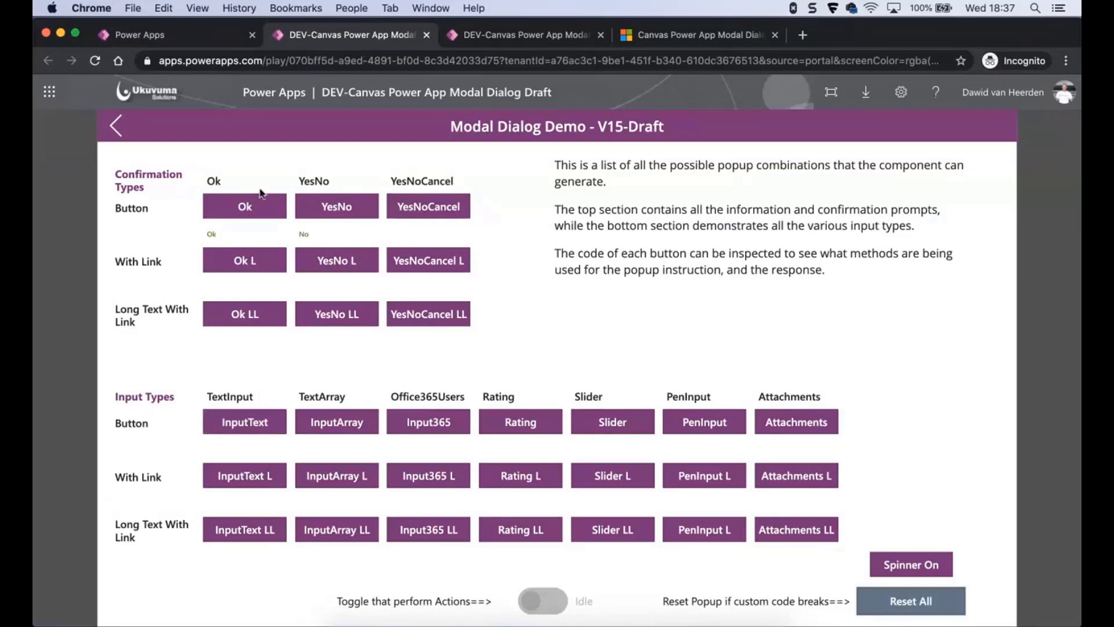
mouse_move(244, 421)
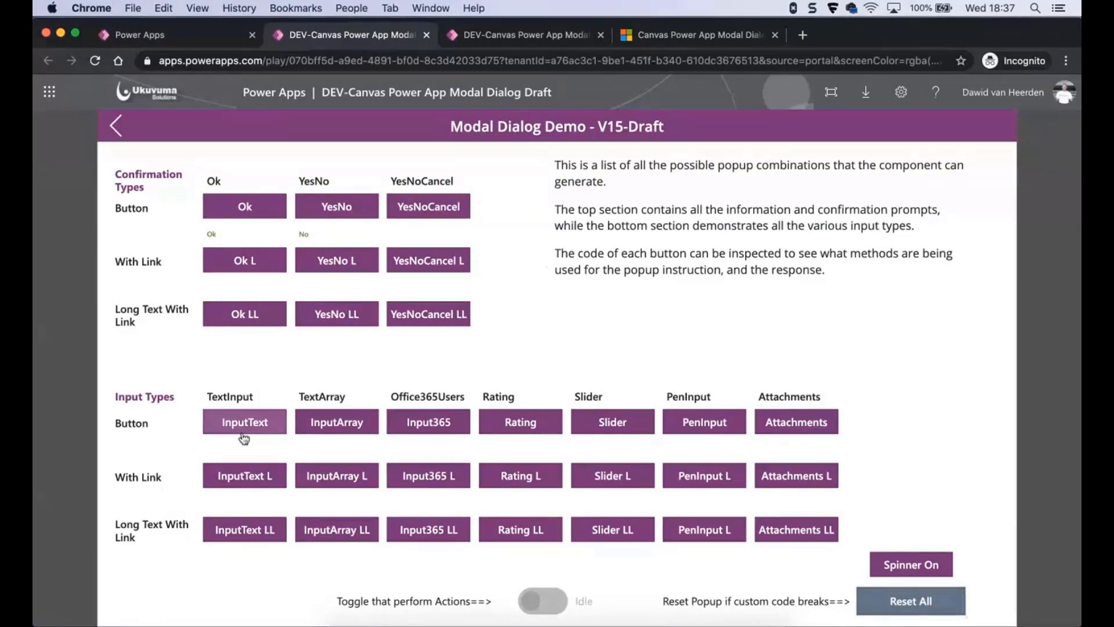
mouse_move(244, 426)
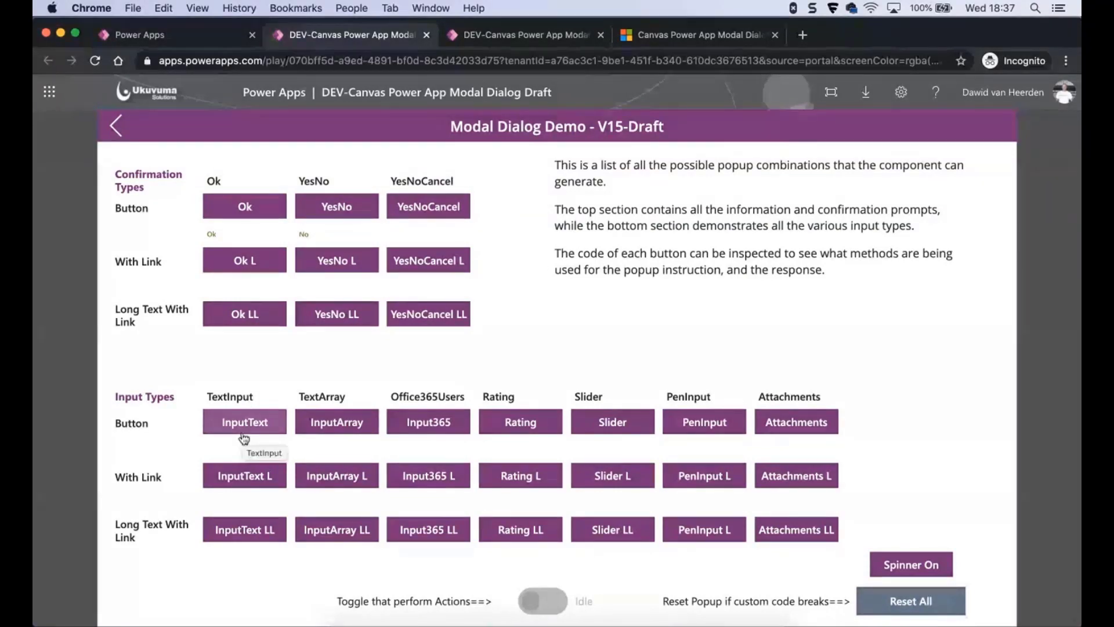
mouse_move(246, 433)
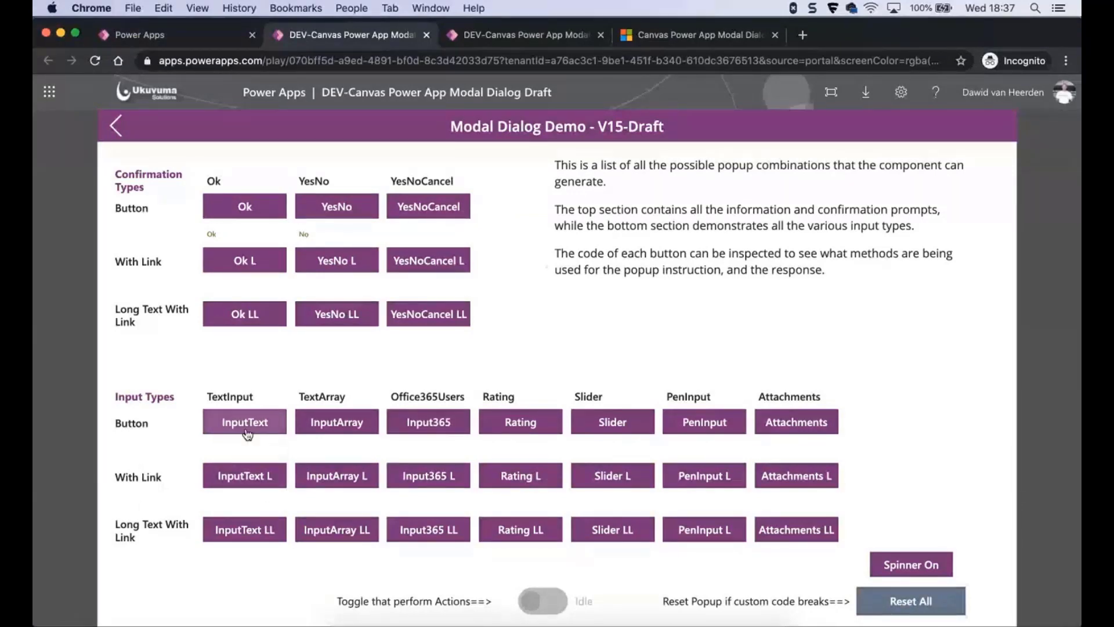
Step: Submit the text input dialog with the typed value 'F'
click(245, 422)
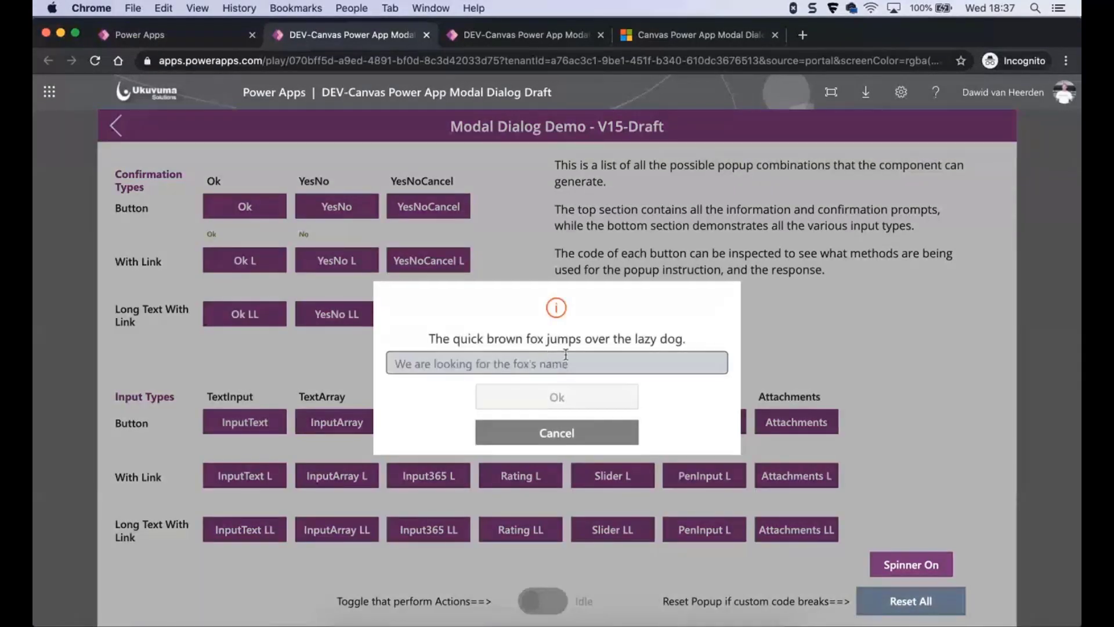
mouse_move(446, 380)
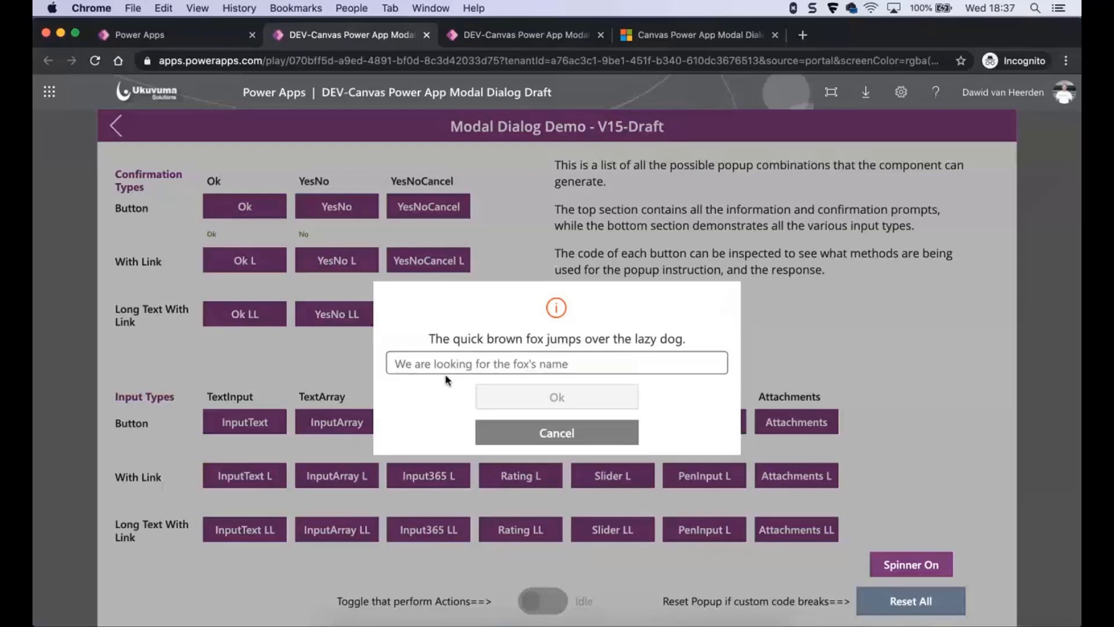
text(F)
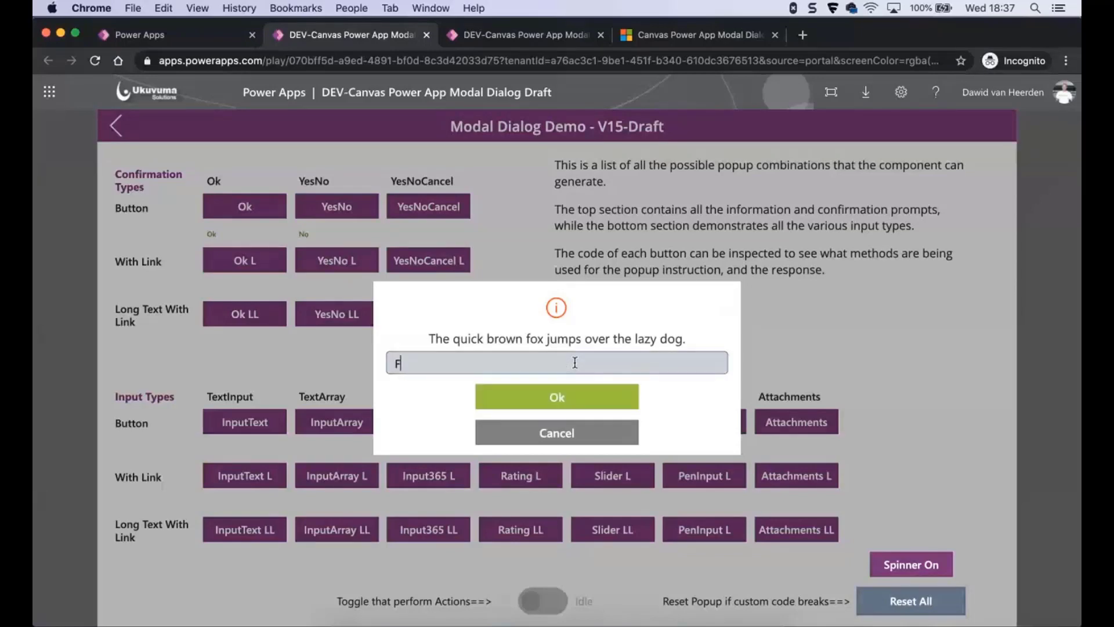
click(556, 397)
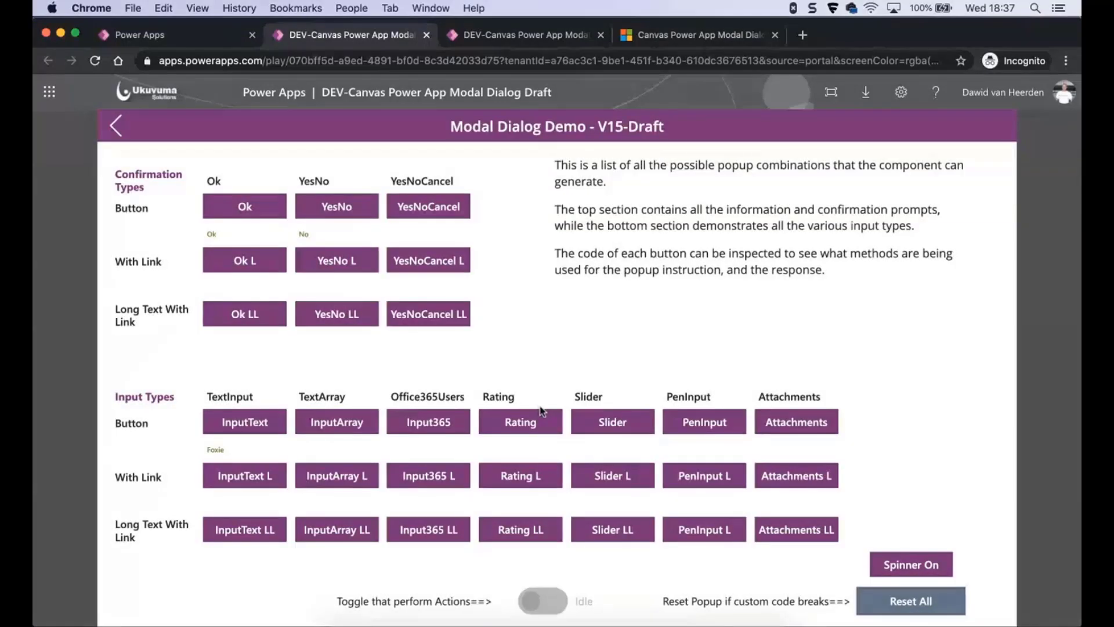
mouse_move(220, 462)
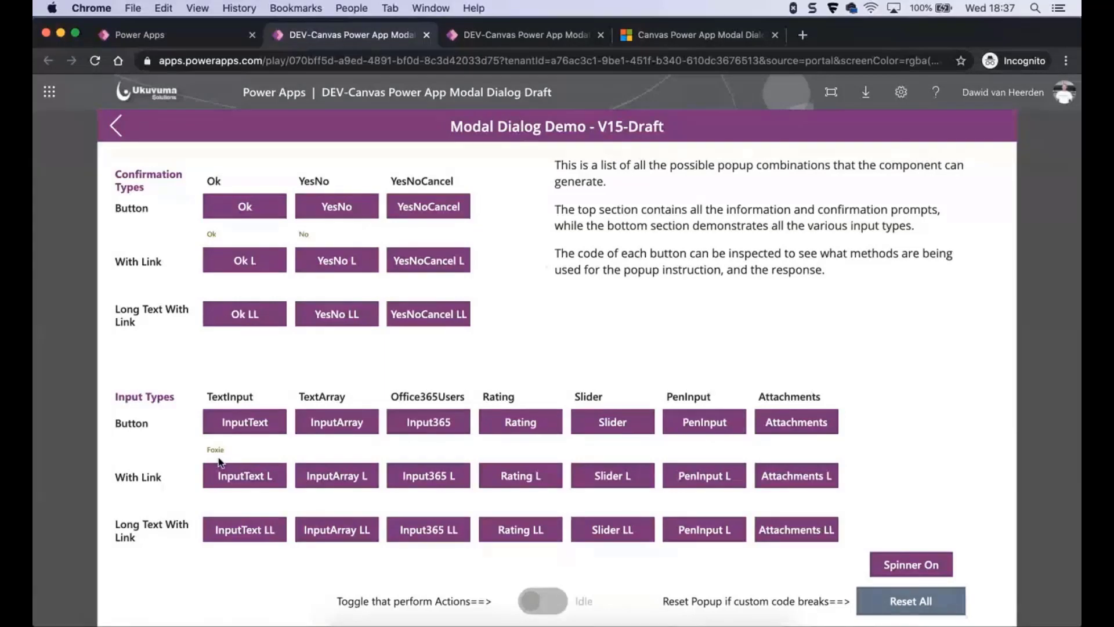
mouse_move(323, 411)
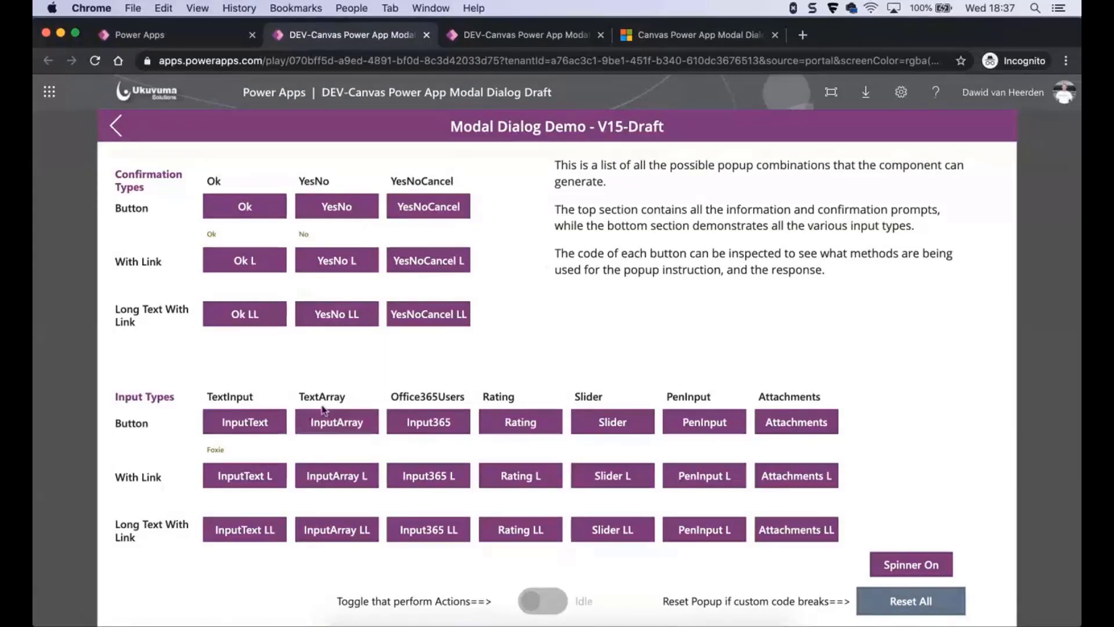
Step: Choose Mickey in the text array popup, then confirm a user in the Office 365 users popup
click(336, 422)
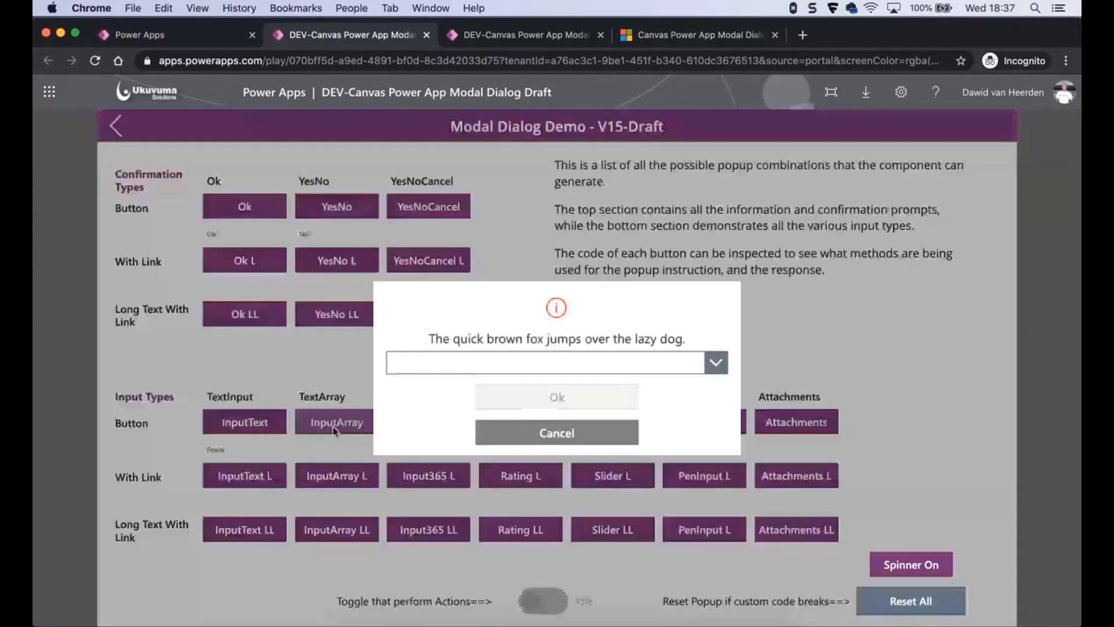
click(716, 362)
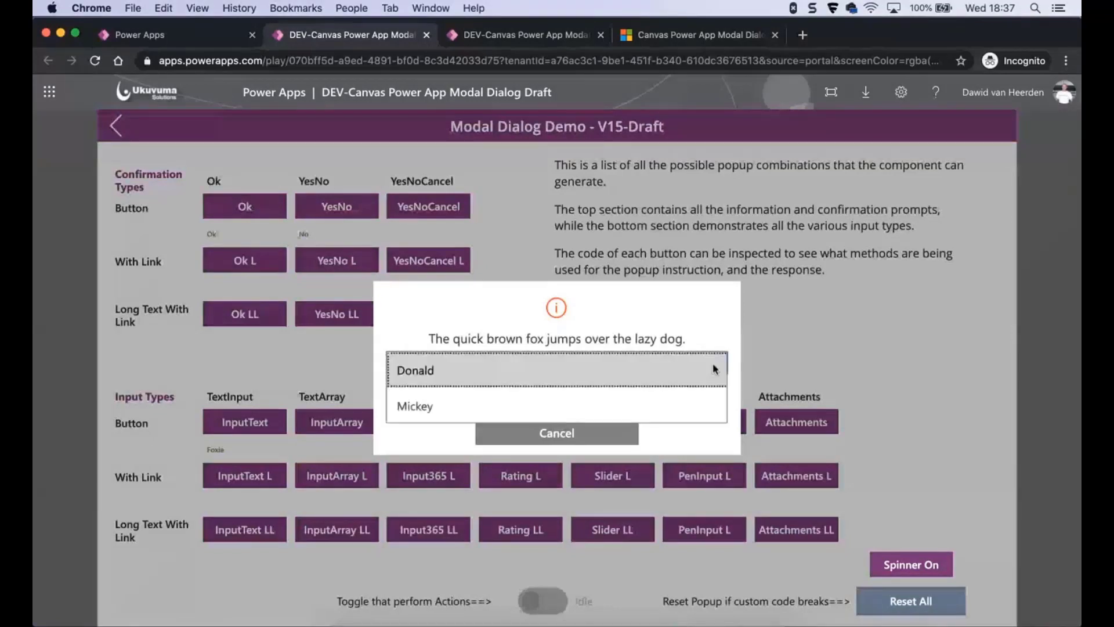
mouse_move(428, 376)
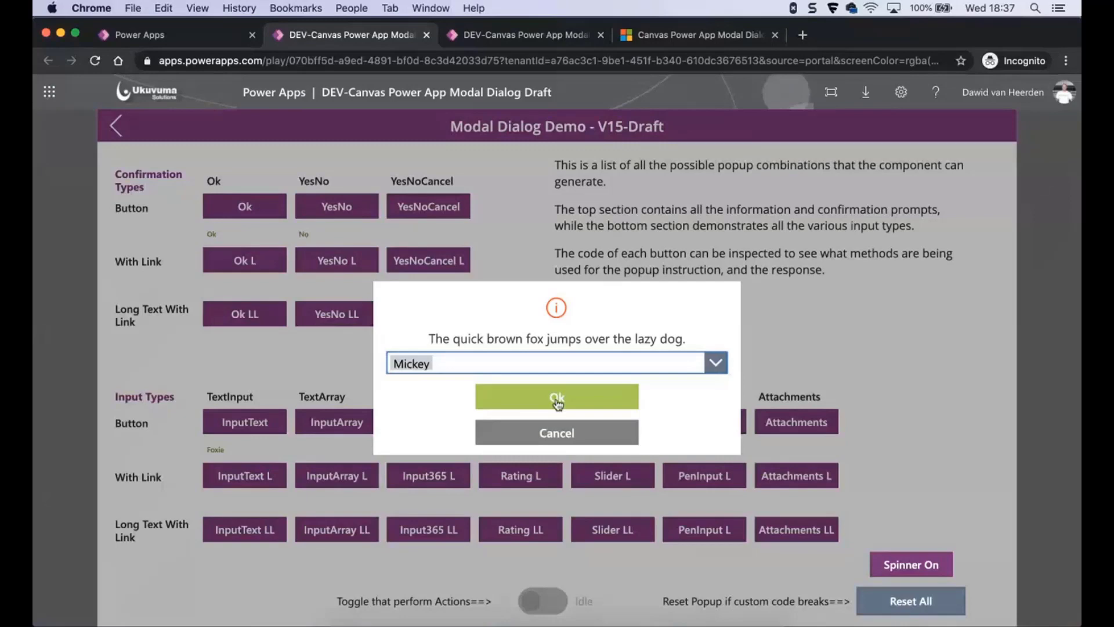
click(555, 397)
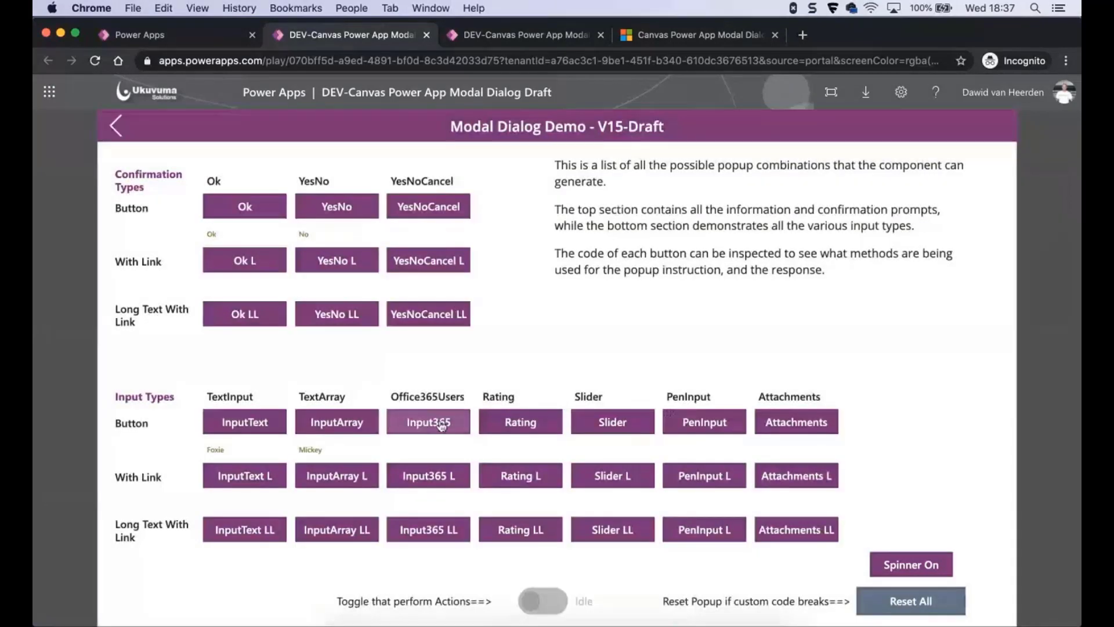
mouse_move(428, 422)
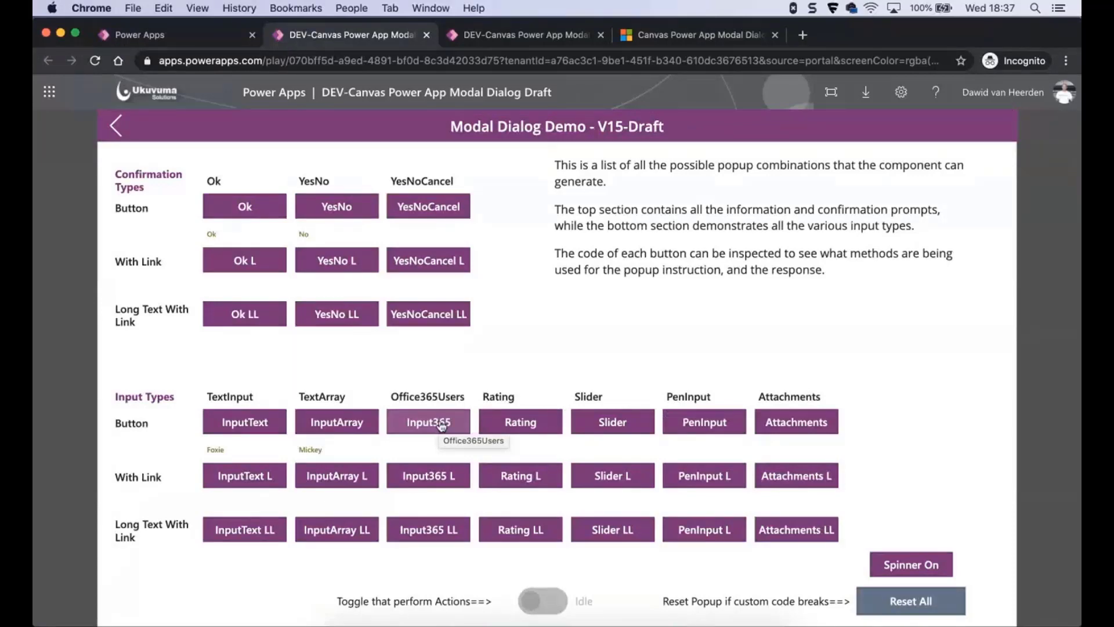
click(428, 421)
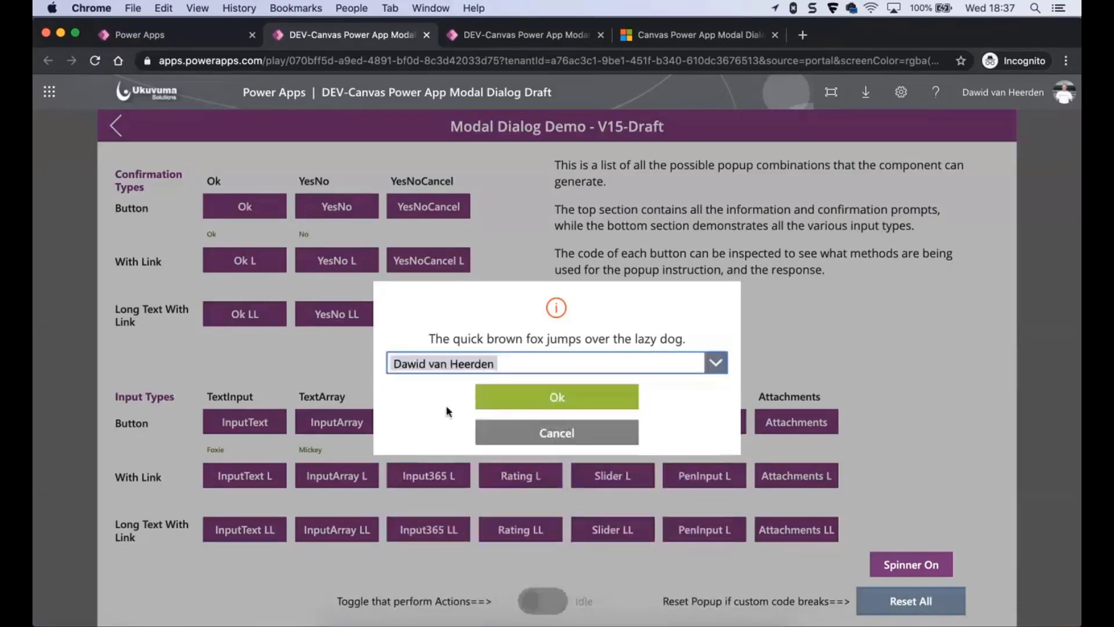
click(556, 396)
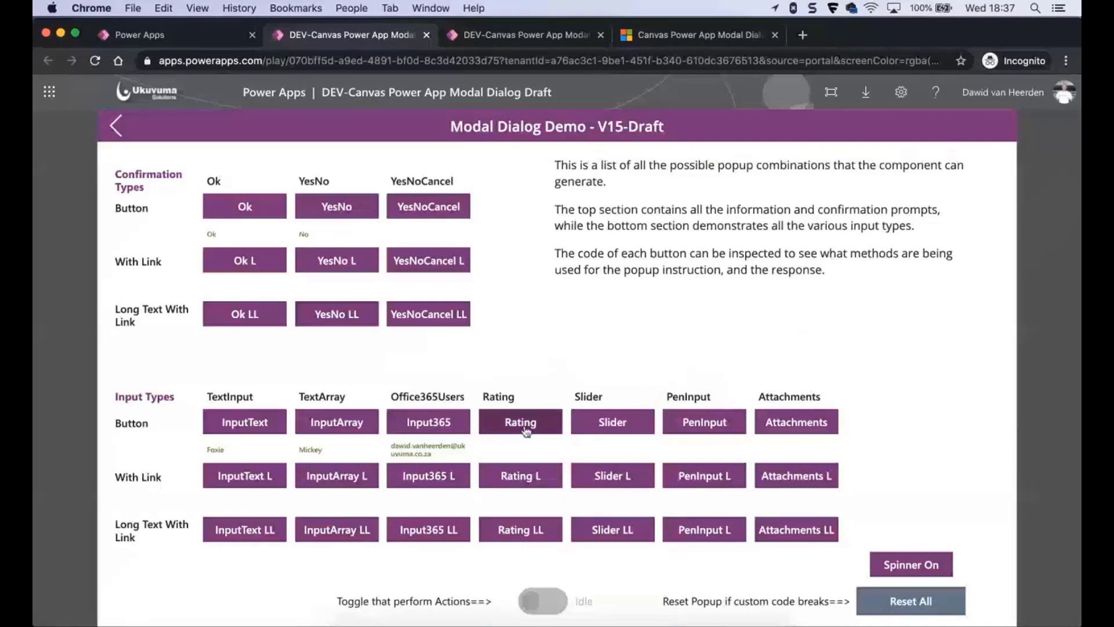
Step: Submit a four-star rating in the Rating popup
click(520, 422)
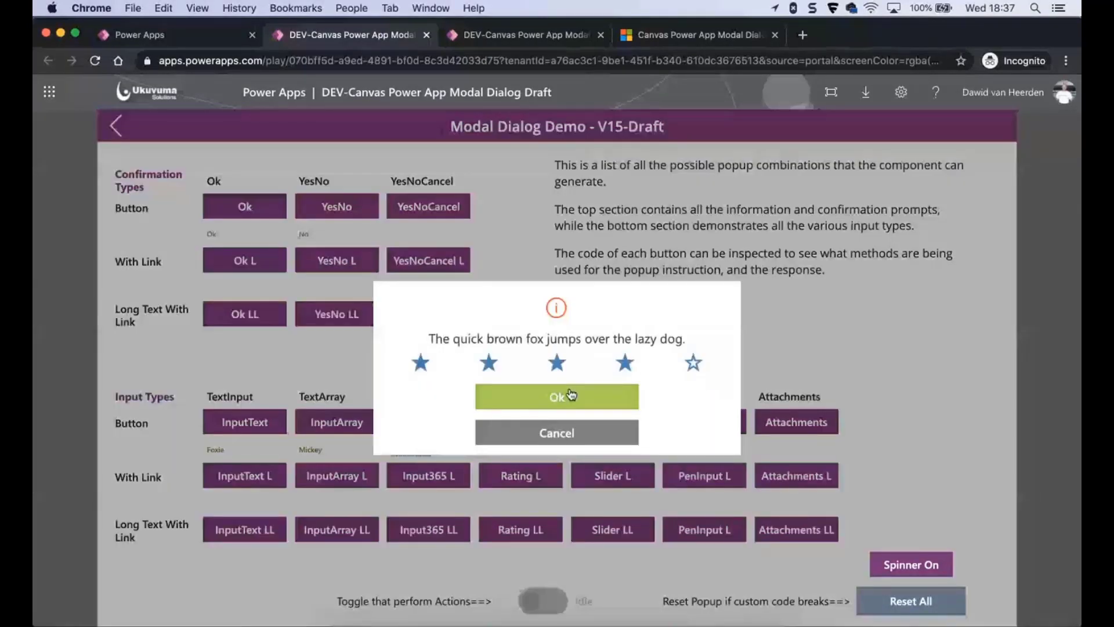
click(556, 396)
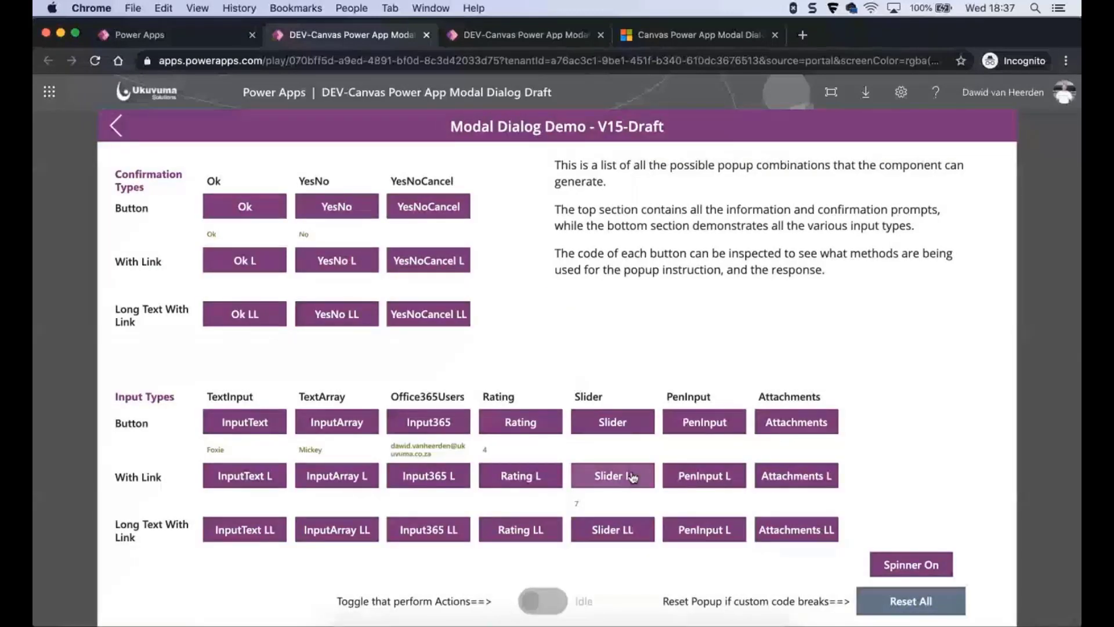
mouse_move(611, 476)
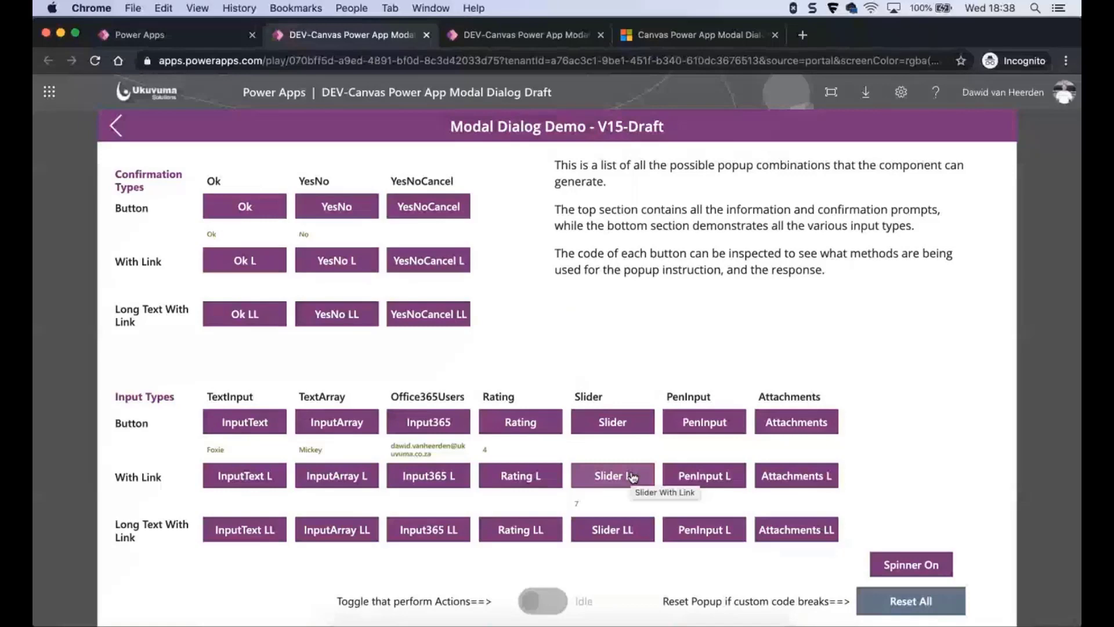
mouse_move(704, 421)
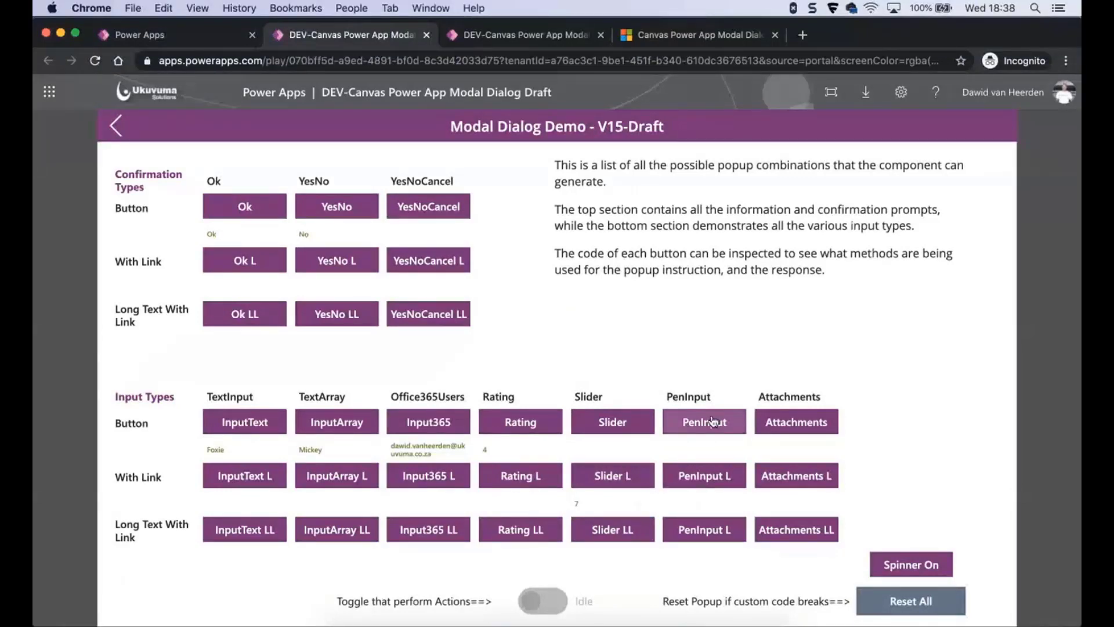
Step: Draw a freehand sketch in the PenInput popup and return it as the response
click(703, 421)
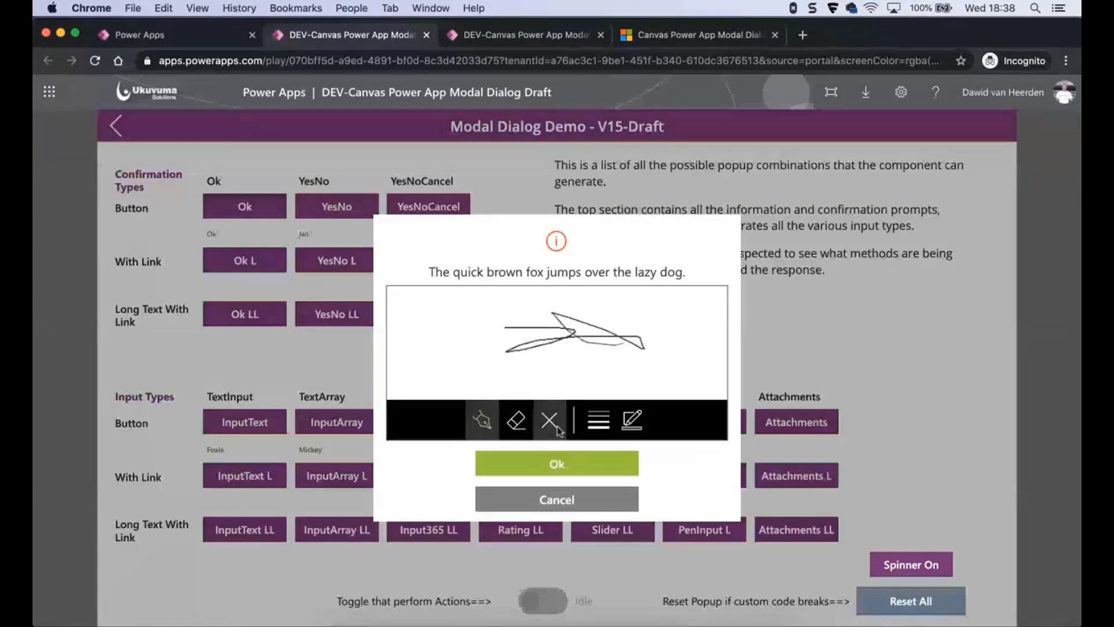
click(556, 463)
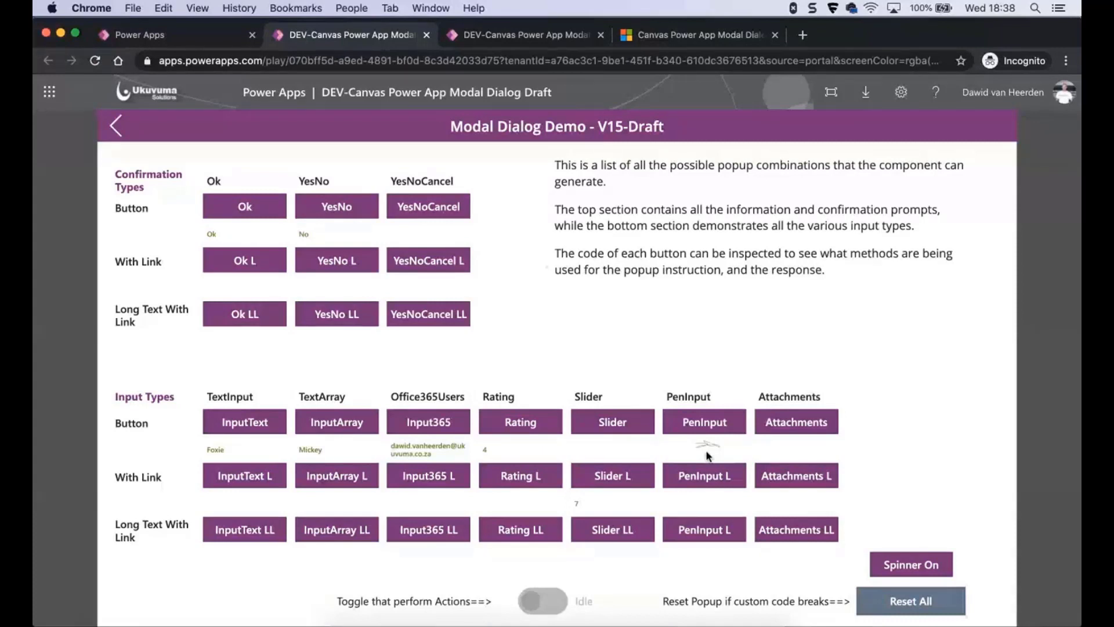
mouse_move(704, 477)
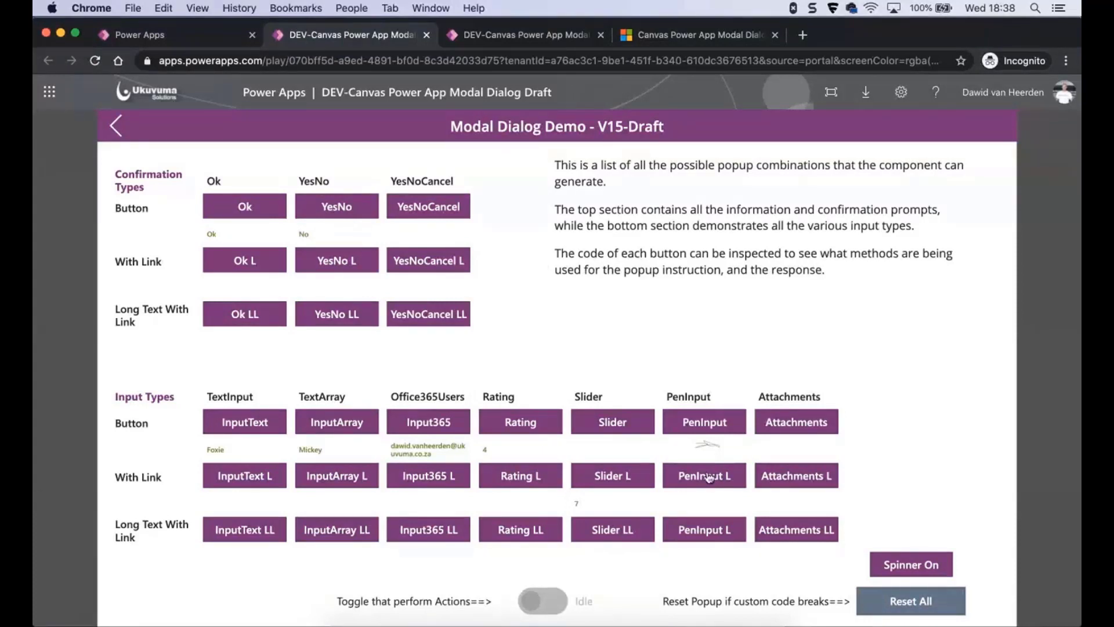
mouse_move(707, 453)
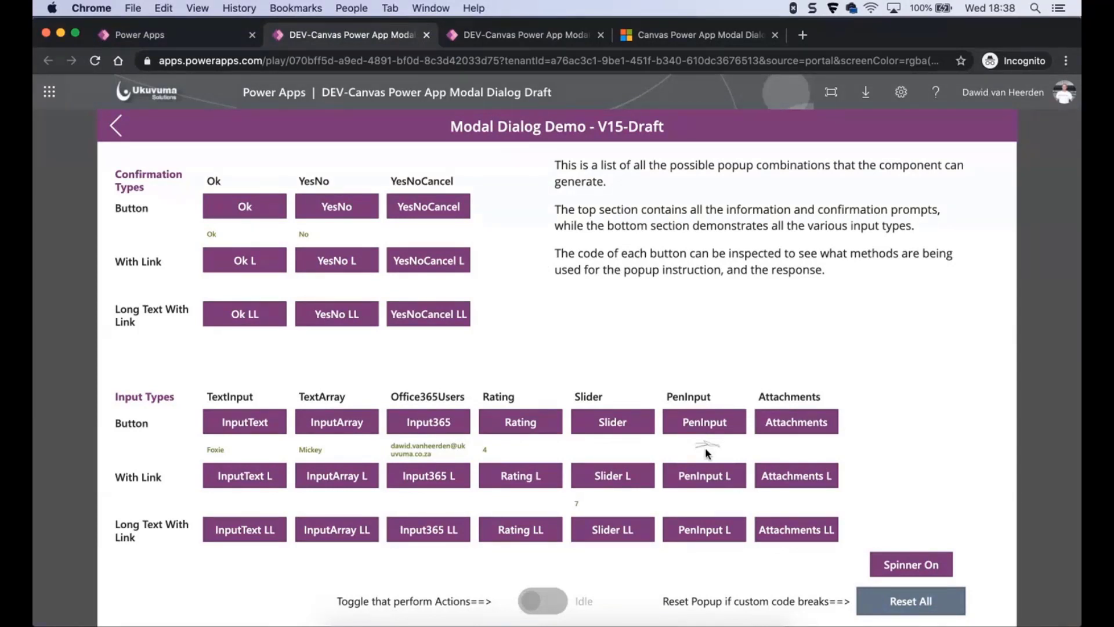
mouse_move(784, 508)
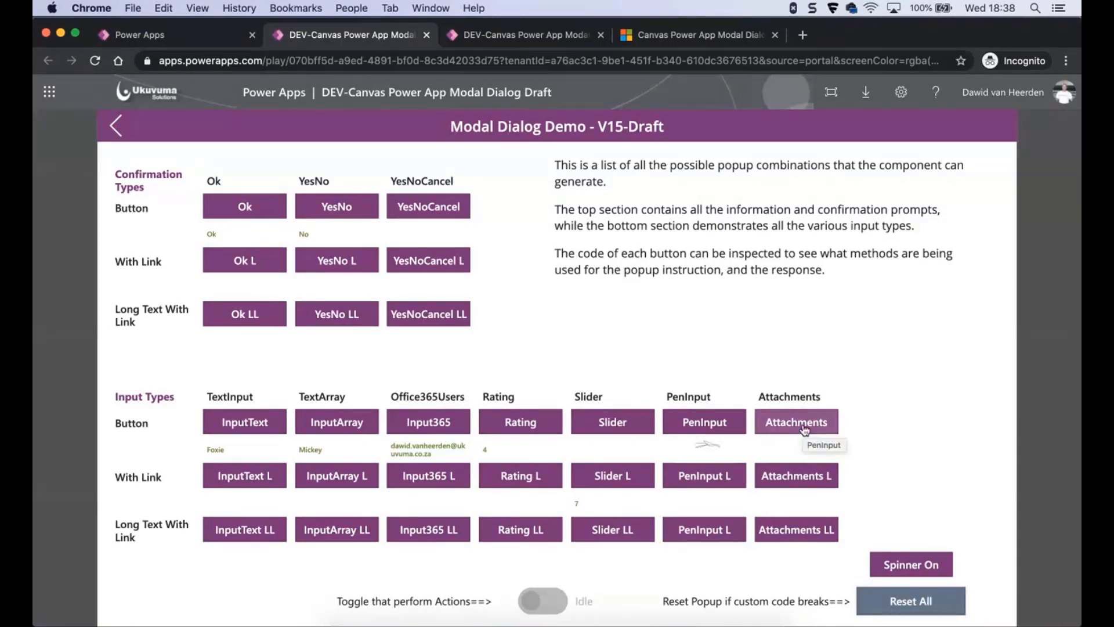
Step: Attach Find_X.png captioned 'Picture' in the Attachments popup and start picking a second file
click(796, 421)
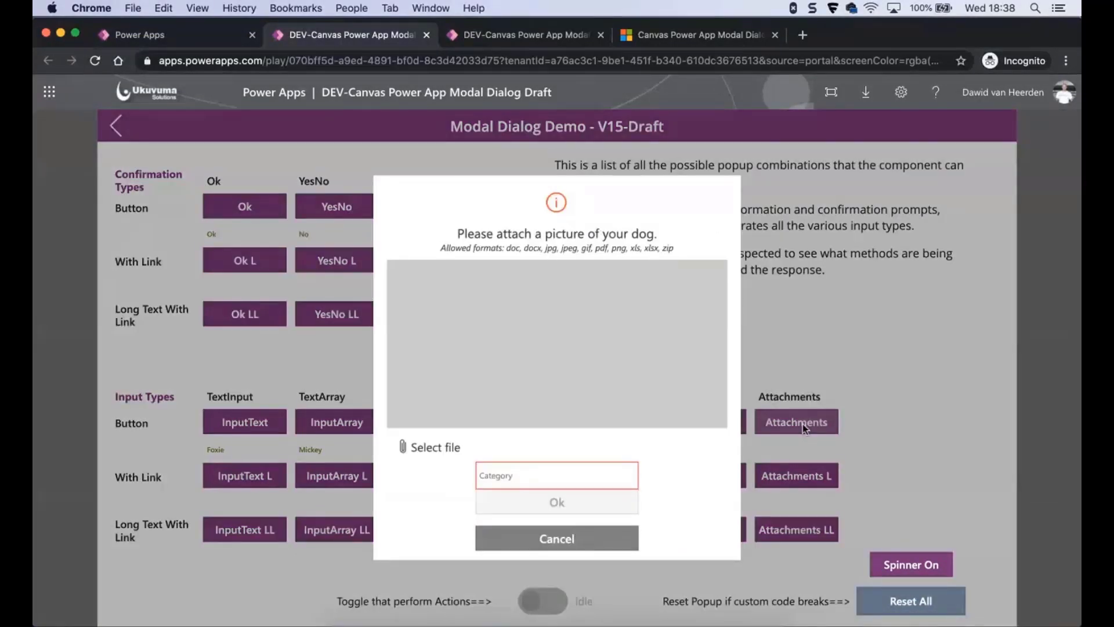
mouse_move(489, 419)
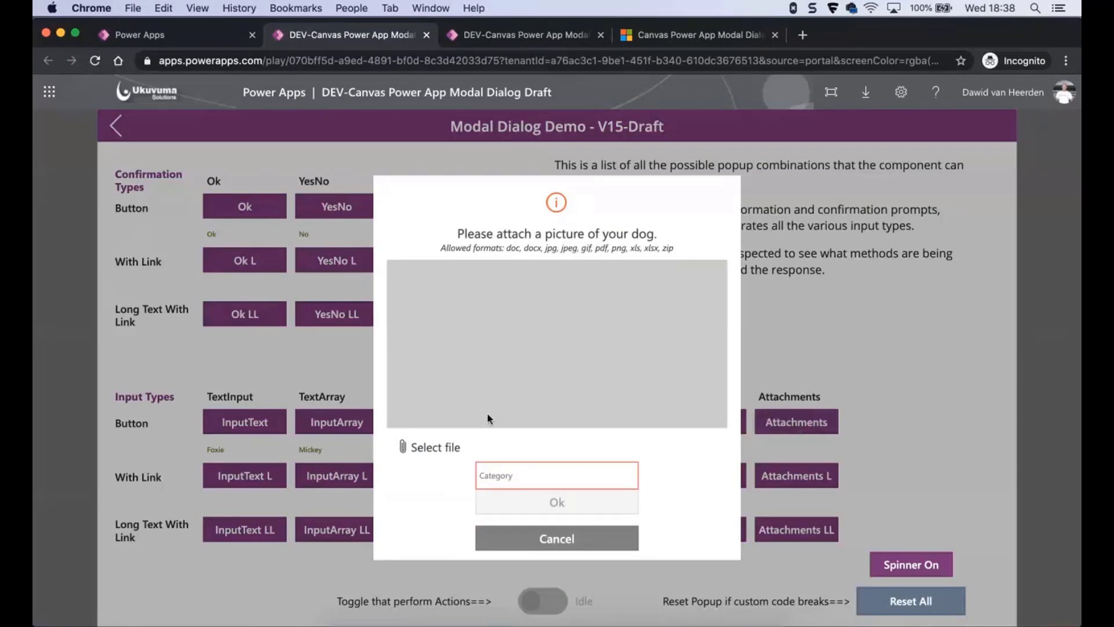
mouse_move(418, 451)
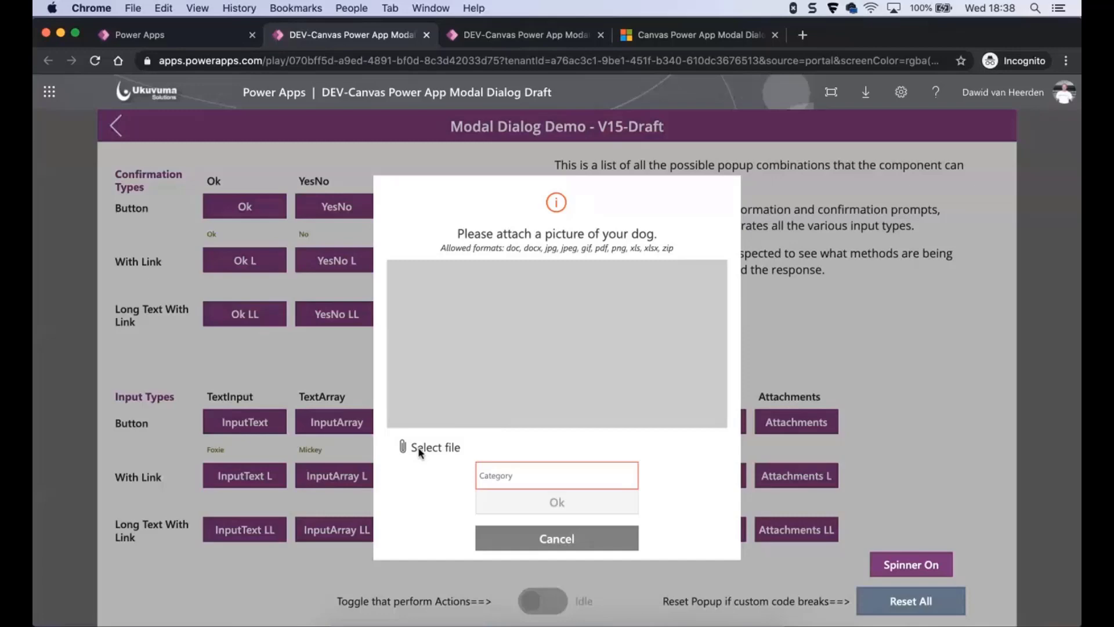
click(435, 447)
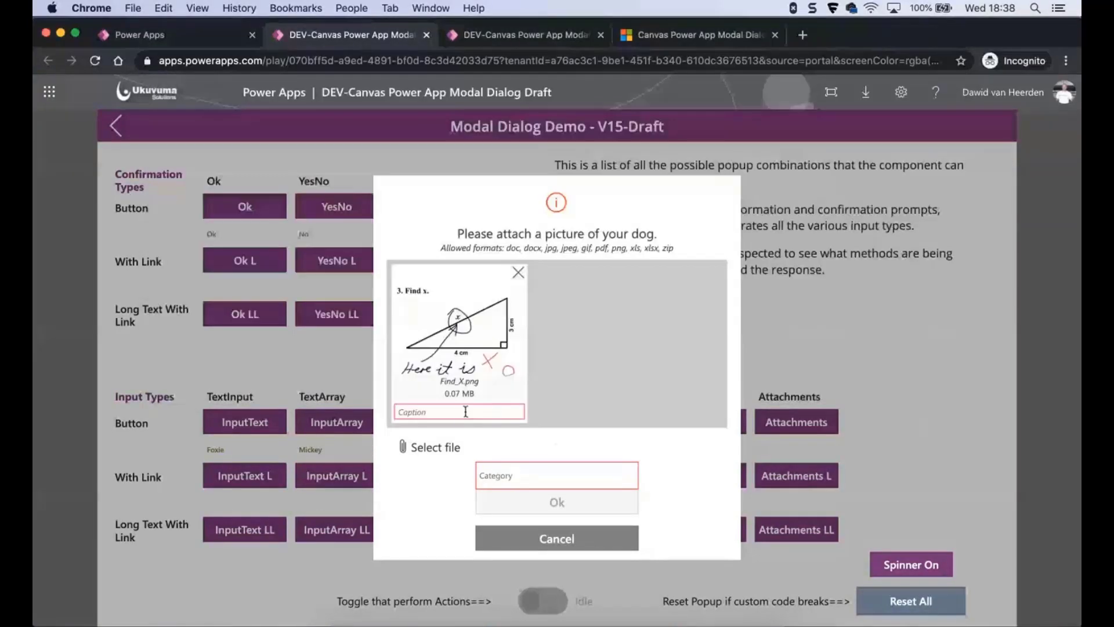
click(460, 411)
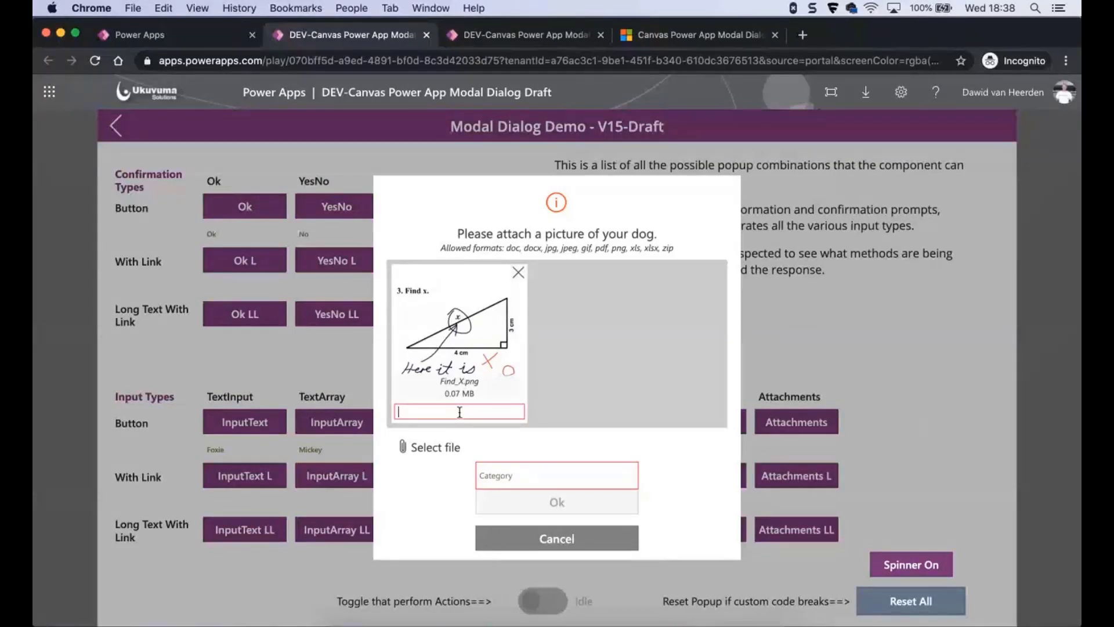
text(Picture)
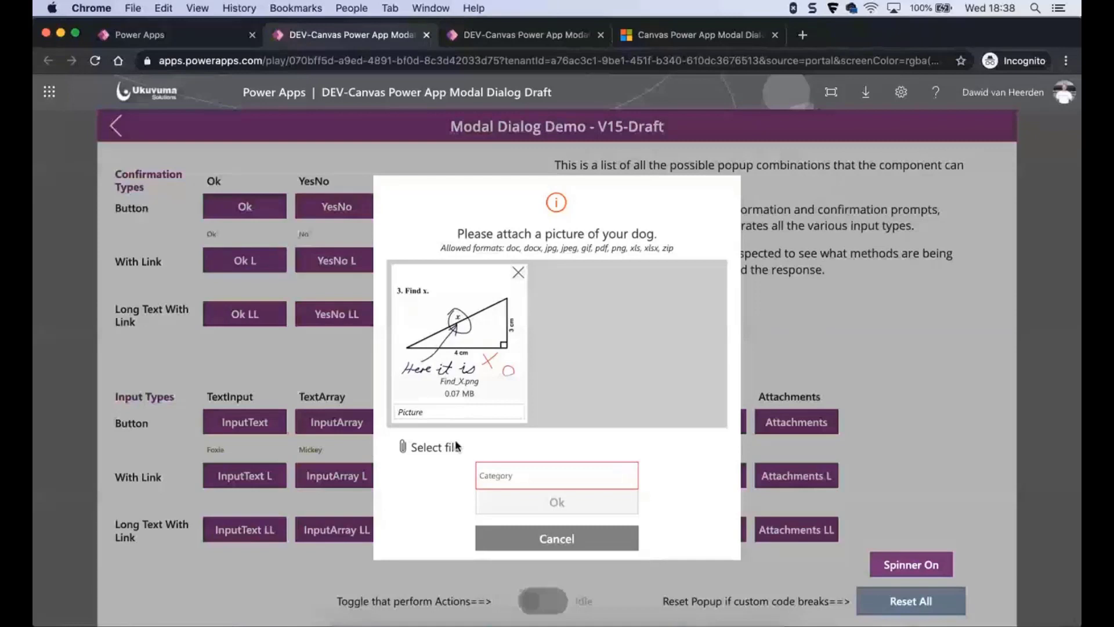
click(435, 447)
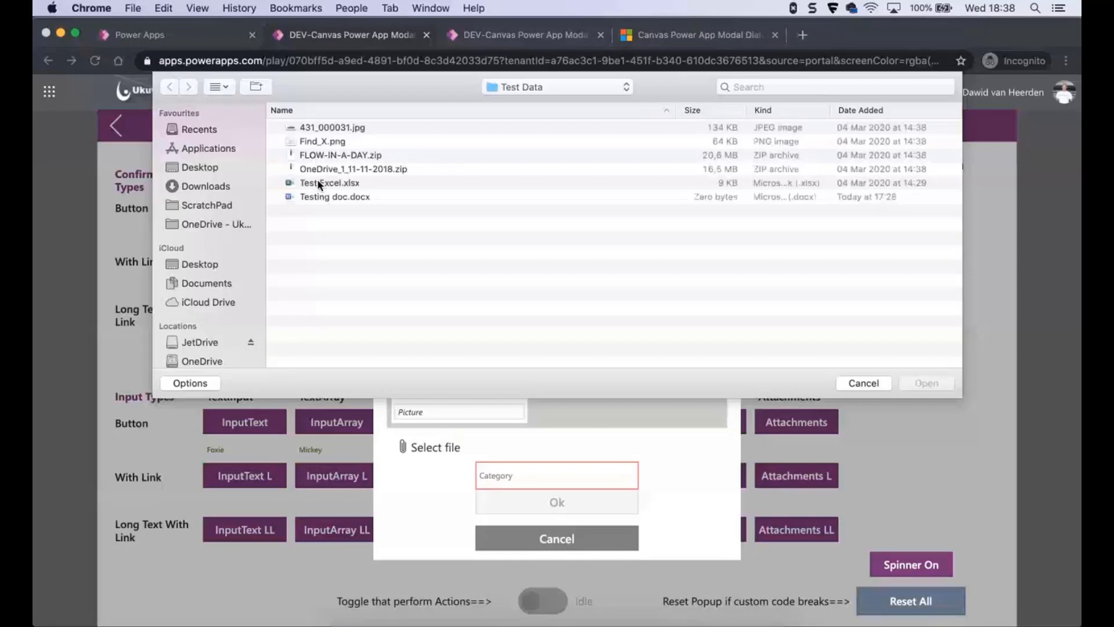
Step: Attach Test Excel.xlsx captioned 'My file' under 'Test Category' and submit the attachments popup
click(925, 383)
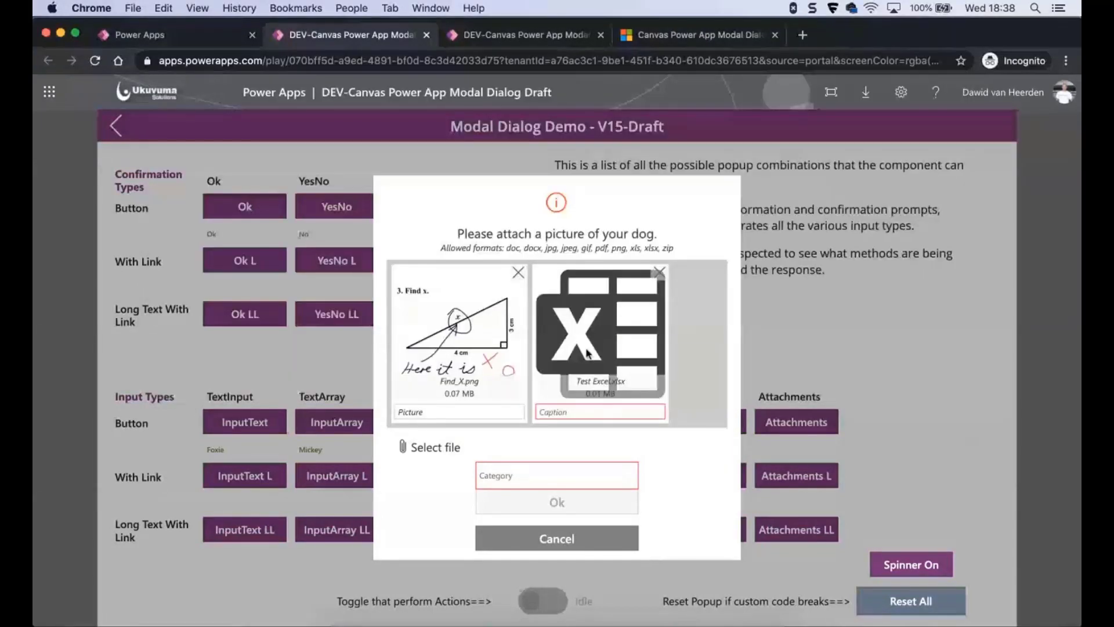
click(599, 411)
text(My file)
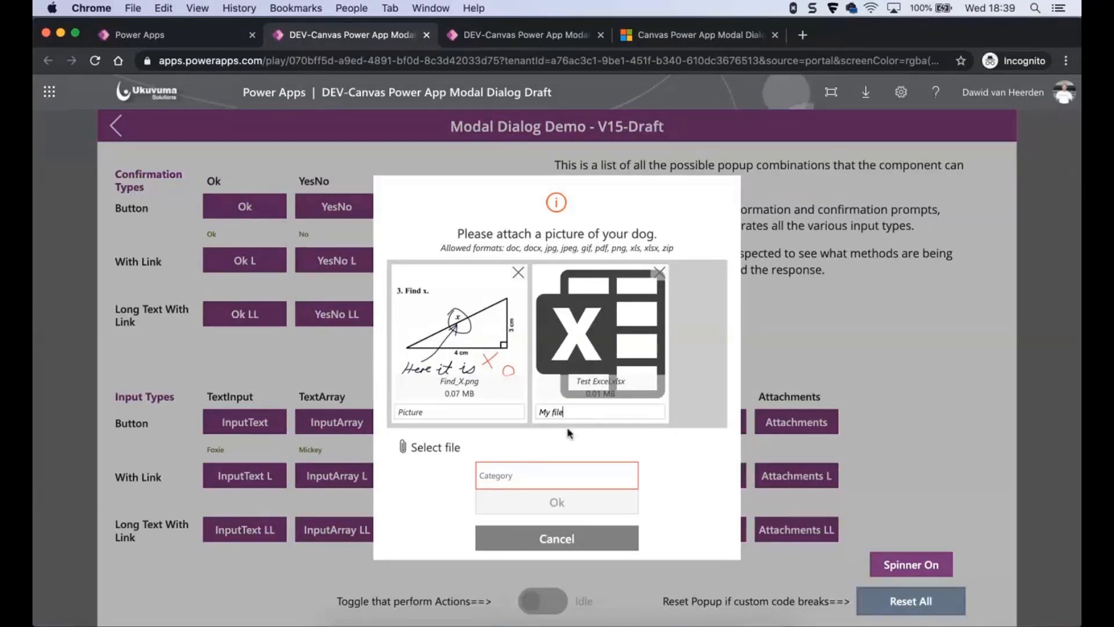
click(556, 475)
text(Test Category)
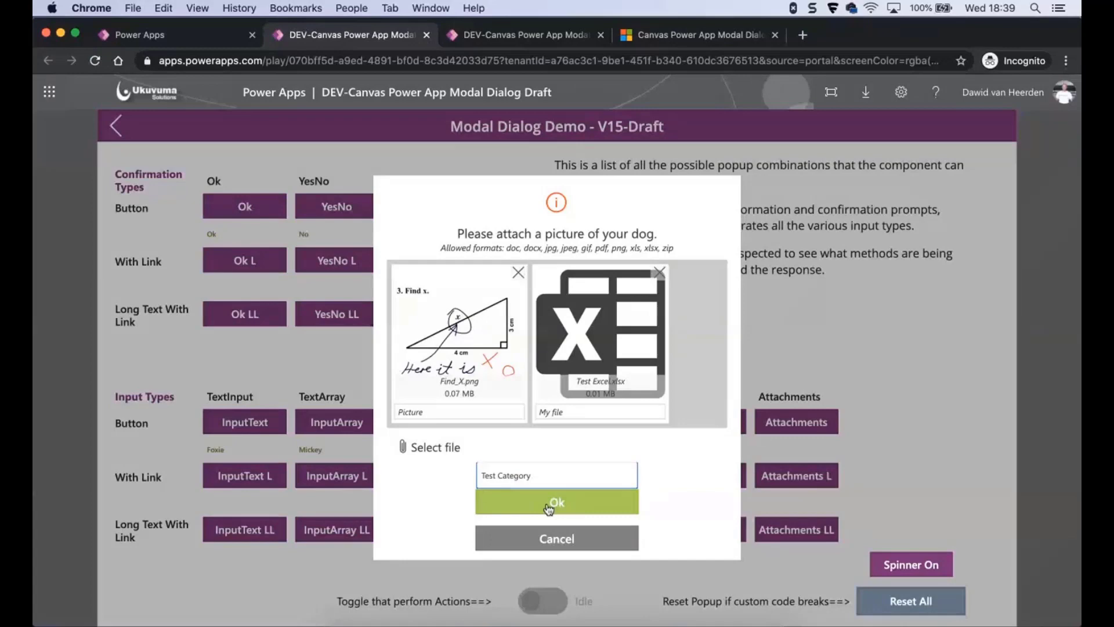
click(556, 502)
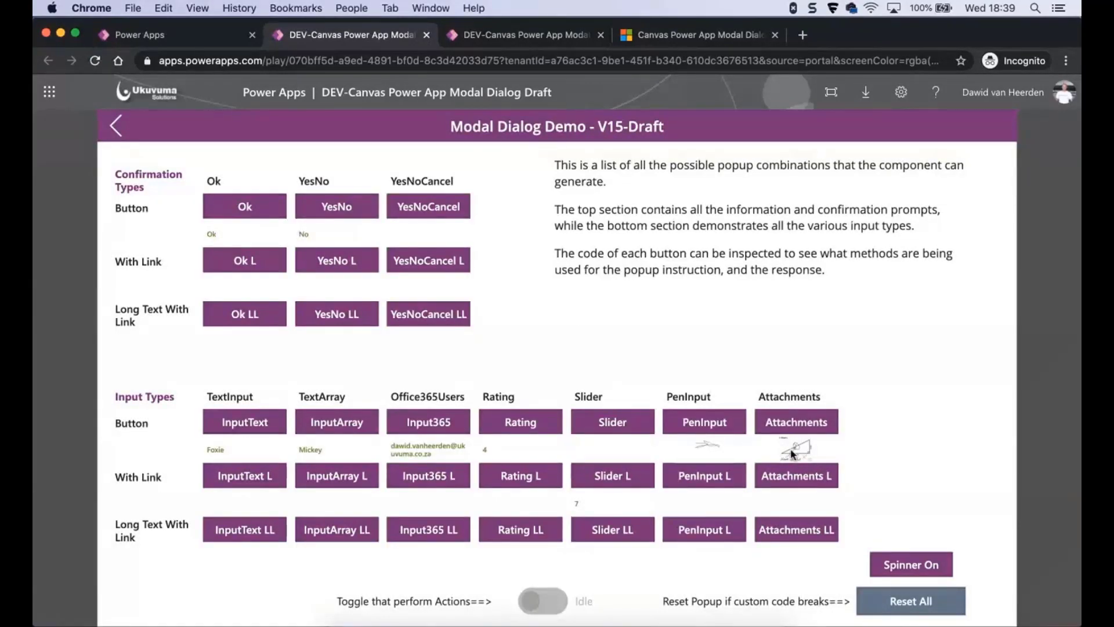
mouse_move(765, 503)
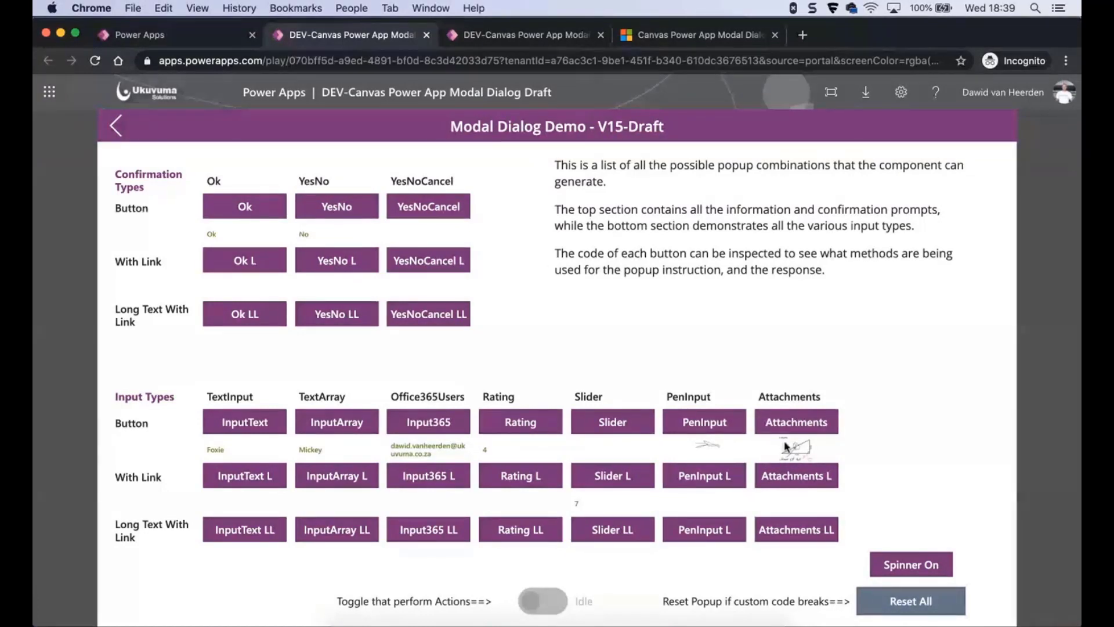
mouse_move(796, 476)
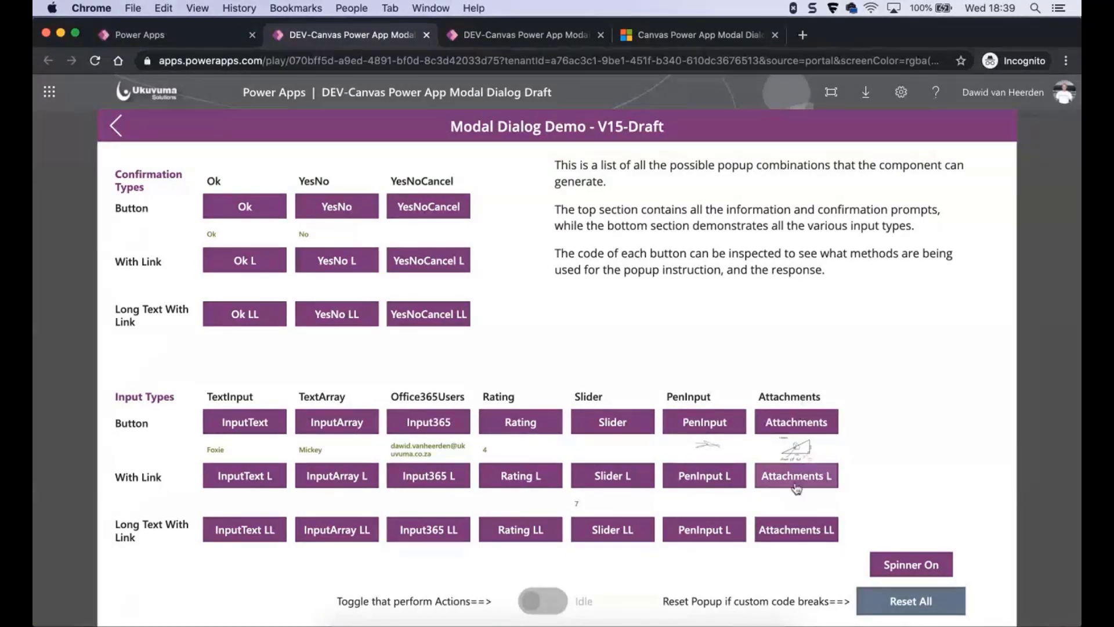
mouse_move(793, 458)
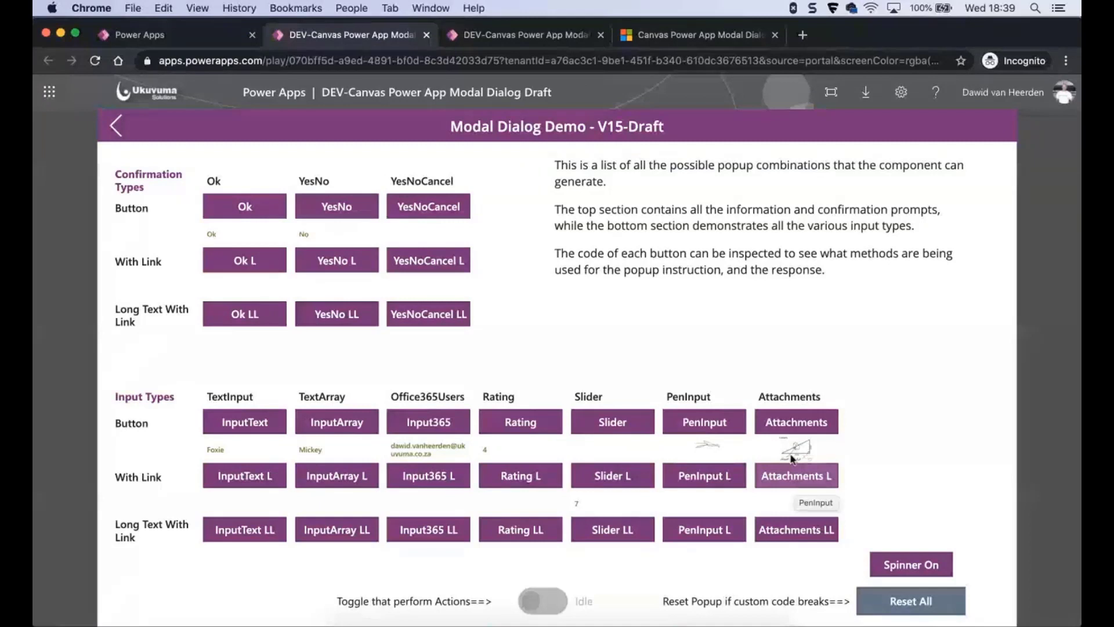
mouse_move(781, 412)
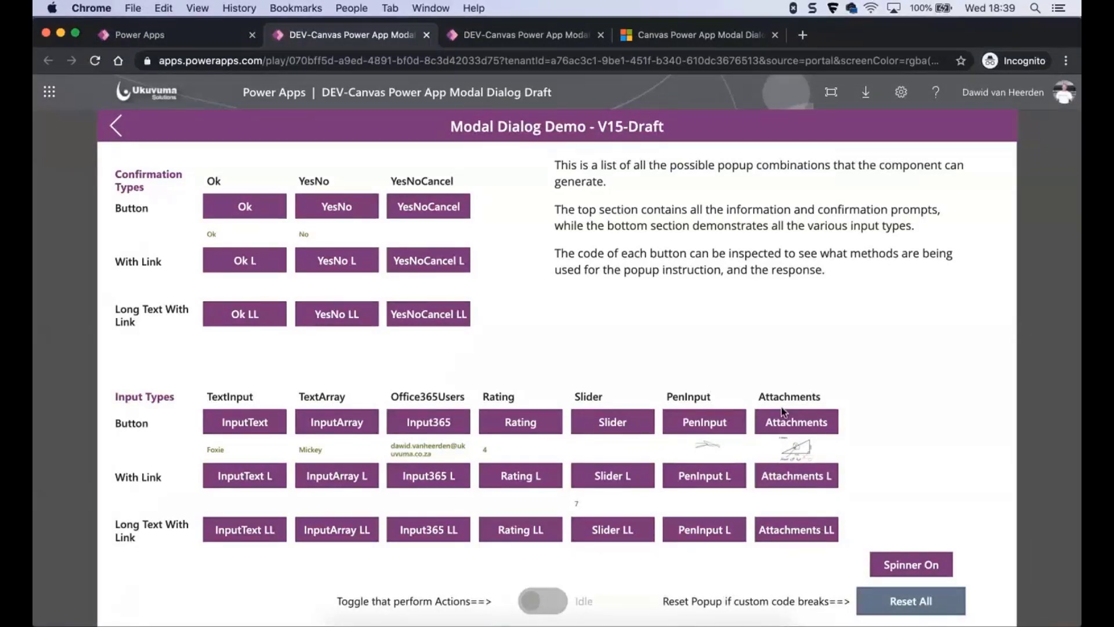
mouse_move(856, 567)
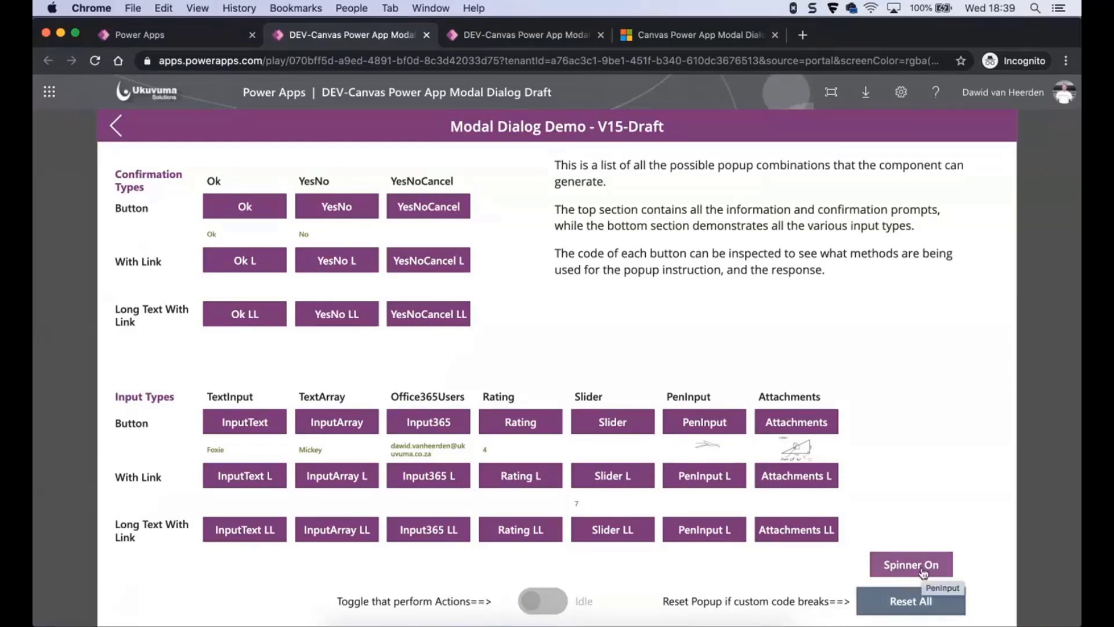
click(910, 564)
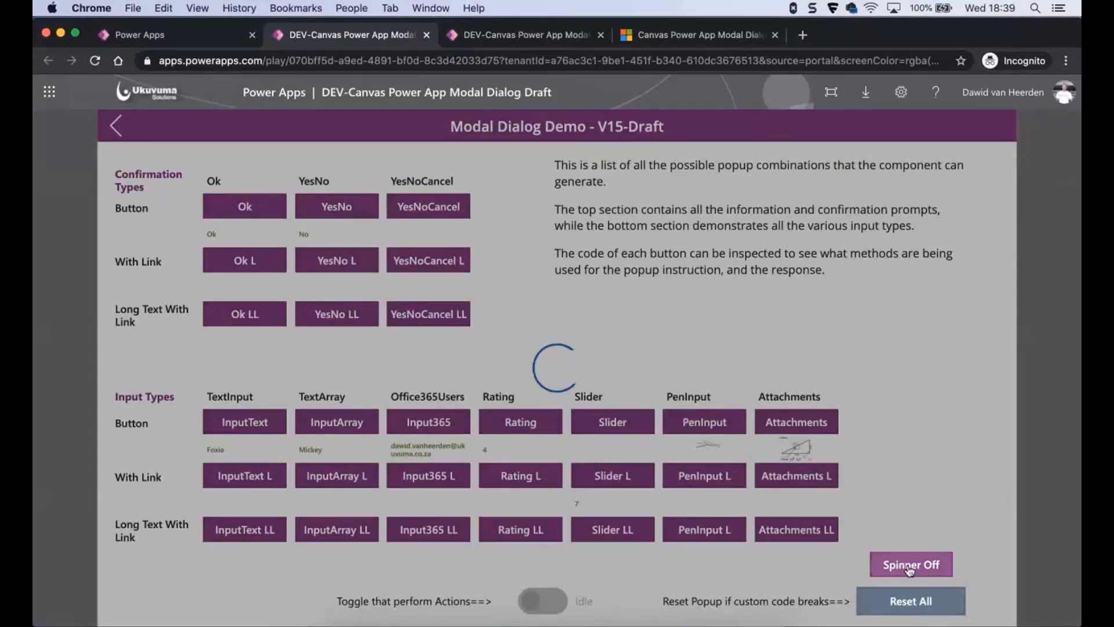
click(911, 564)
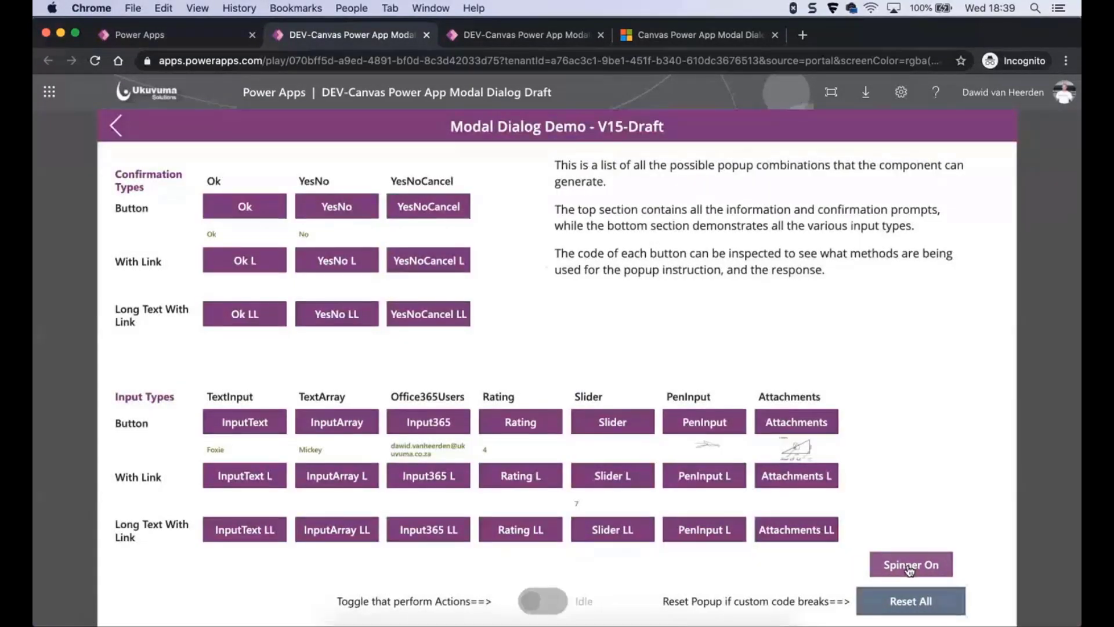
click(911, 564)
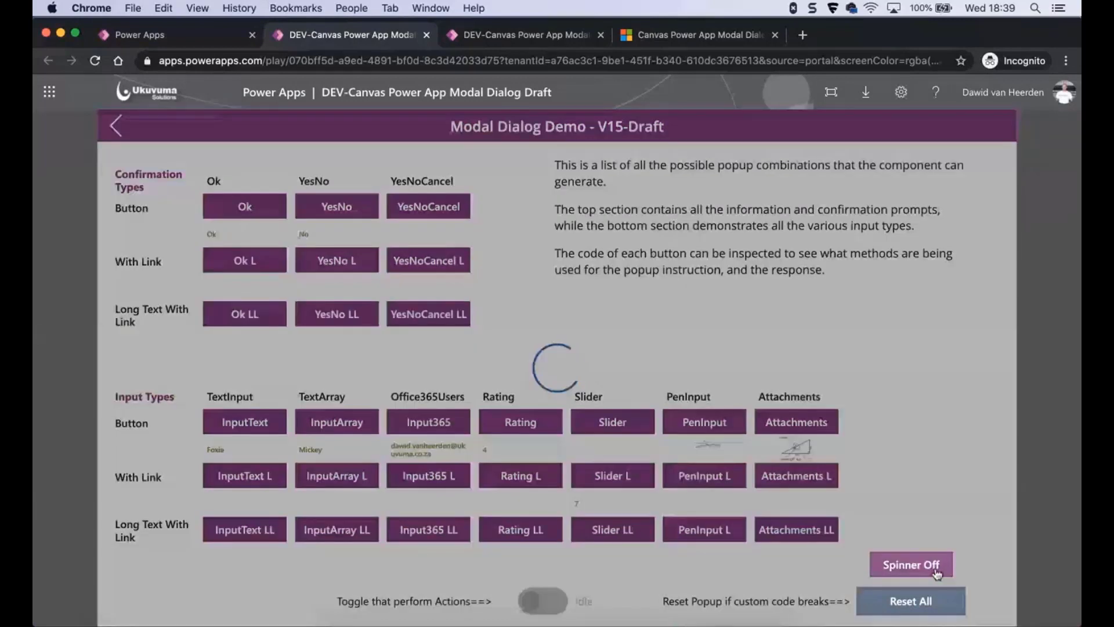
click(910, 564)
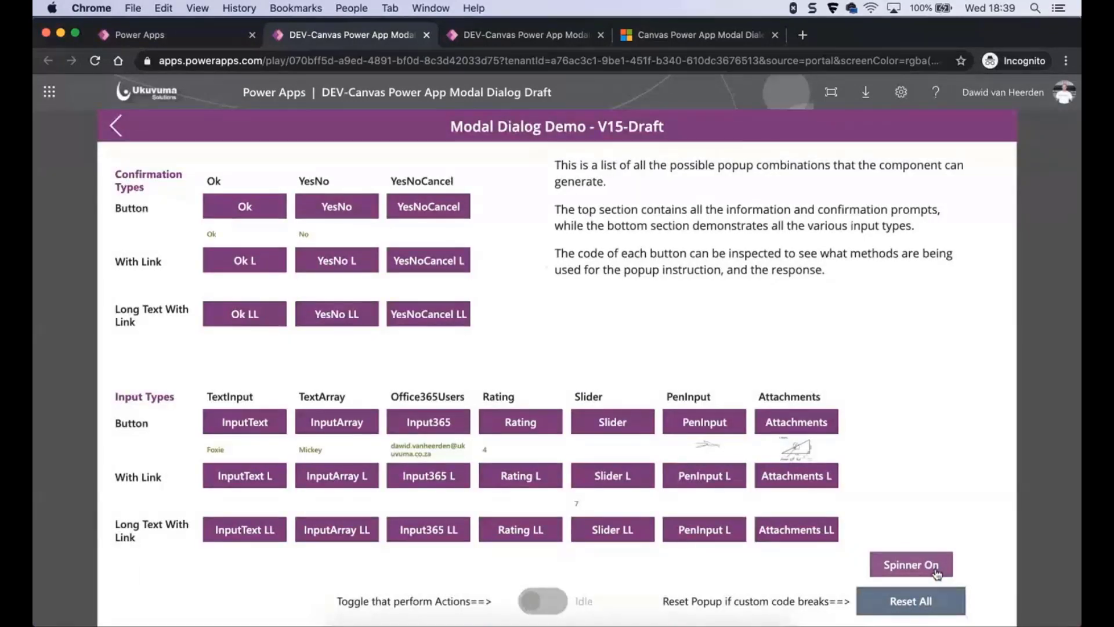
mouse_move(525, 34)
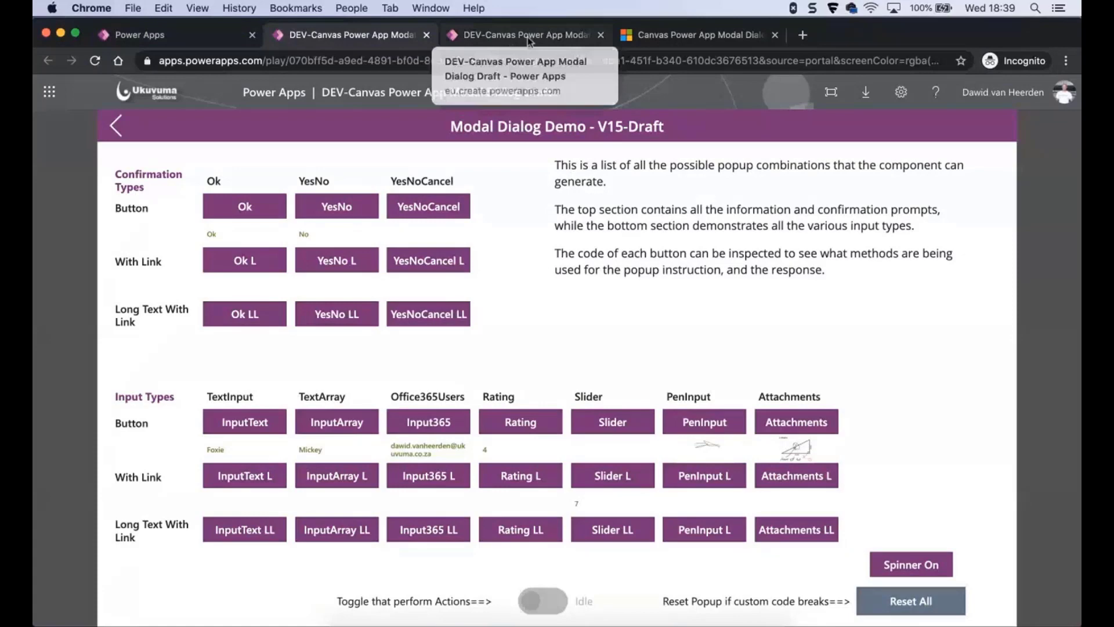
Step: View the btn_Ok button's OnSelect Collect instruction formula in the editor
click(525, 34)
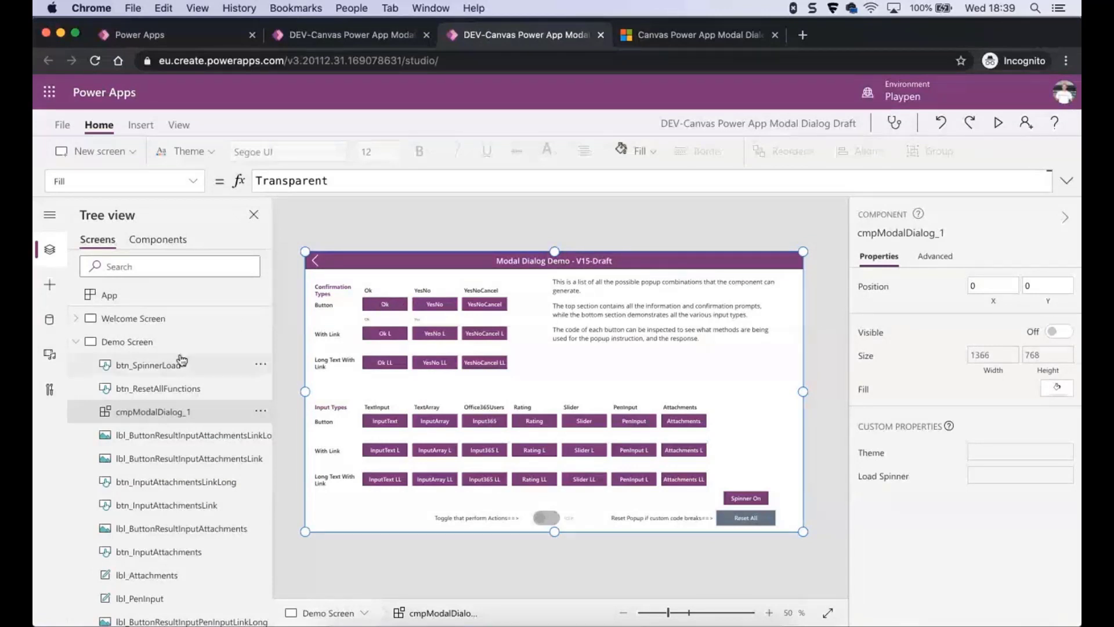
click(384, 303)
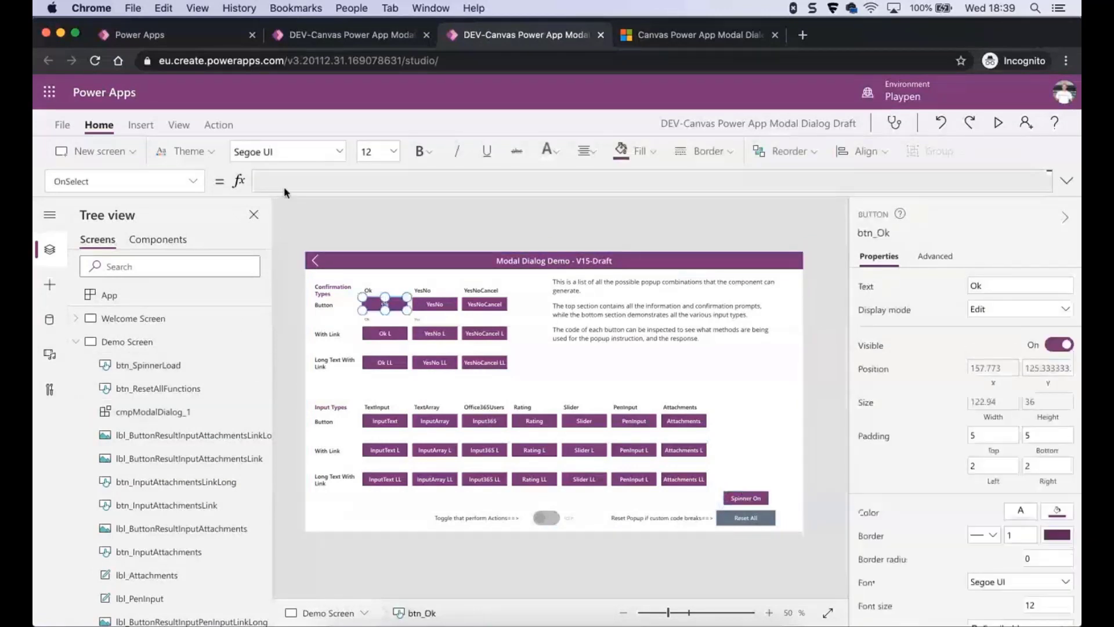
click(1065, 181)
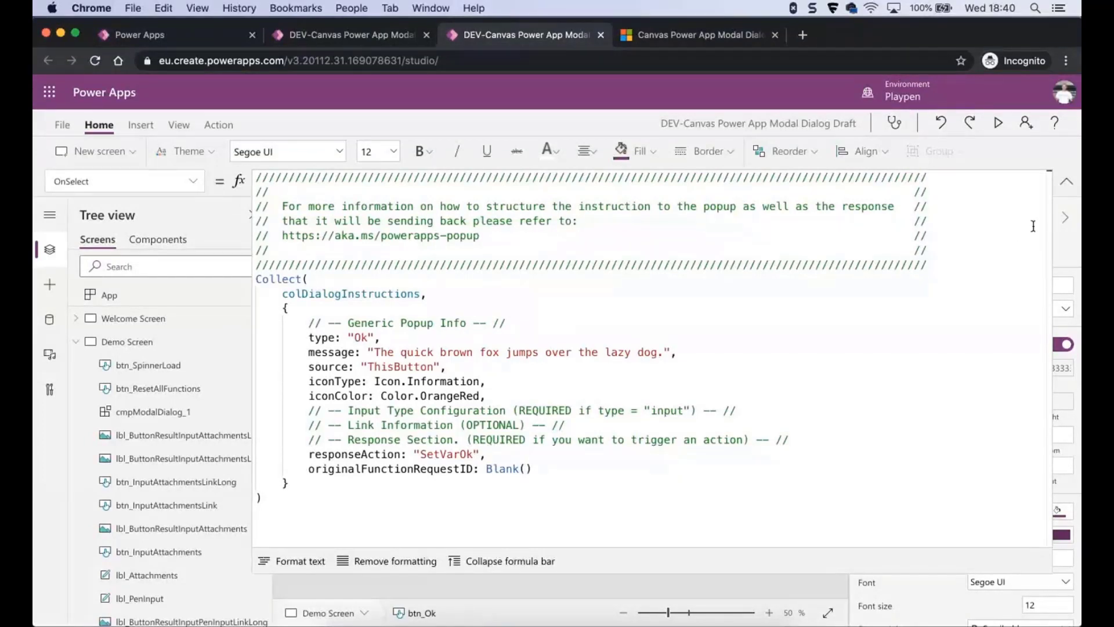
mouse_move(686, 388)
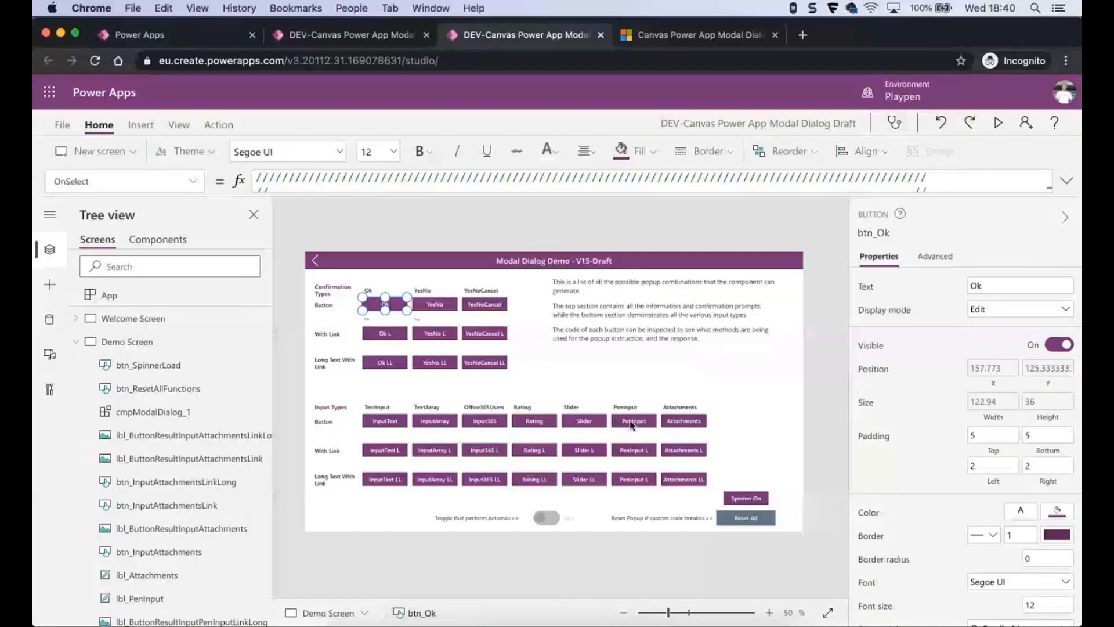
Step: View the btn_InputSlider button's Collect instruction formula with its slider settings
click(584, 420)
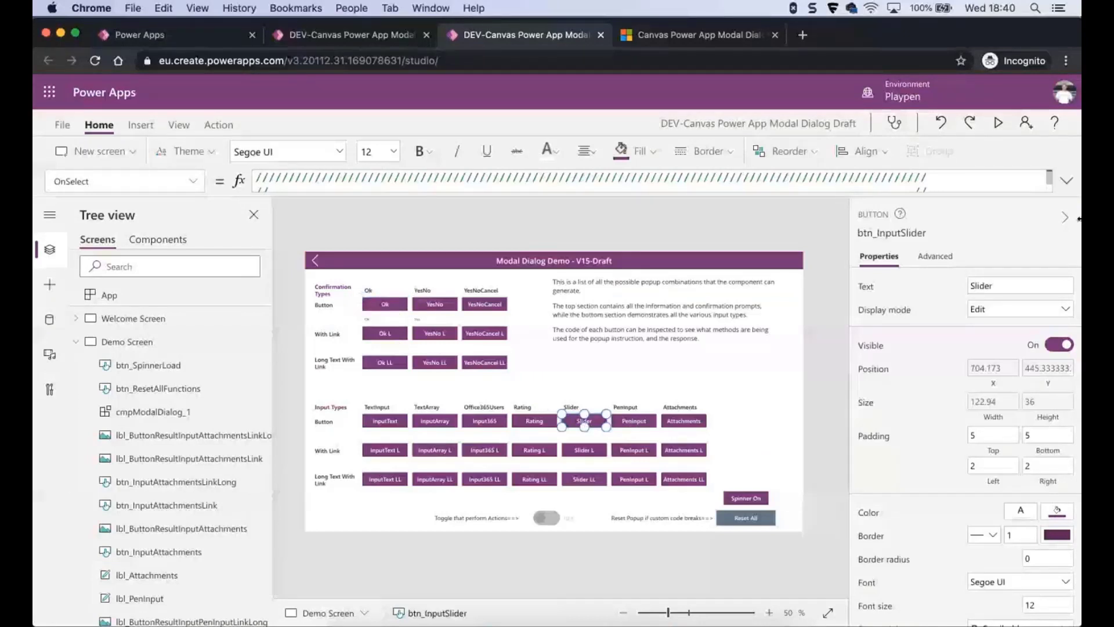
click(1067, 180)
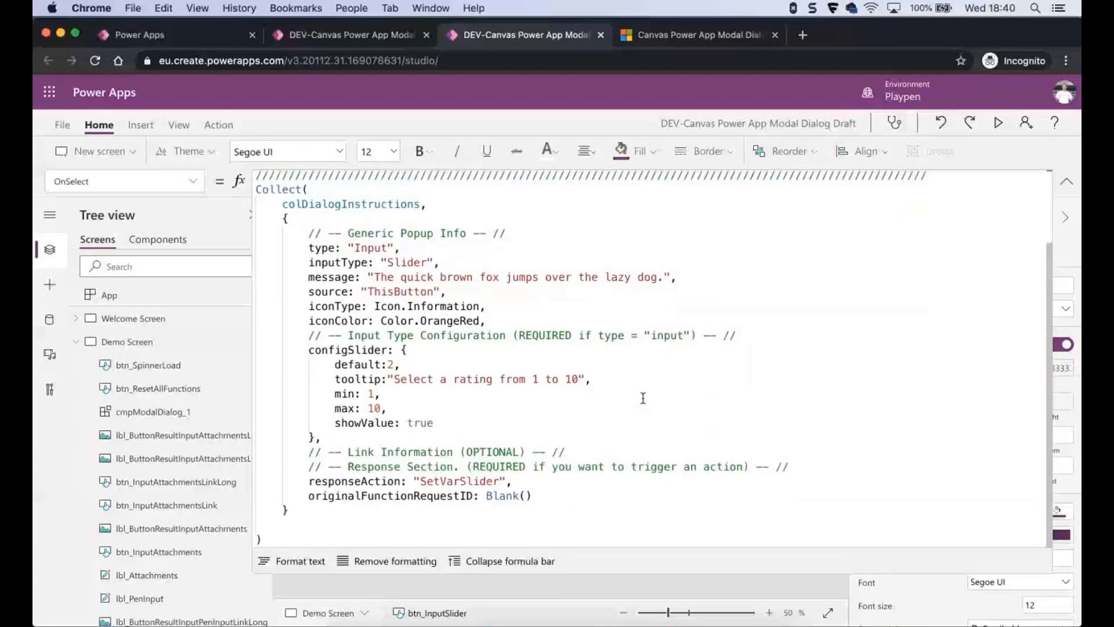
mouse_move(363, 247)
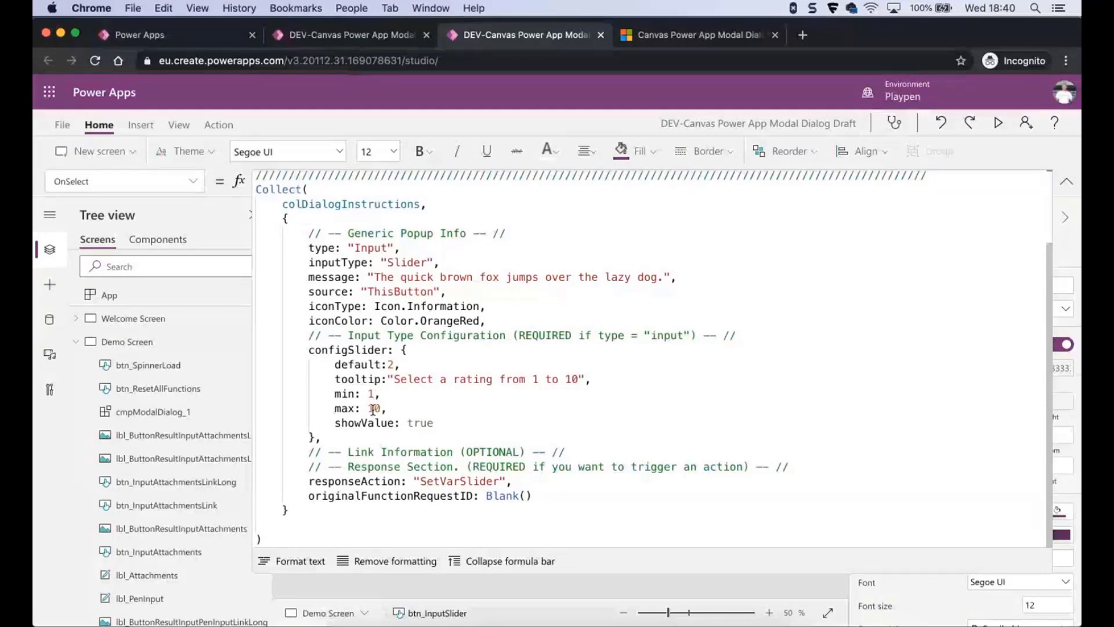
click(1068, 182)
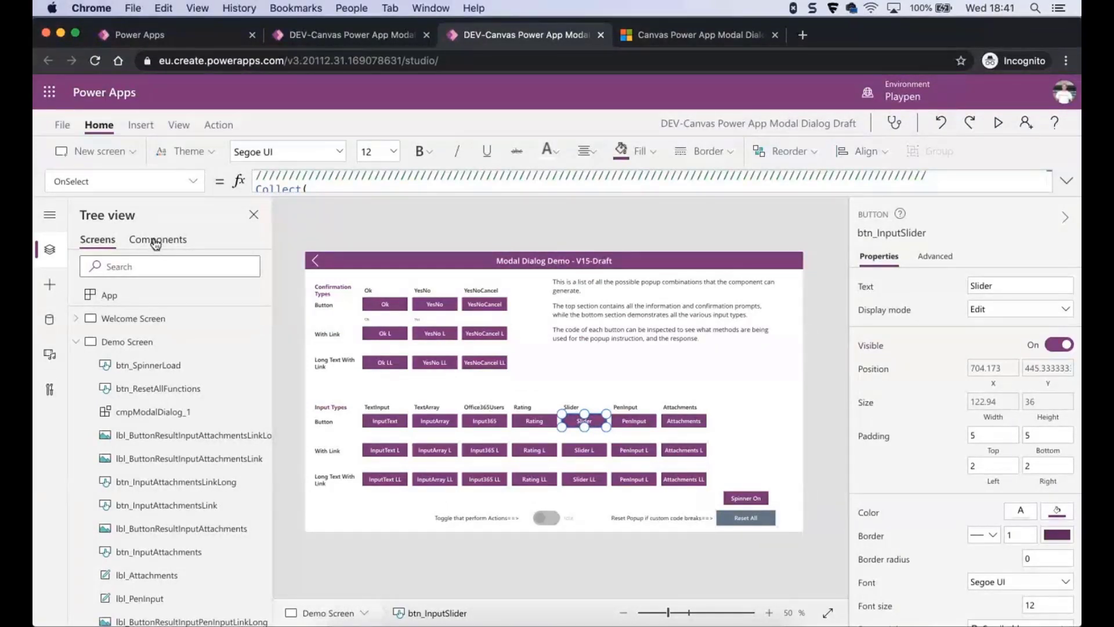
Step: Select md_MDGalPopup under grp_LoadSpinner in the Components tree view
click(158, 240)
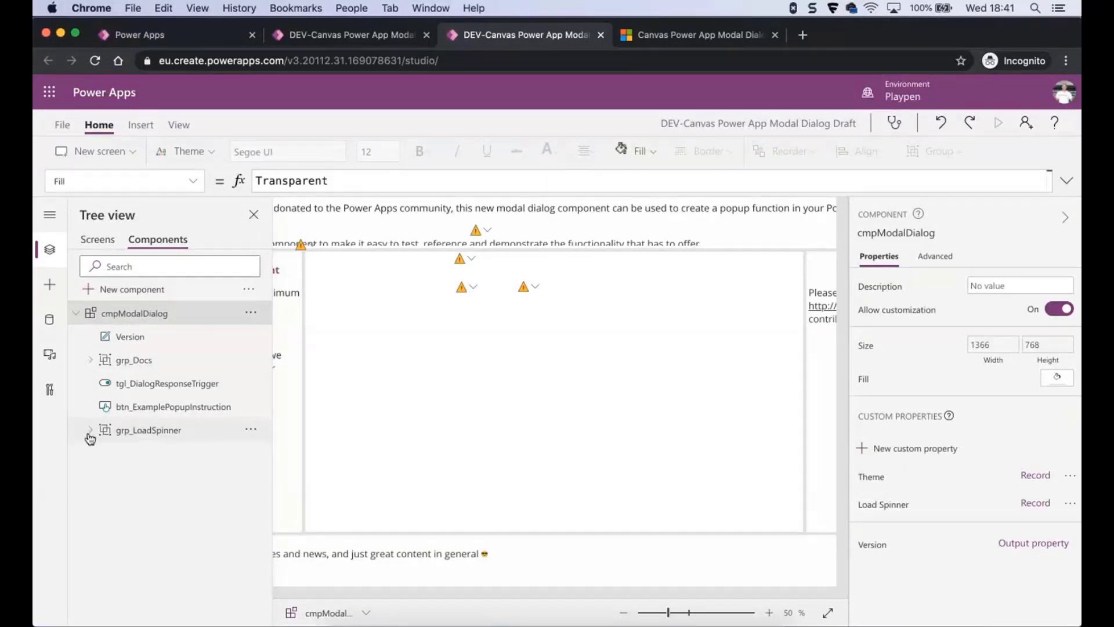
click(91, 432)
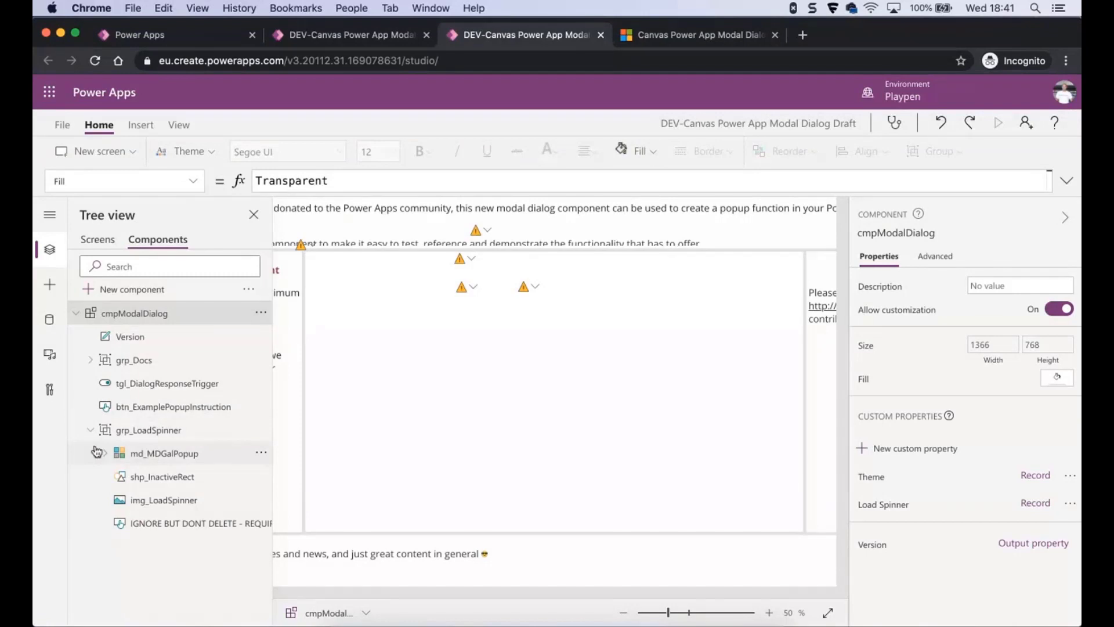
click(147, 429)
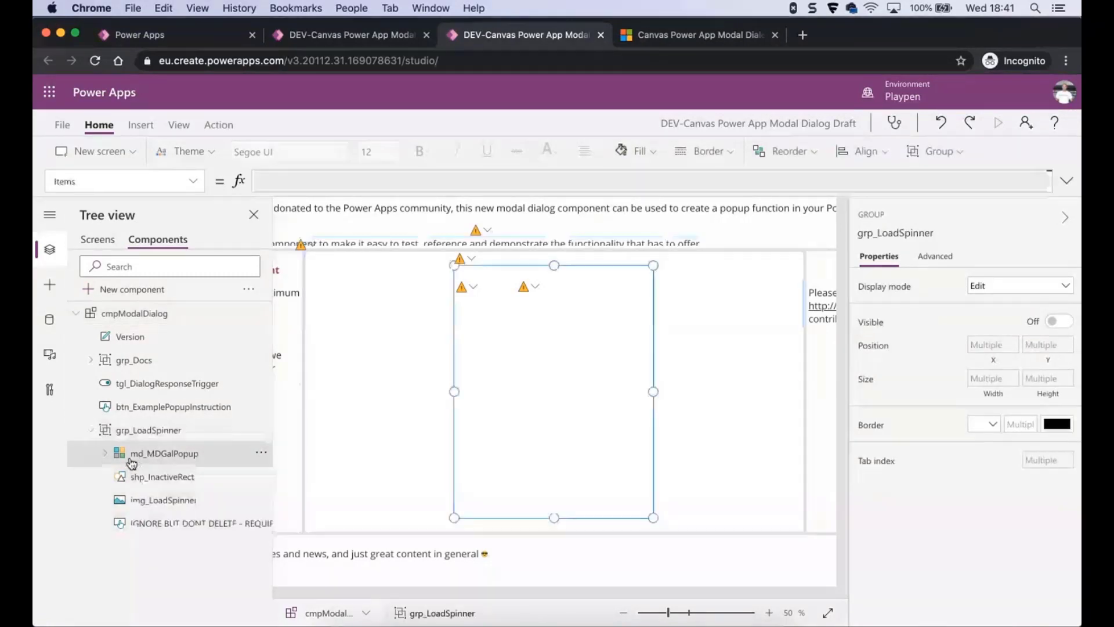
click(164, 453)
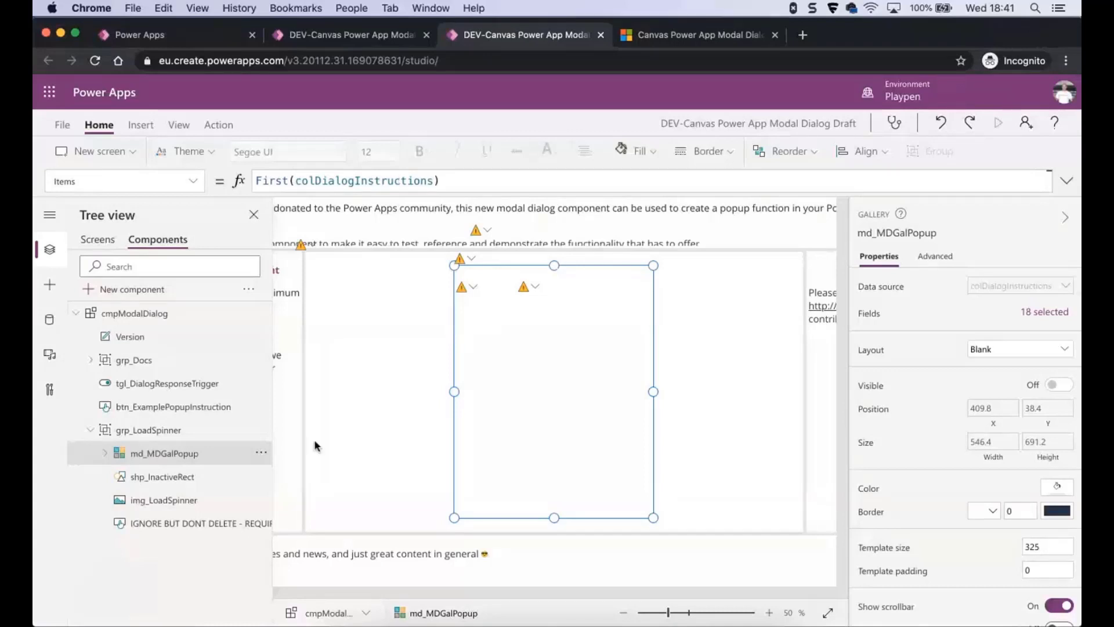
mouse_move(328, 407)
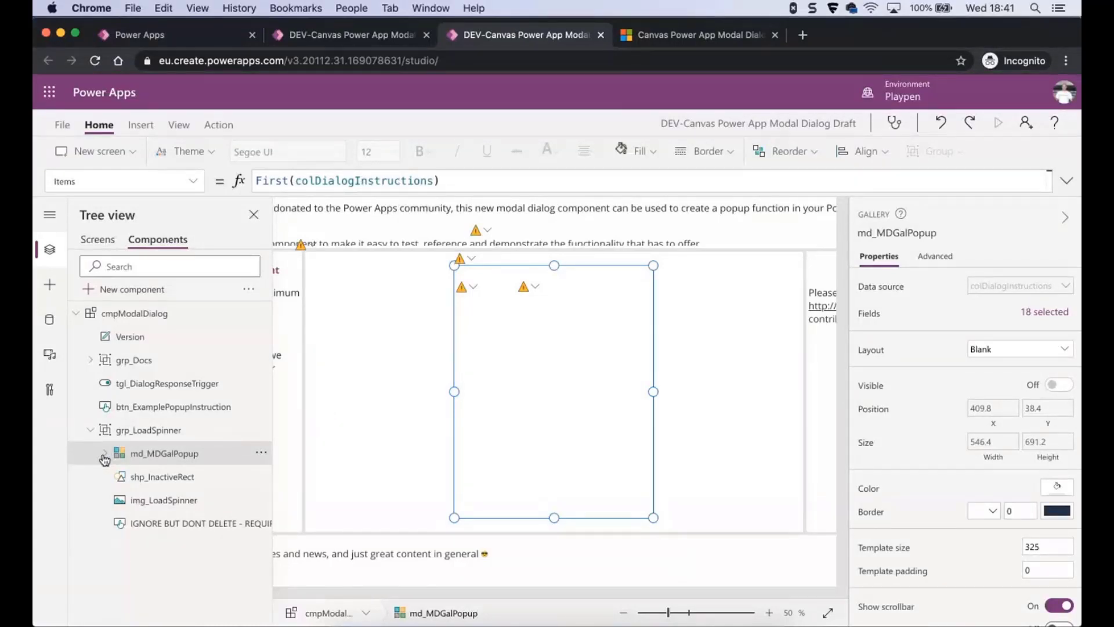
Step: Expand the popup gallery to list its message, input and attachment child controls
click(104, 453)
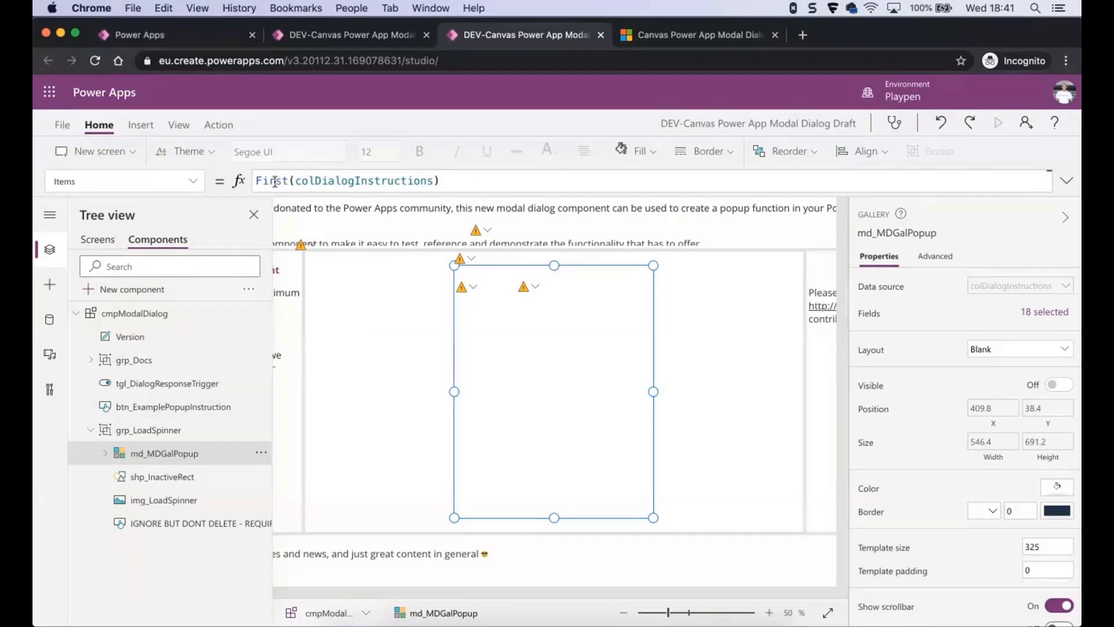
mouse_move(191, 406)
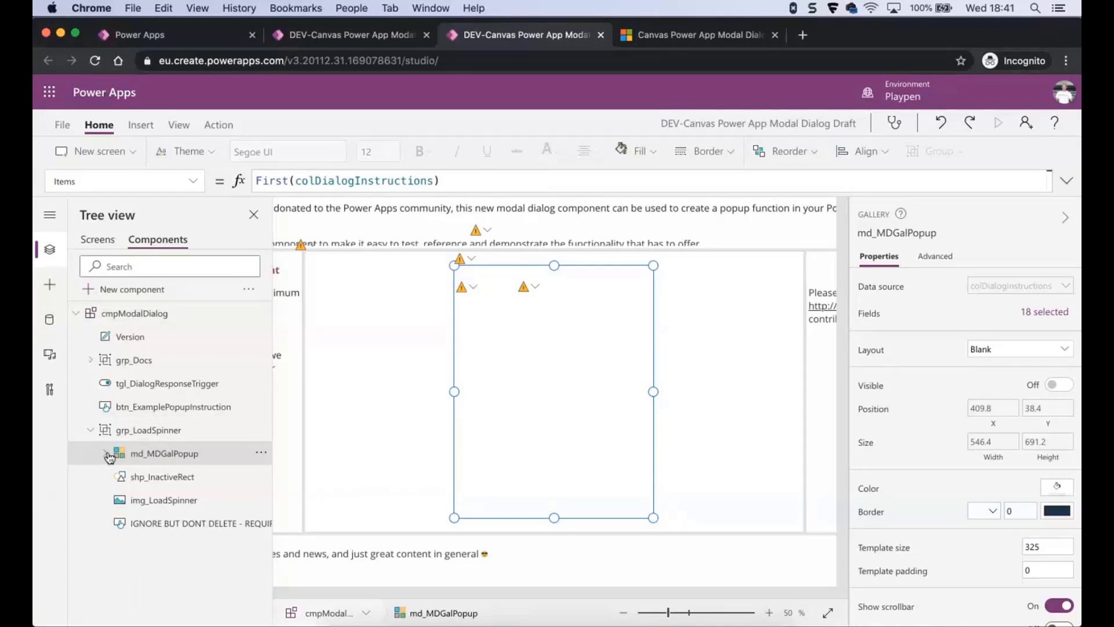
click(105, 454)
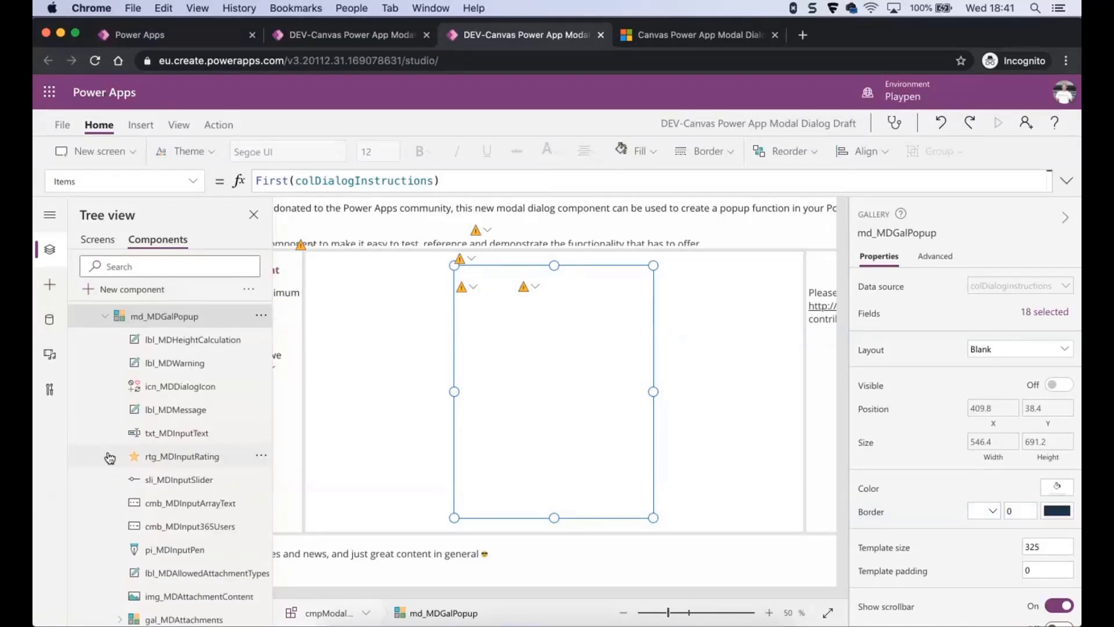
scroll(down, 3)
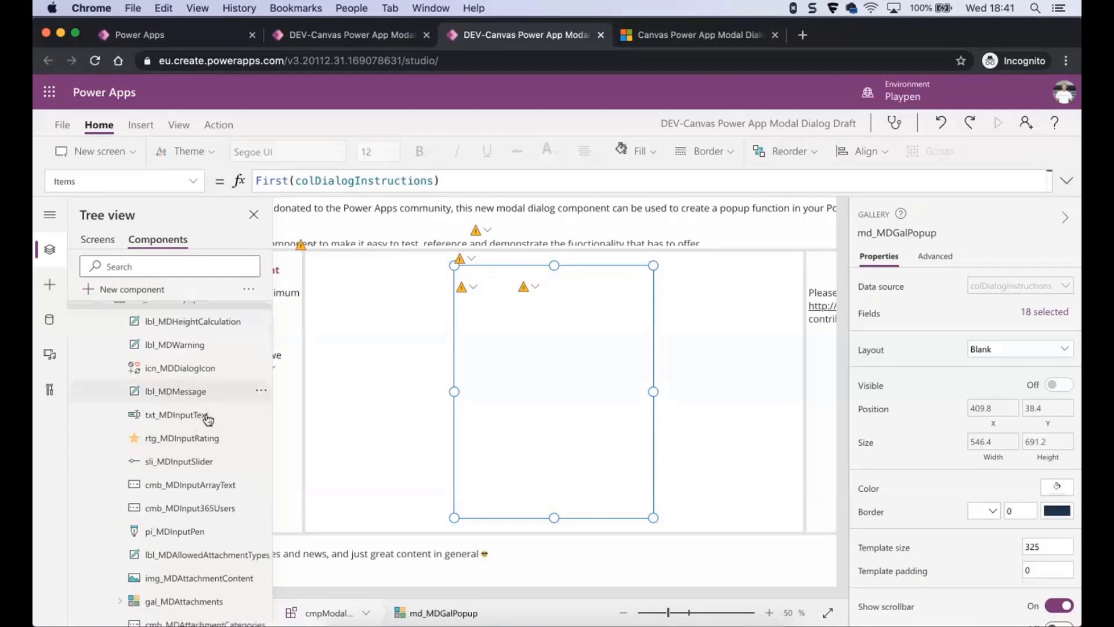
scroll(down, 3)
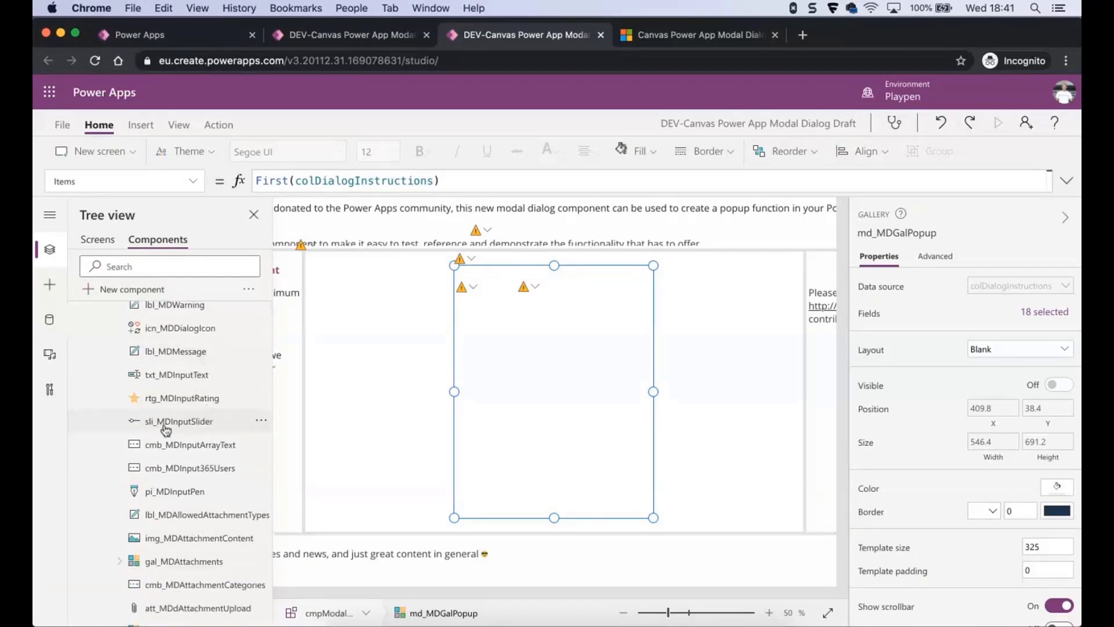
Step: Show sli_MDInputSlider's Visible formula checking type Input and inputType Slider
click(179, 420)
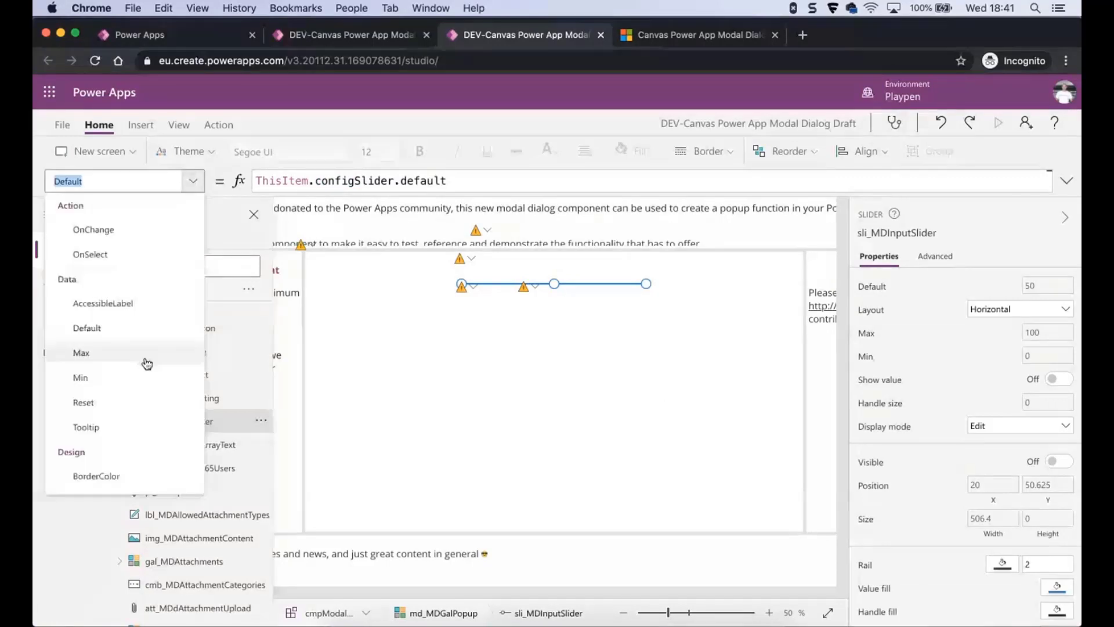
scroll(down, 3)
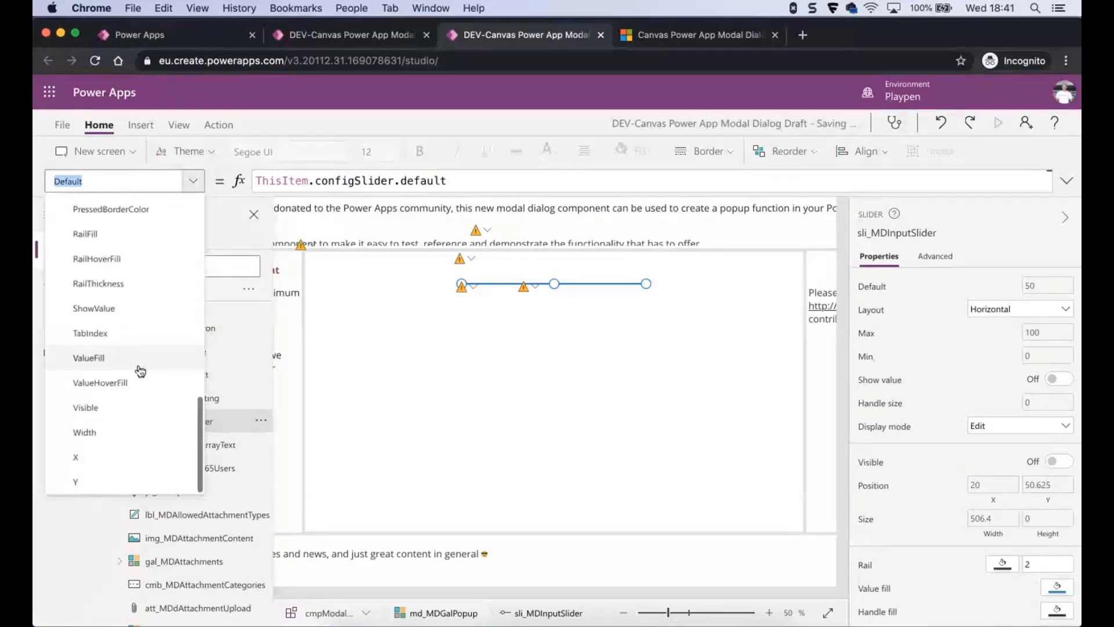
click(85, 407)
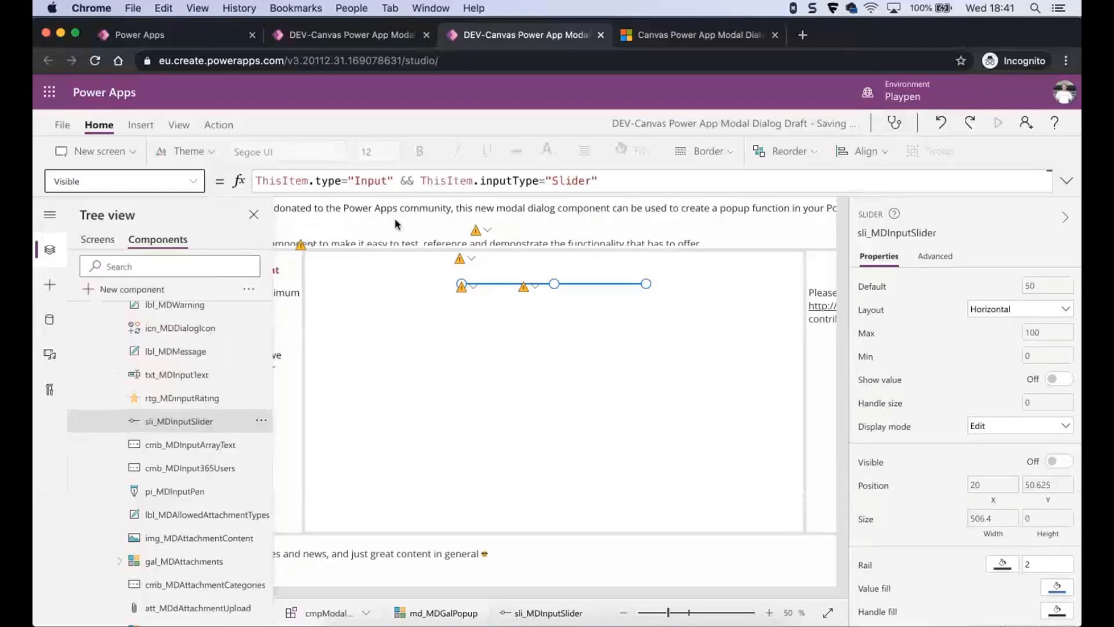
mouse_move(388, 214)
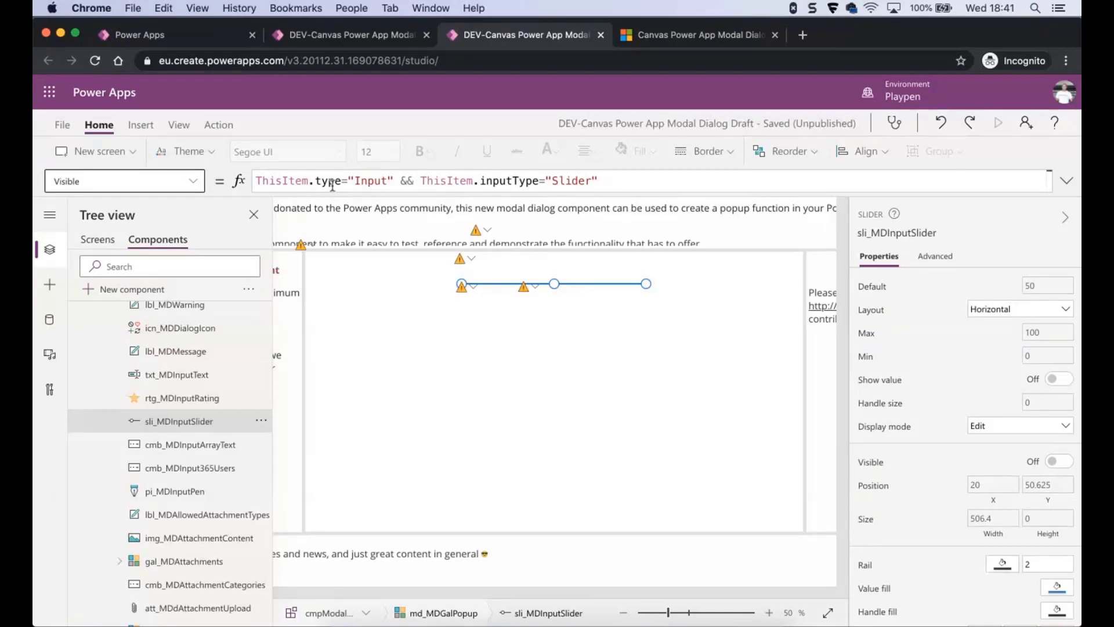
mouse_move(226, 525)
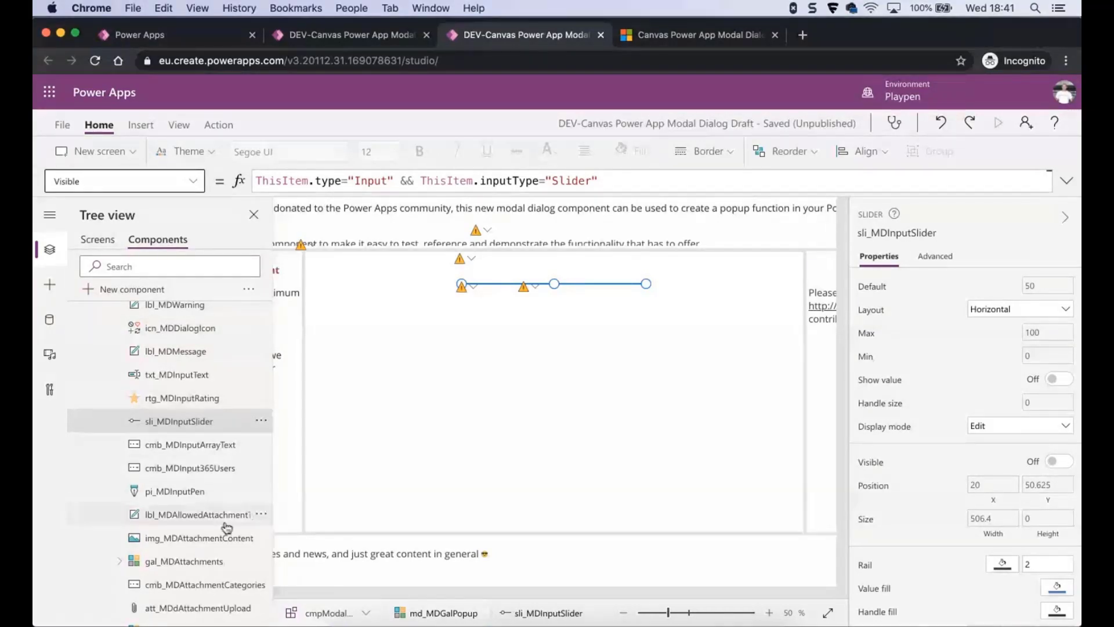
scroll(down, 3)
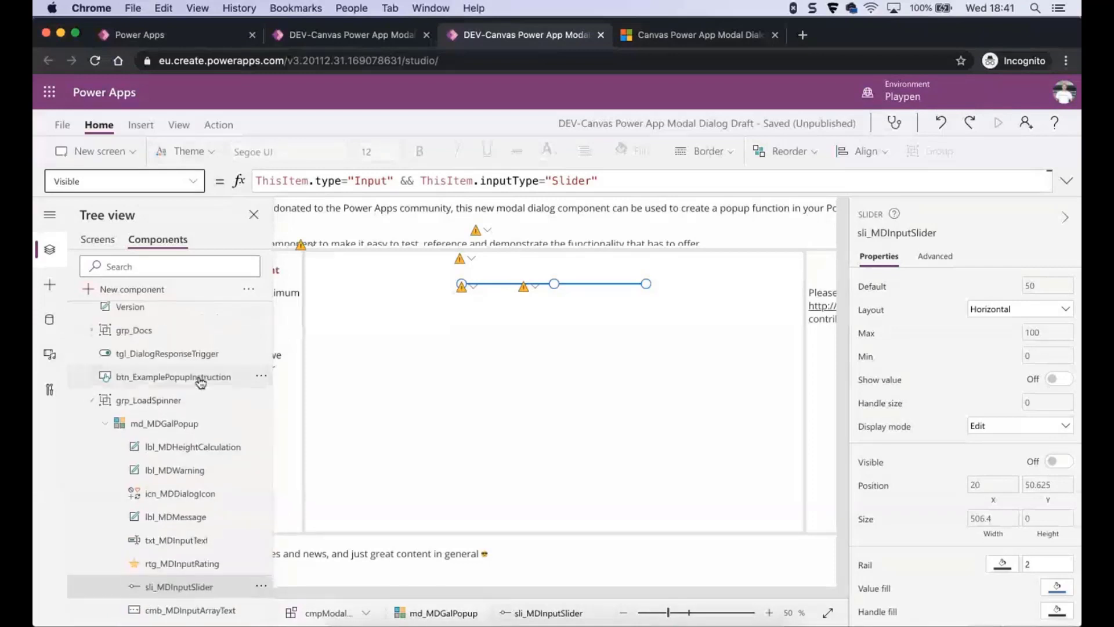
mouse_move(173, 376)
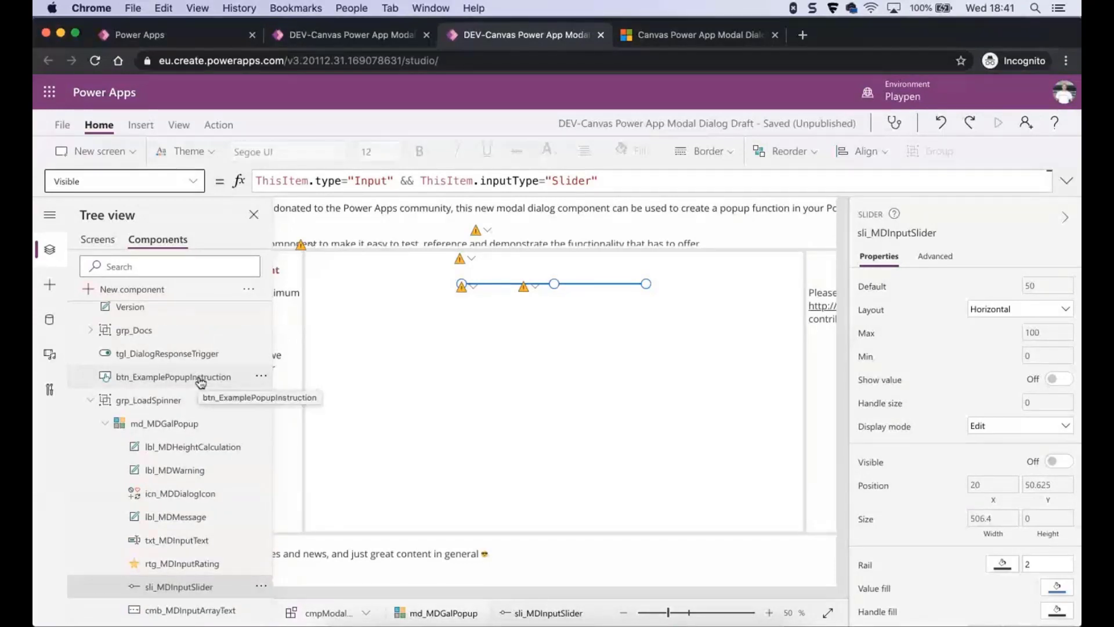
scroll(up, 3)
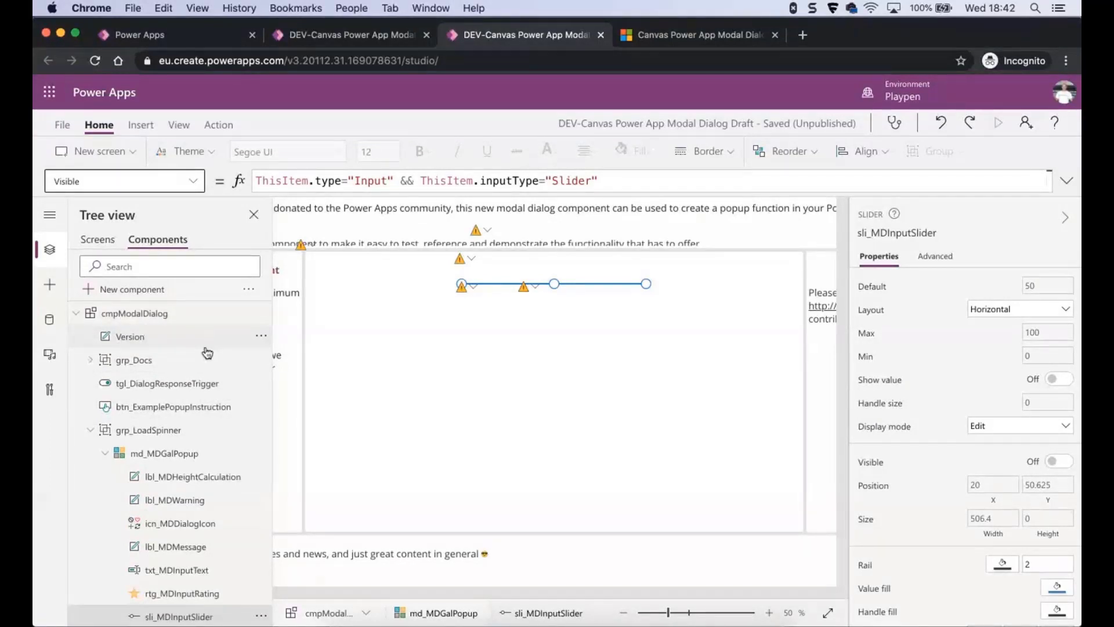
scroll(down, 3)
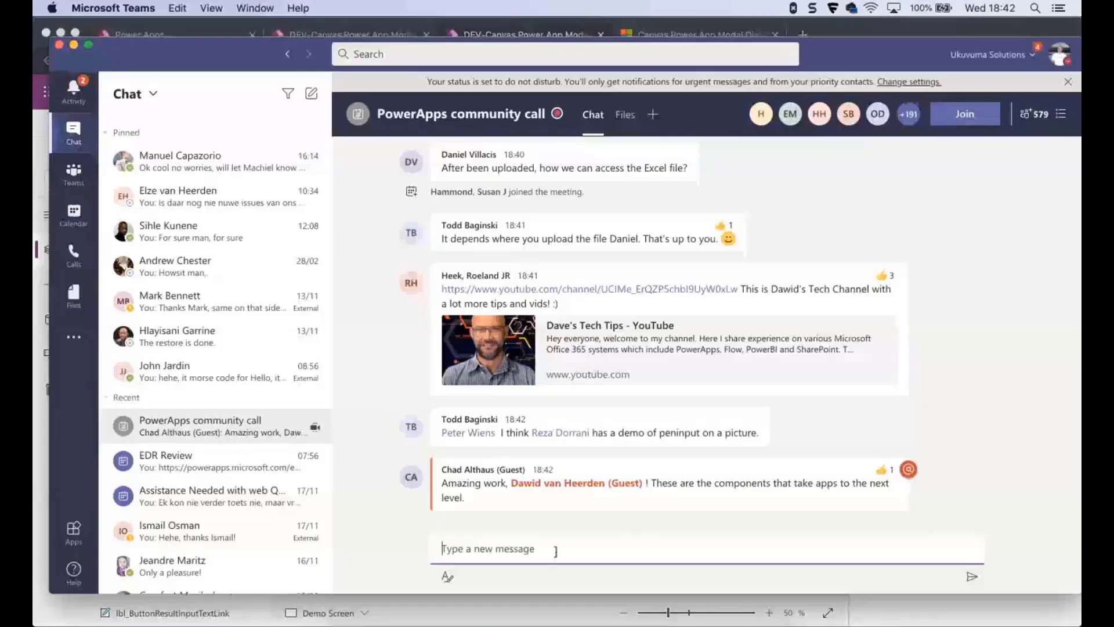
Step: Scroll through the community call chat in Microsoft Teams
scroll(down, 3)
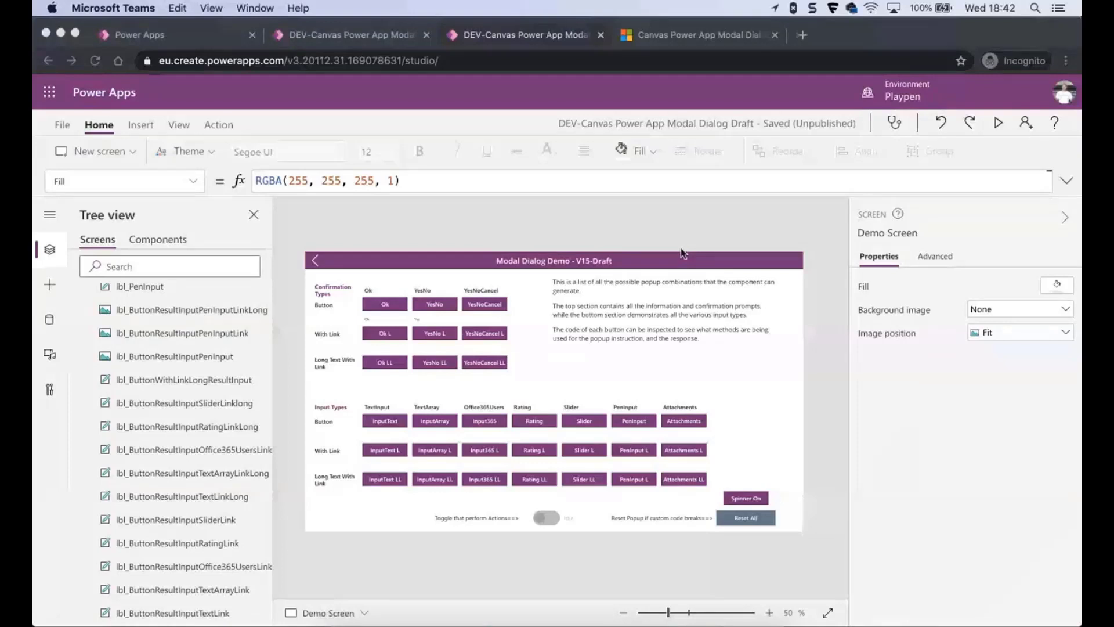
mouse_move(467, 254)
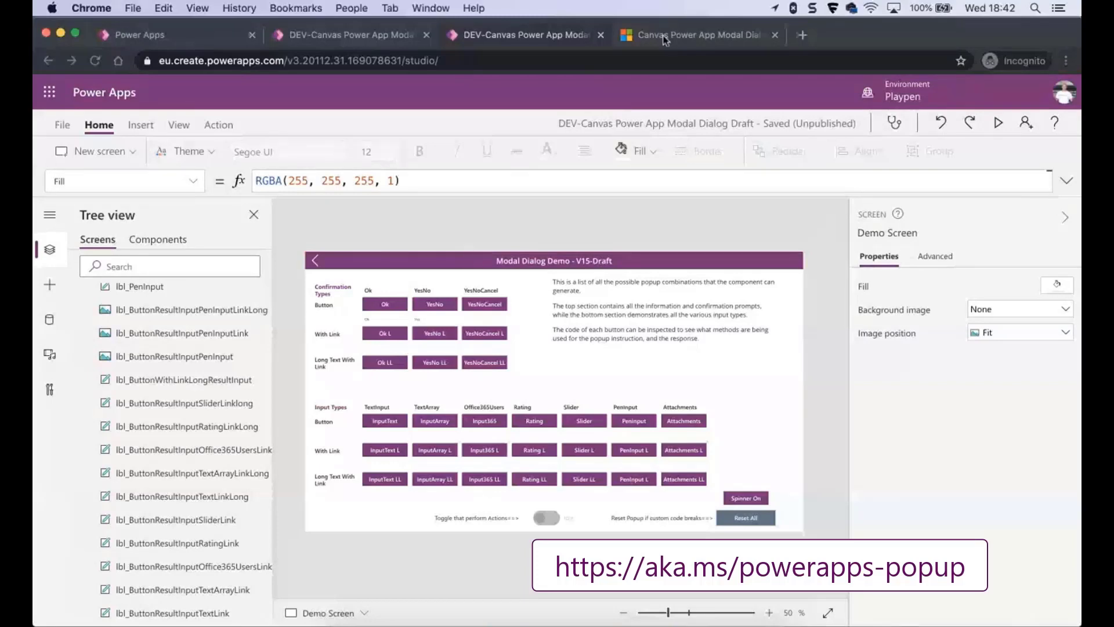
Step: Bring up the Modal Dialog Popup gallery post, dismiss the survey prompt and scroll to Installation Steps
click(696, 34)
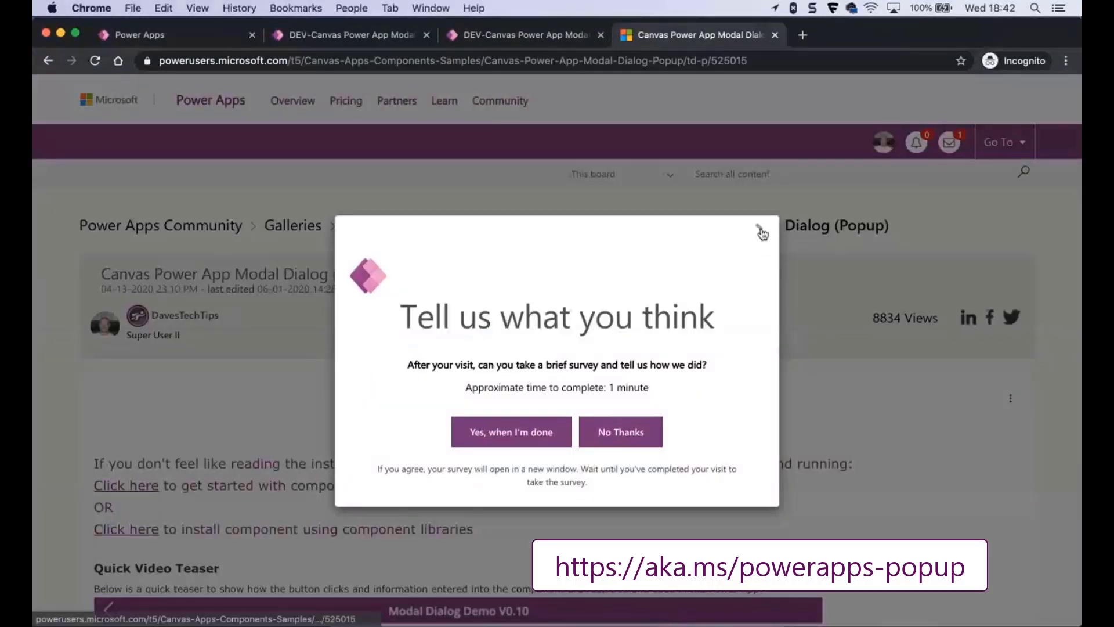
click(761, 229)
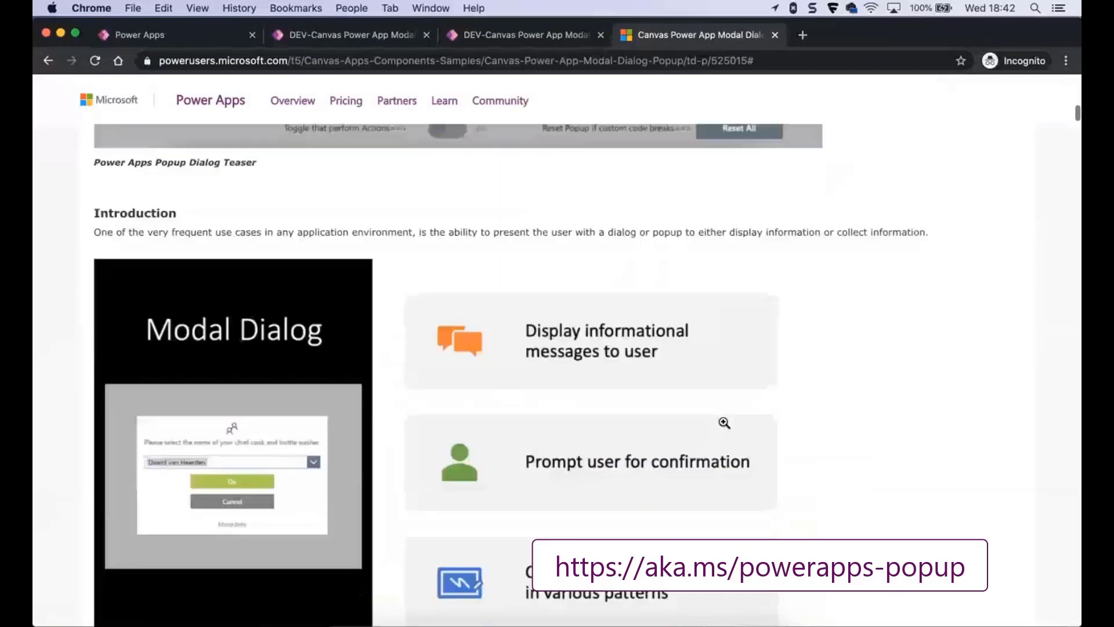
scroll(down, 3)
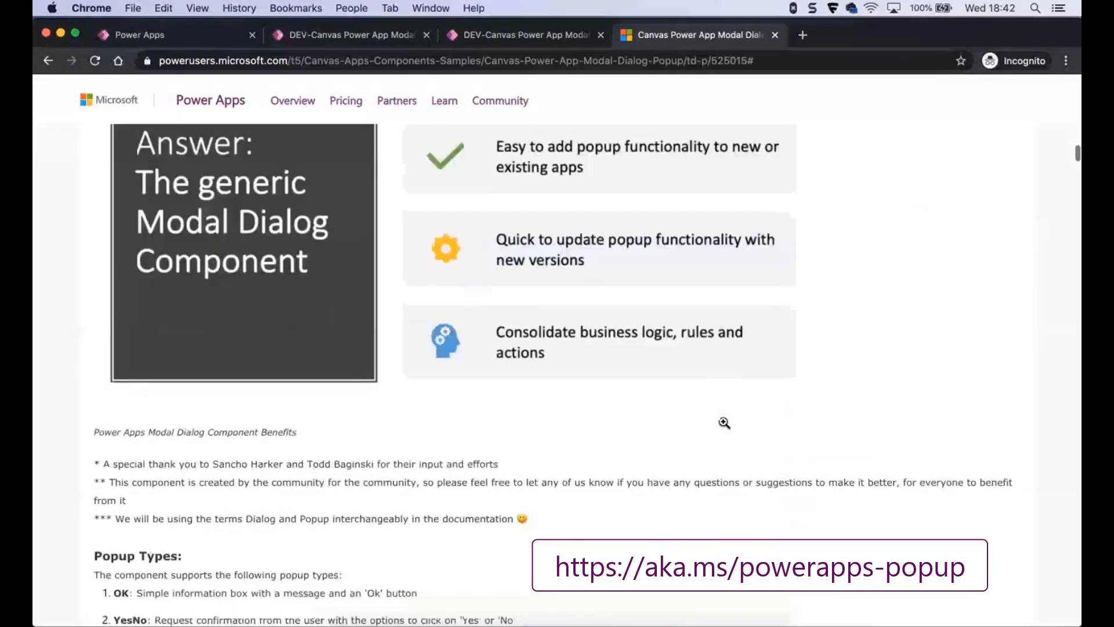
scroll(down, 3)
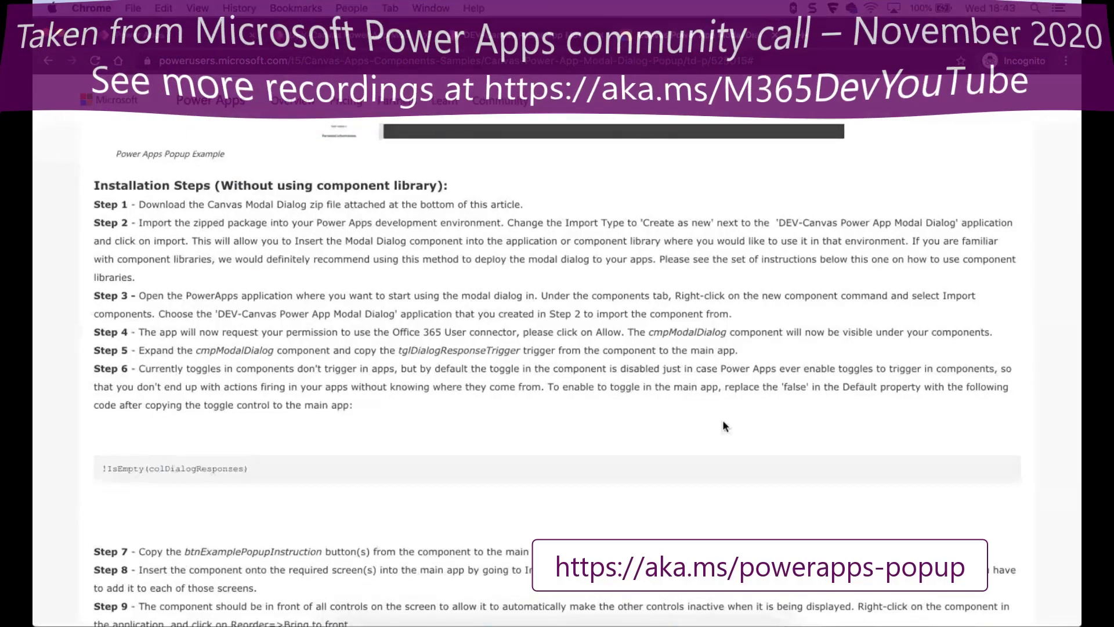
scroll(up, 3)
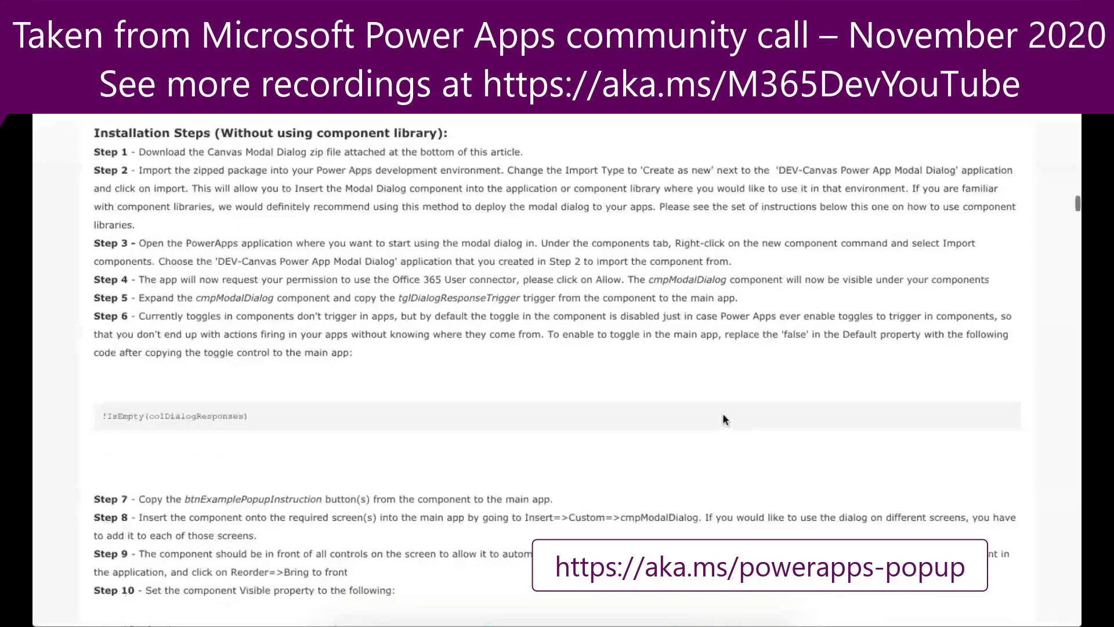
scroll(down, 3)
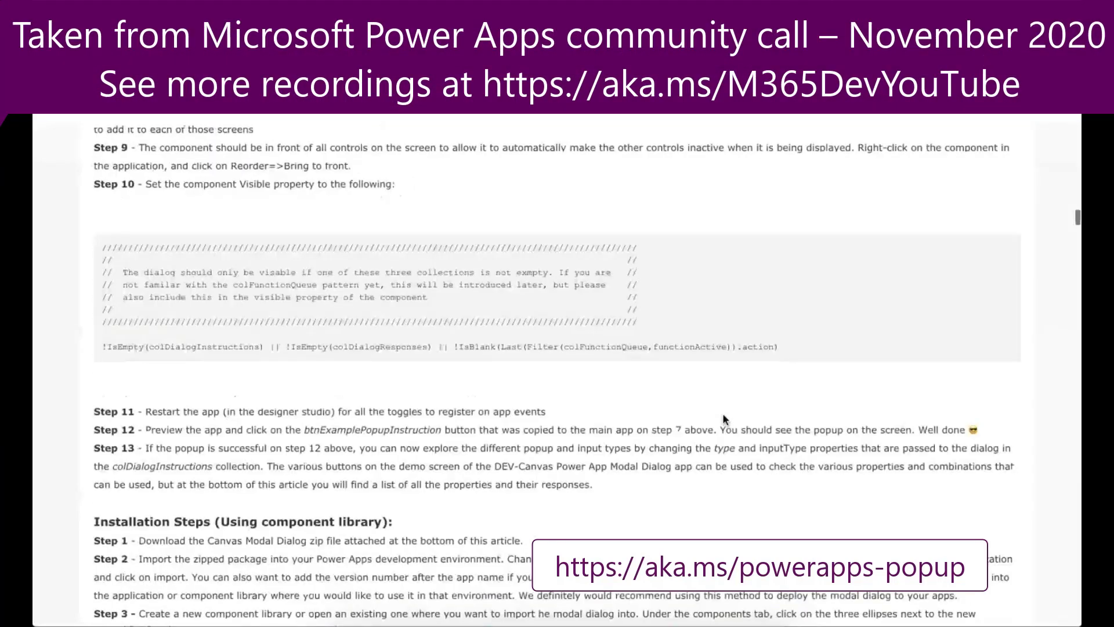